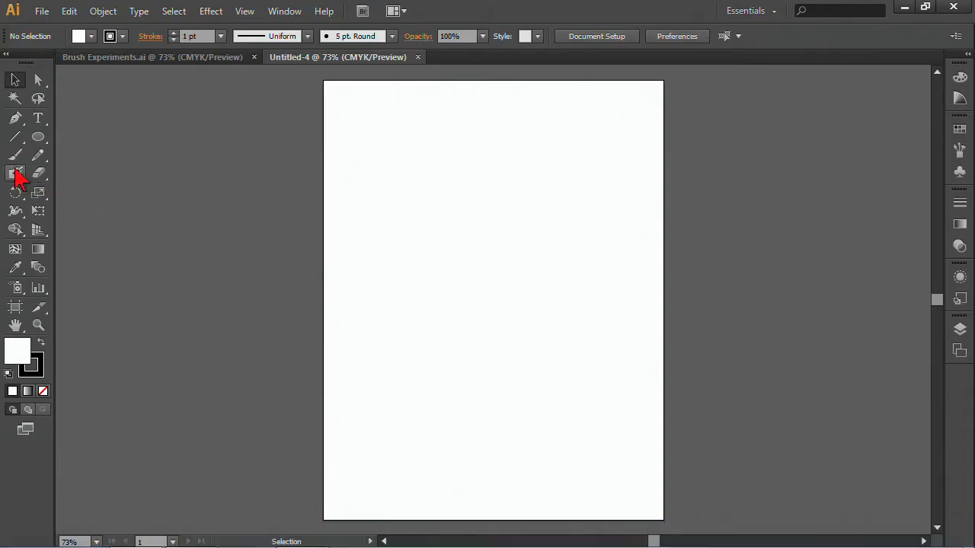
pyautogui.moveTo(15, 155)
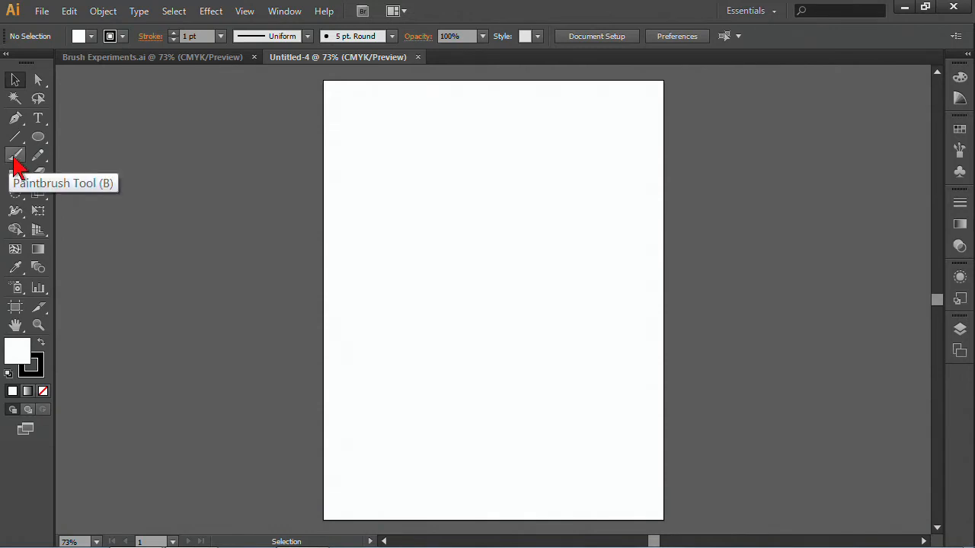
# Paint curved black freehand strokes diagonally across the blank page with the Paintbrush
pyautogui.click(15, 155)
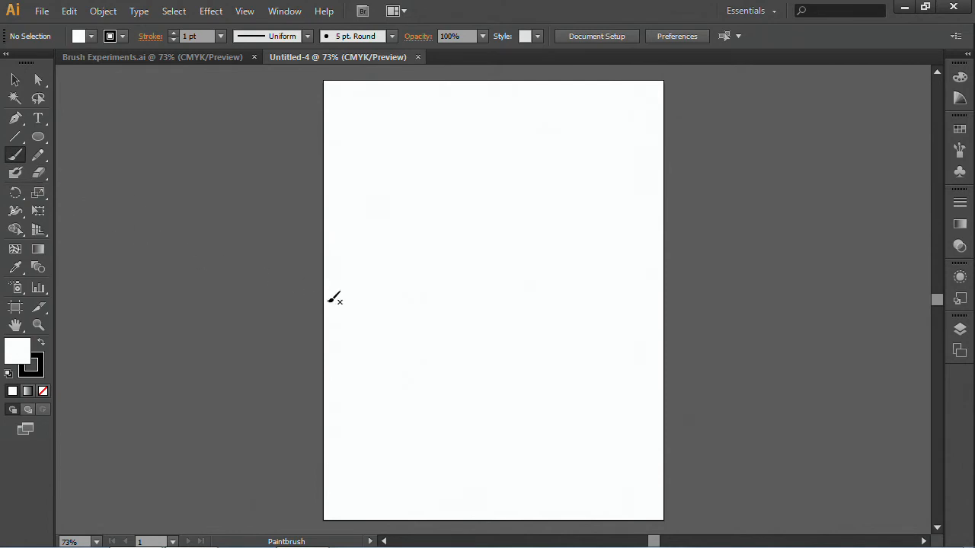
pyautogui.moveTo(343, 312); pyautogui.dragTo(567, 125)
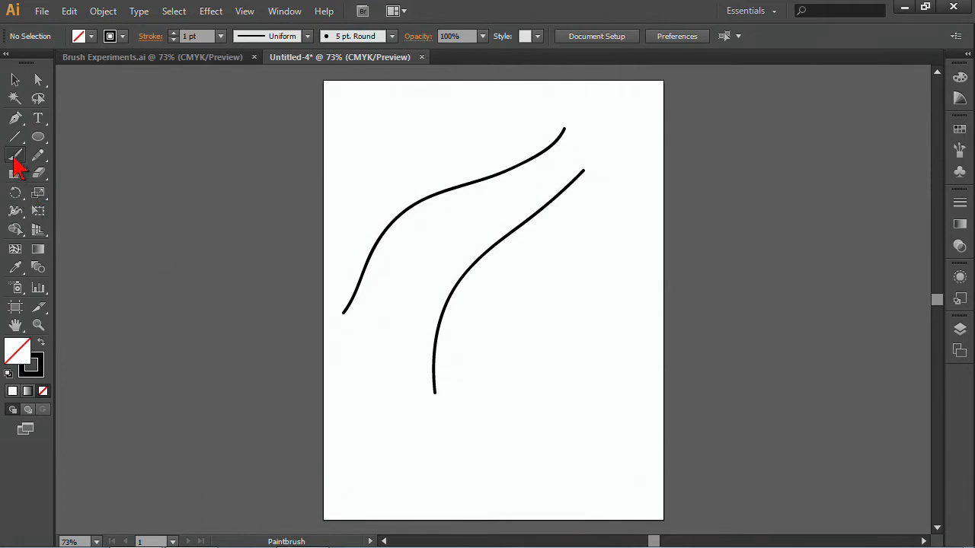
# Raise Paintbrush fidelity to 20 pixels for smoother strokes and apply it
pyautogui.doubleClick(15, 156)
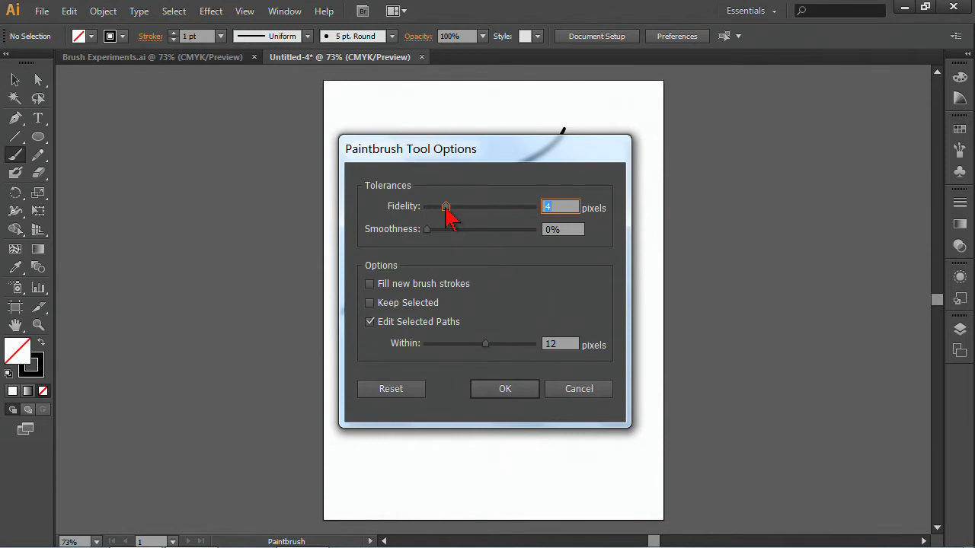
pyautogui.moveTo(445, 207); pyautogui.dragTo(532, 207)
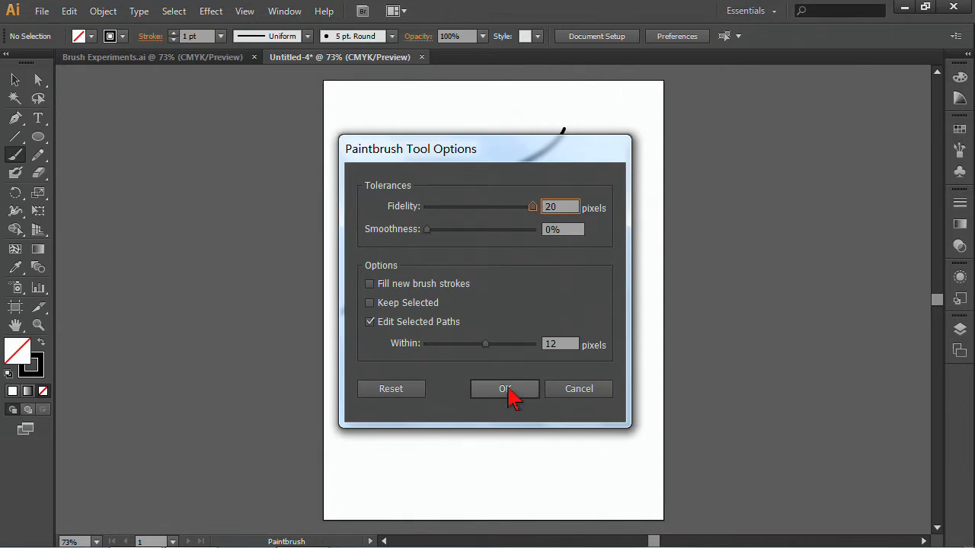
pyautogui.click(504, 388)
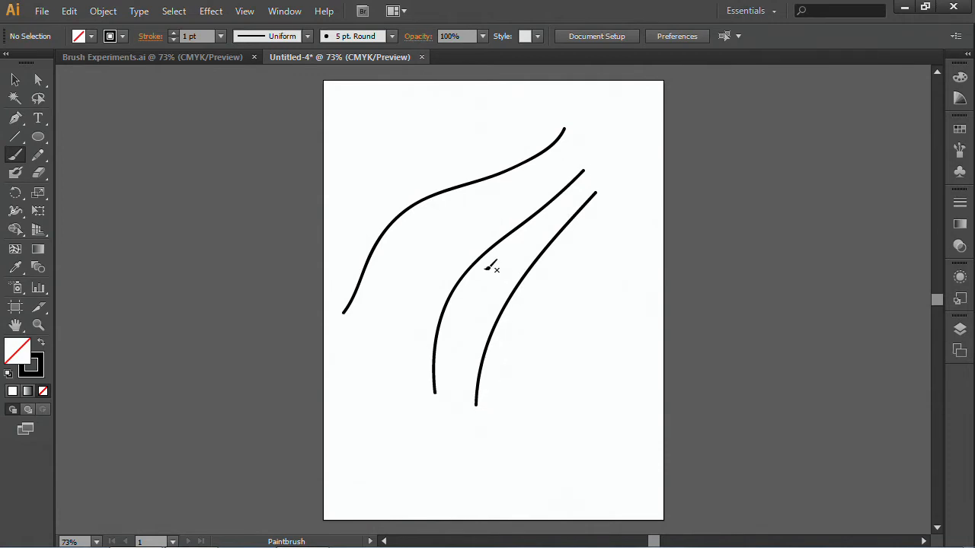
pyautogui.moveTo(259, 131)
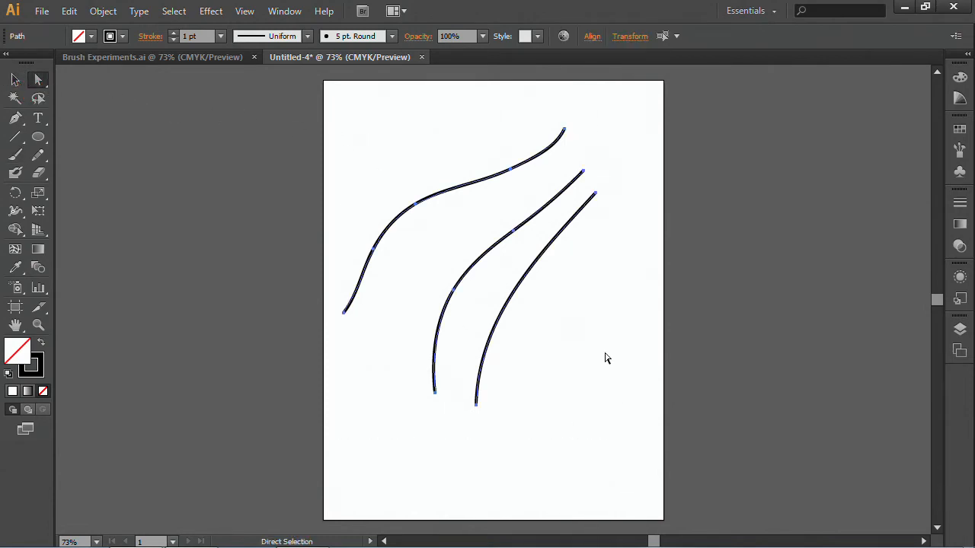
pyautogui.moveTo(466, 408)
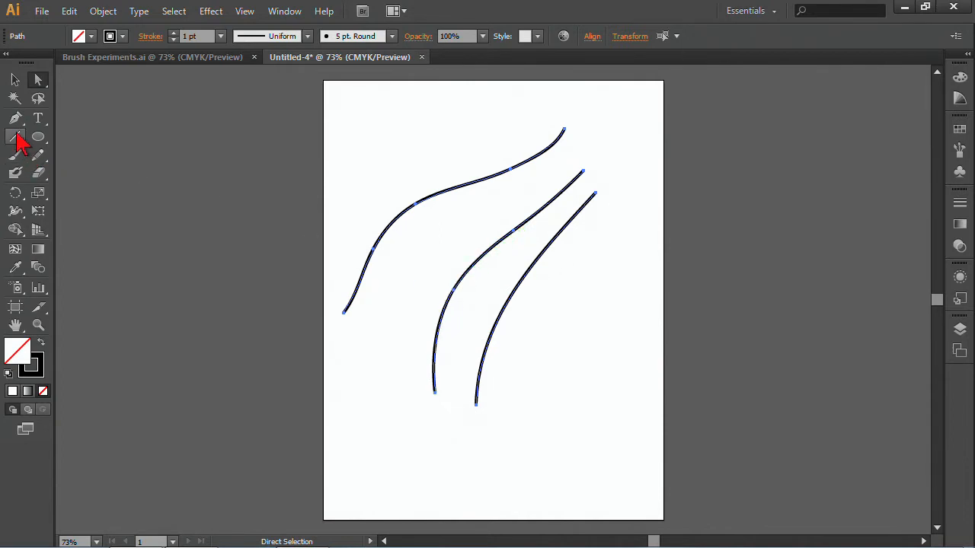
# Lower Paintbrush fidelity to 0.5 pixels, then inspect the strokes' anchor points with Direct Selection
pyautogui.doubleClick(15, 153)
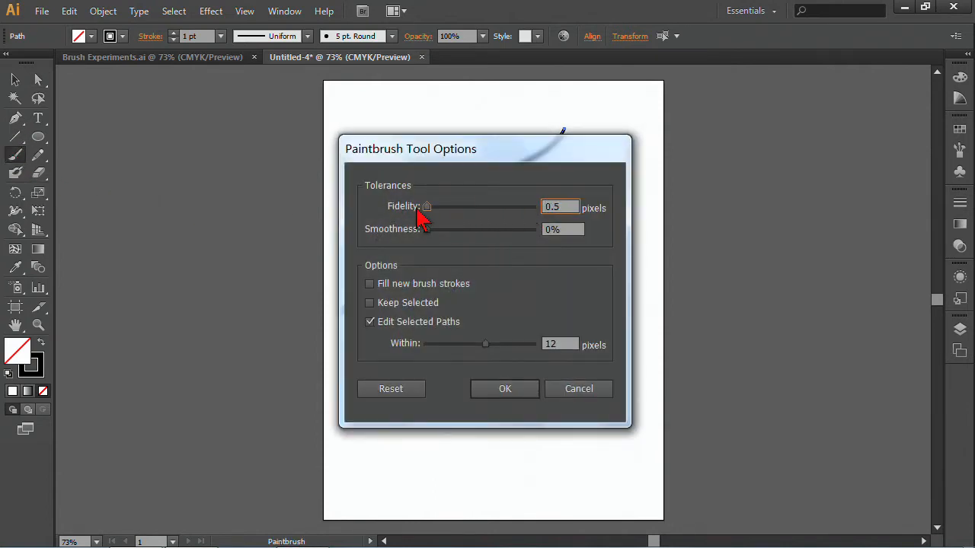
pyautogui.moveTo(505, 411)
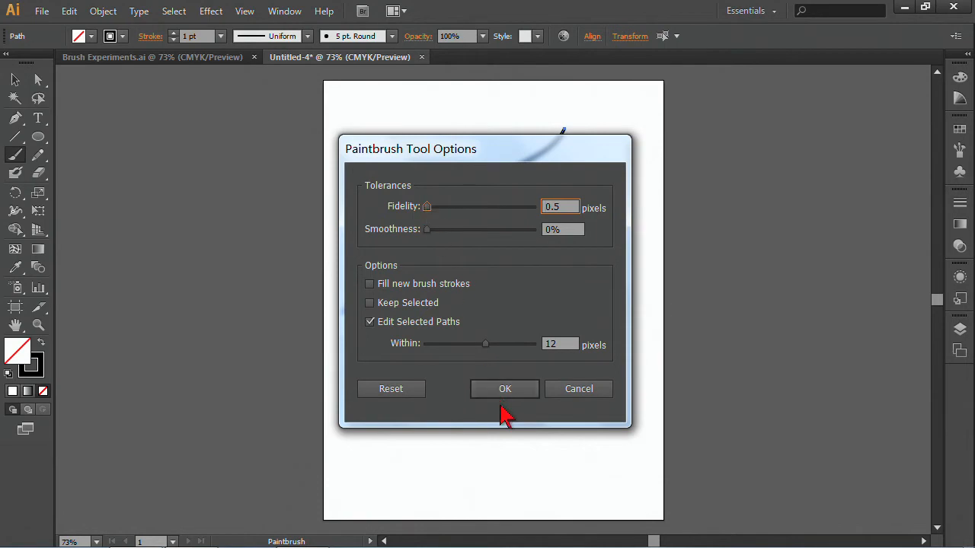
pyautogui.click(504, 389)
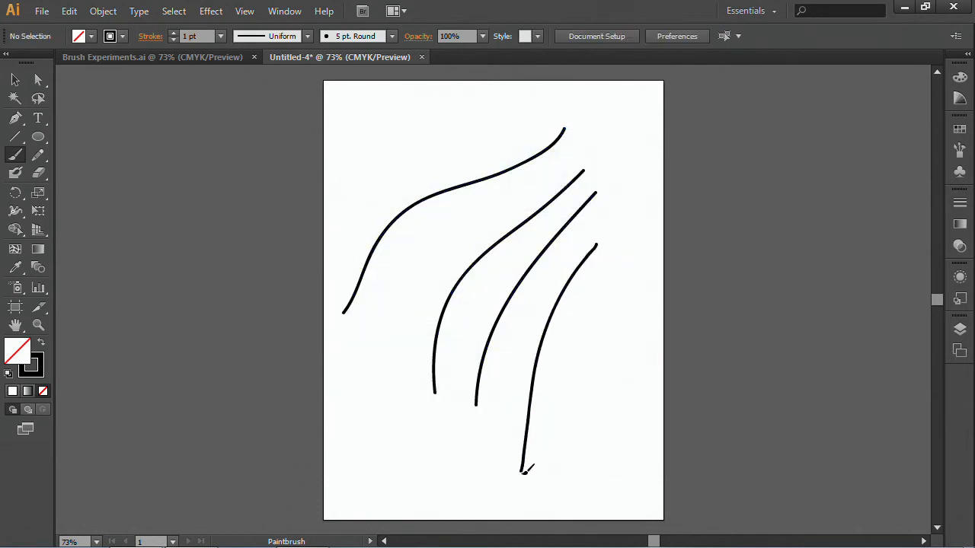
pyautogui.click(38, 79)
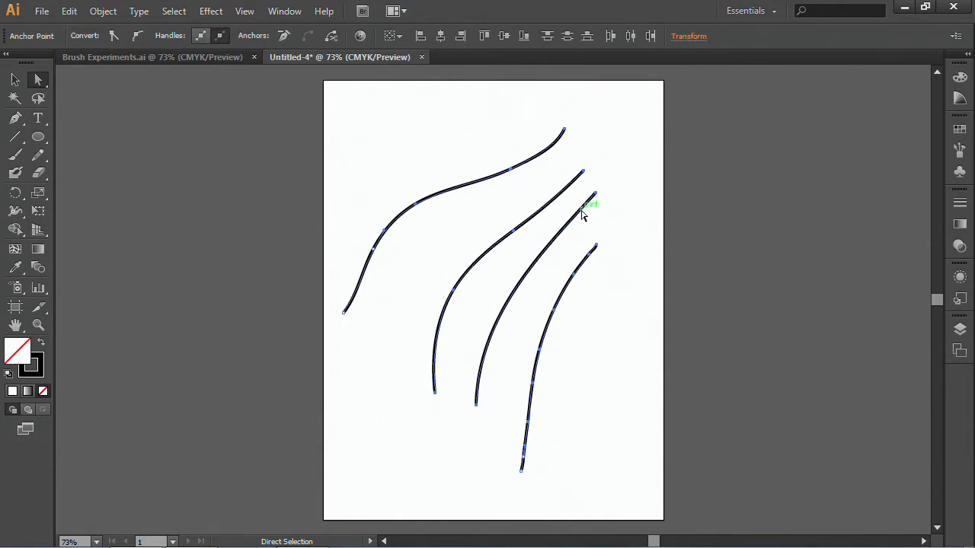
pyautogui.moveTo(588, 274)
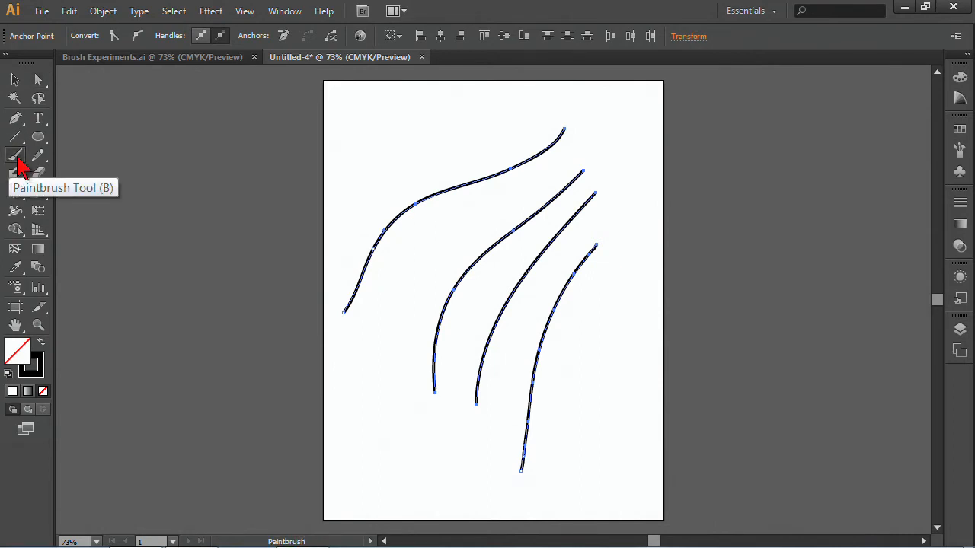
# Try Paintbrush fidelity 9 pixels and smoothness 26% in the options dialog
pyautogui.doubleClick(15, 155)
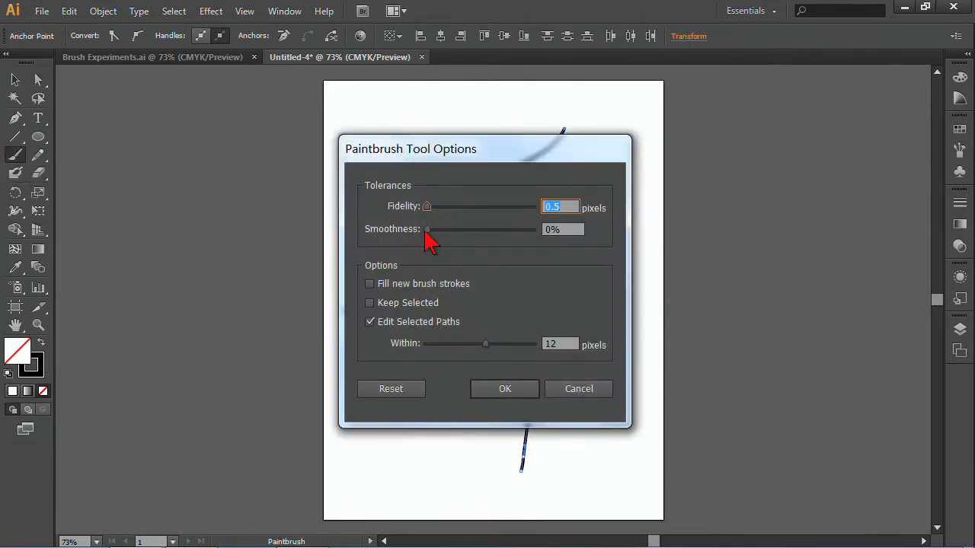
pyautogui.moveTo(432, 216)
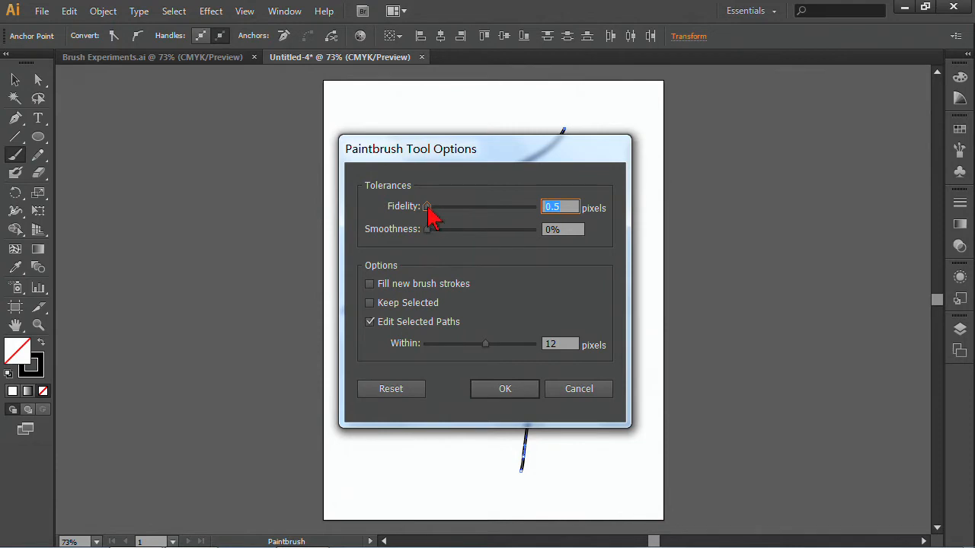
pyautogui.moveTo(426, 207); pyautogui.dragTo(460, 207)
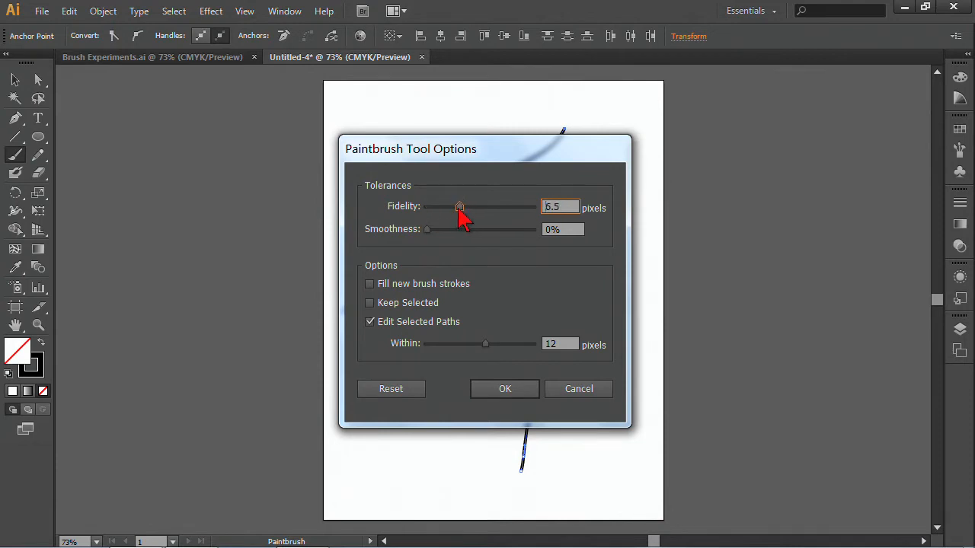
pyautogui.moveTo(460, 207); pyautogui.dragTo(472, 207)
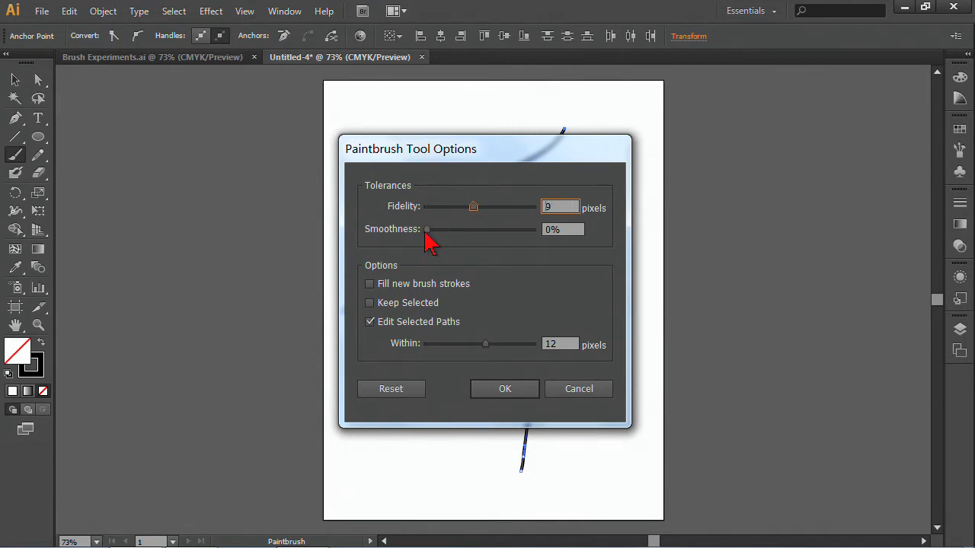
pyautogui.moveTo(426, 229); pyautogui.dragTo(453, 228)
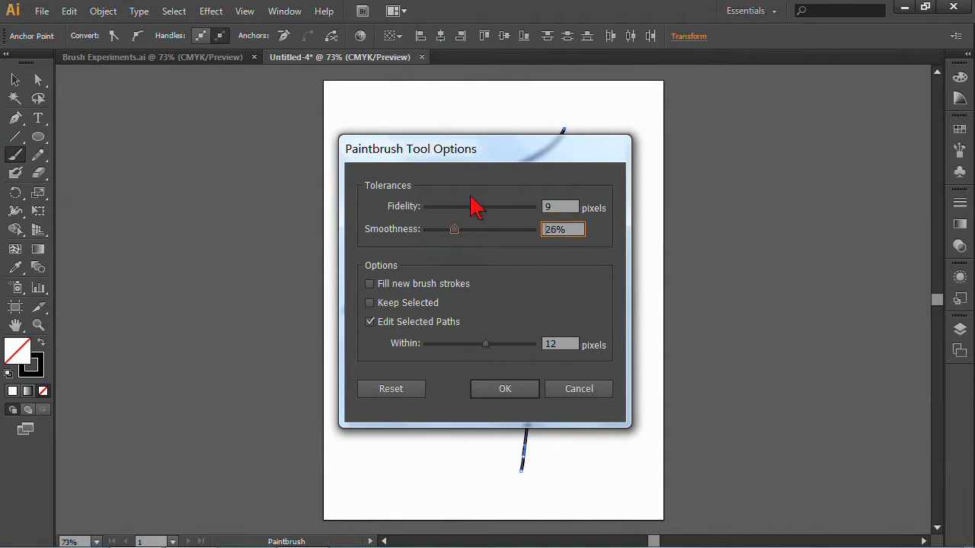
pyautogui.moveTo(451, 234)
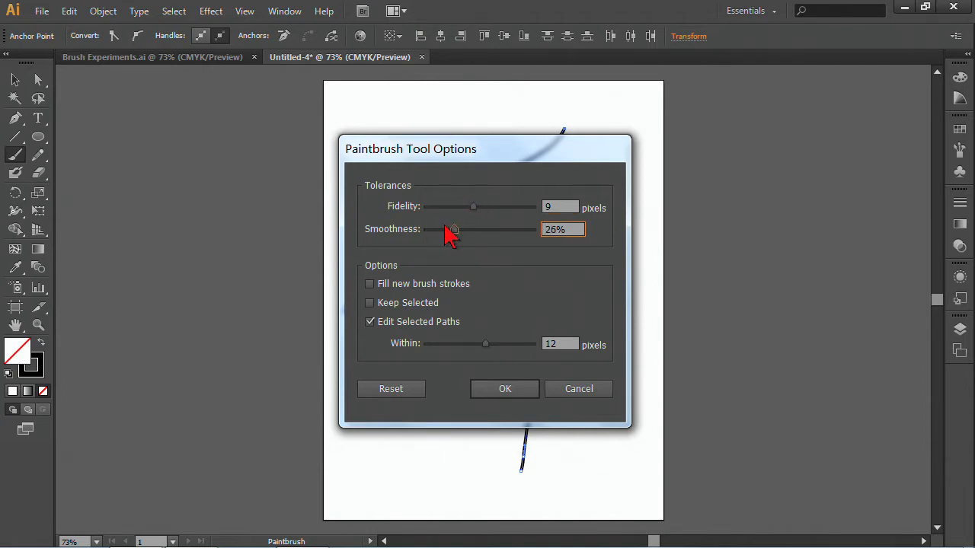
pyautogui.moveTo(438, 311)
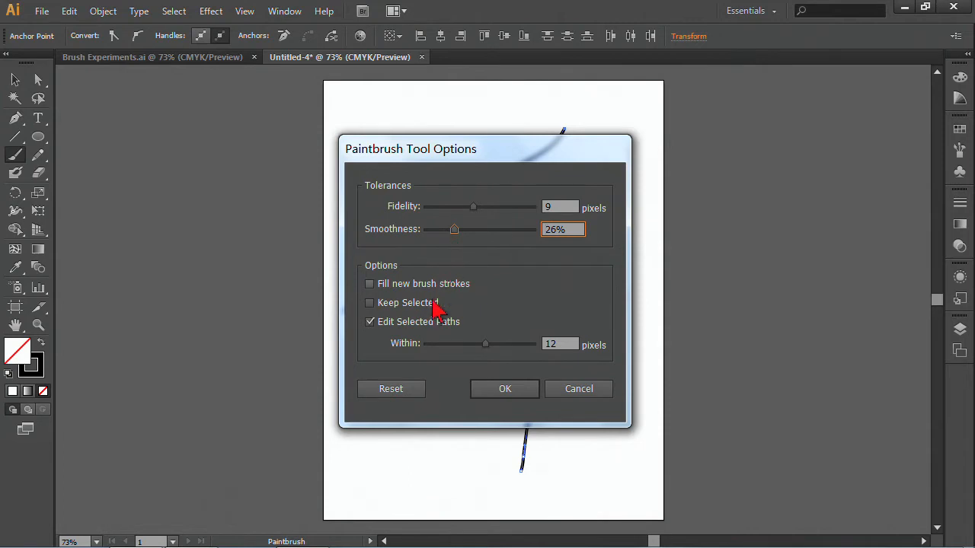
pyautogui.moveTo(399, 370)
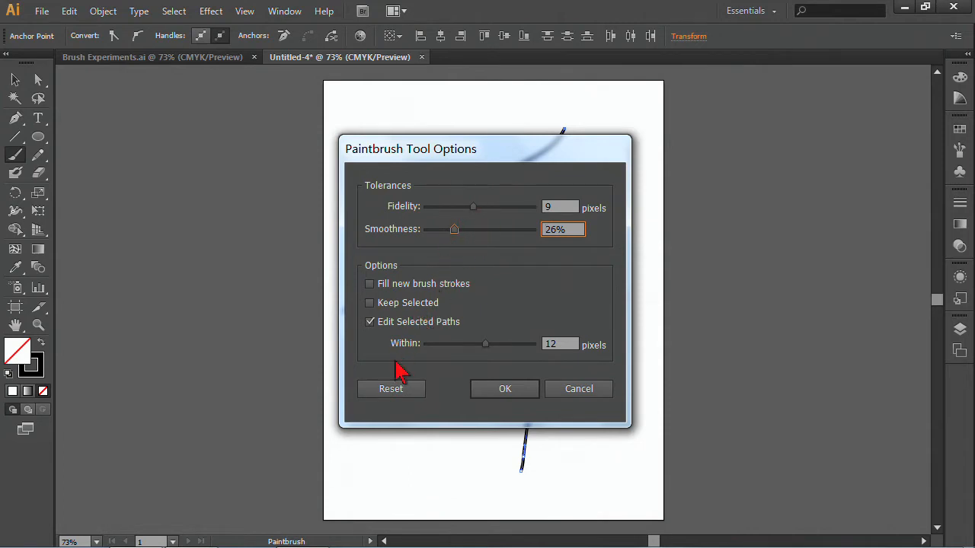
# Reset the Paintbrush options to defaults (fidelity 4, smoothness 0%) and confirm
pyautogui.click(390, 388)
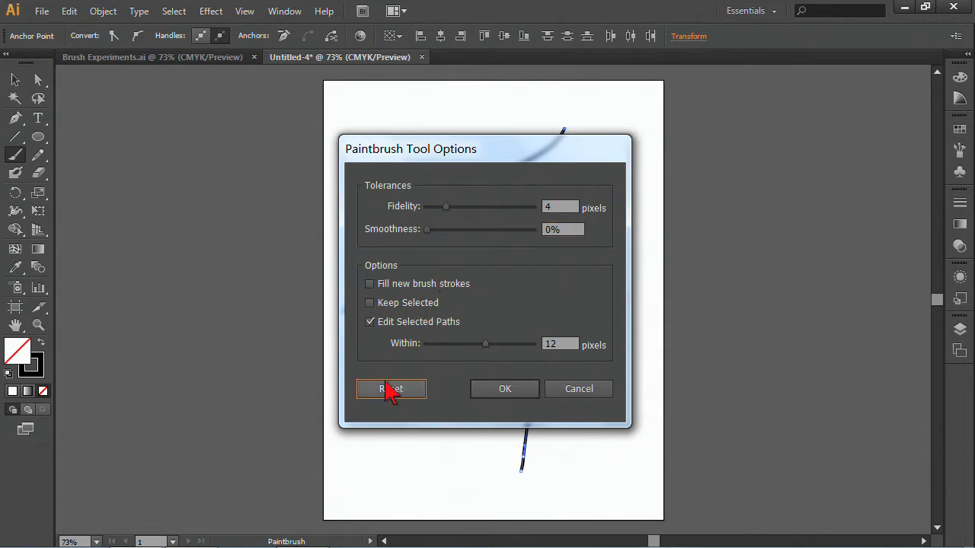
pyautogui.moveTo(417, 379)
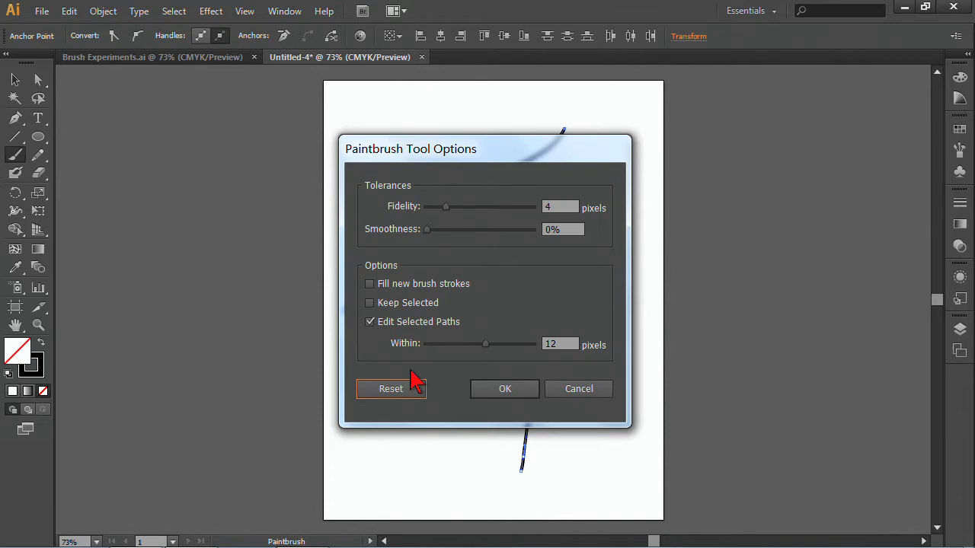
pyautogui.moveTo(389, 299)
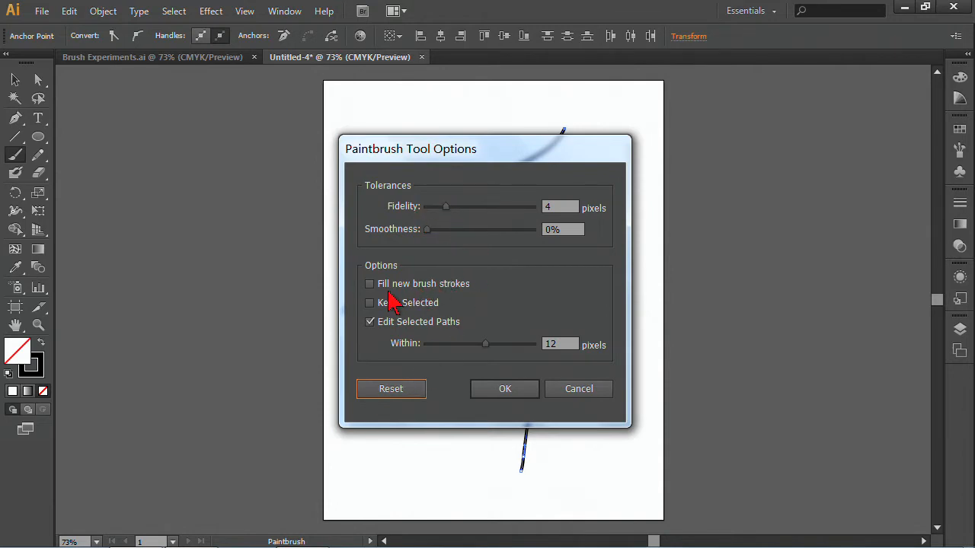
pyautogui.click(370, 322)
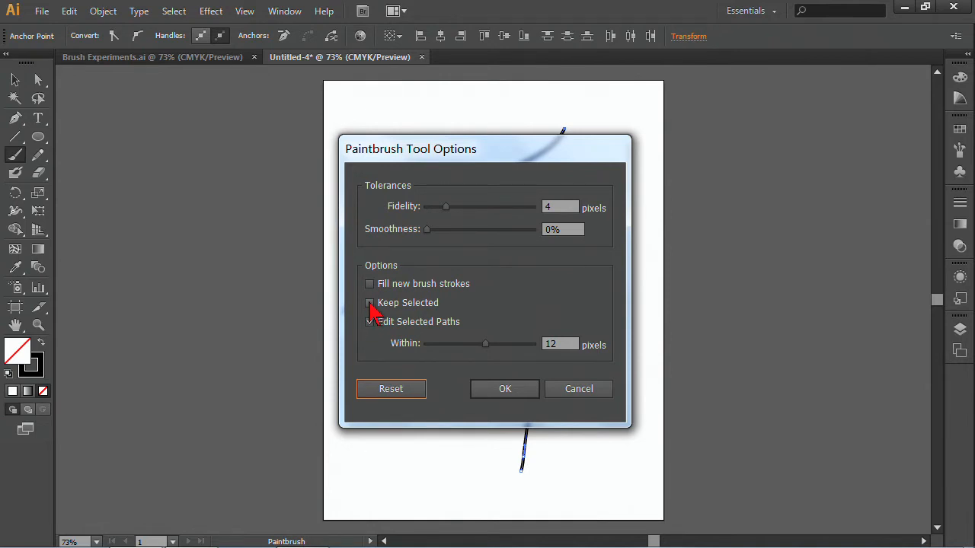
pyautogui.click(504, 388)
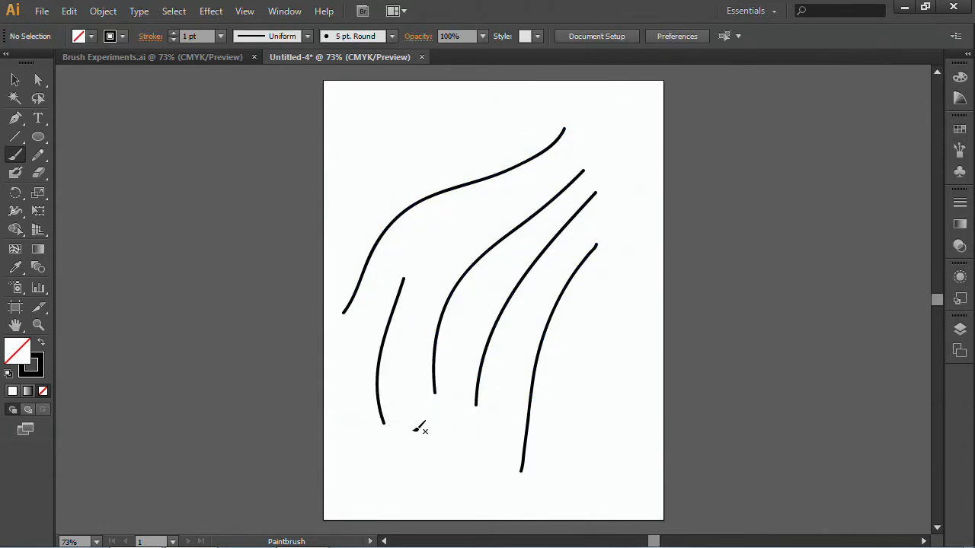
pyautogui.moveTo(17, 160)
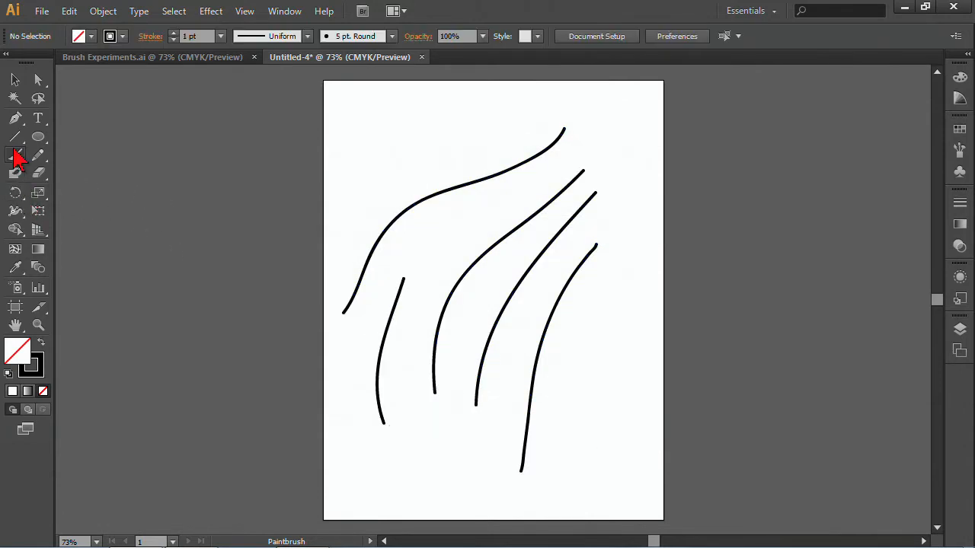
# Enable Keep Selected in the Paintbrush options so new strokes stay selected
pyautogui.doubleClick(15, 155)
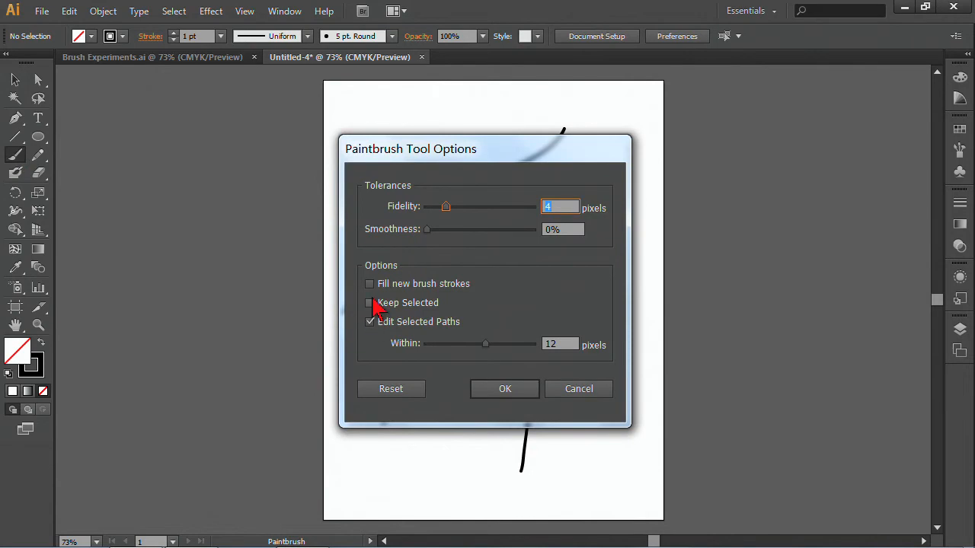
pyautogui.click(369, 302)
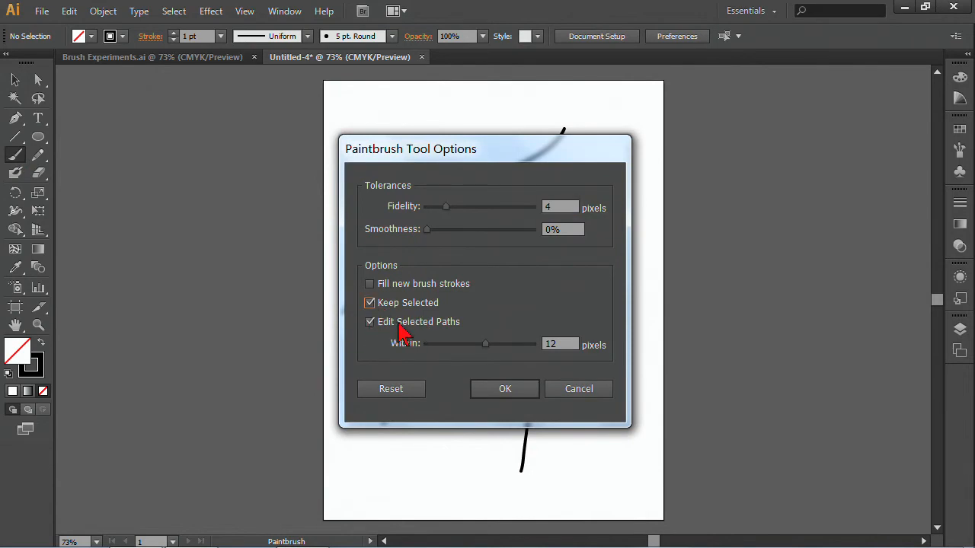
pyautogui.click(504, 389)
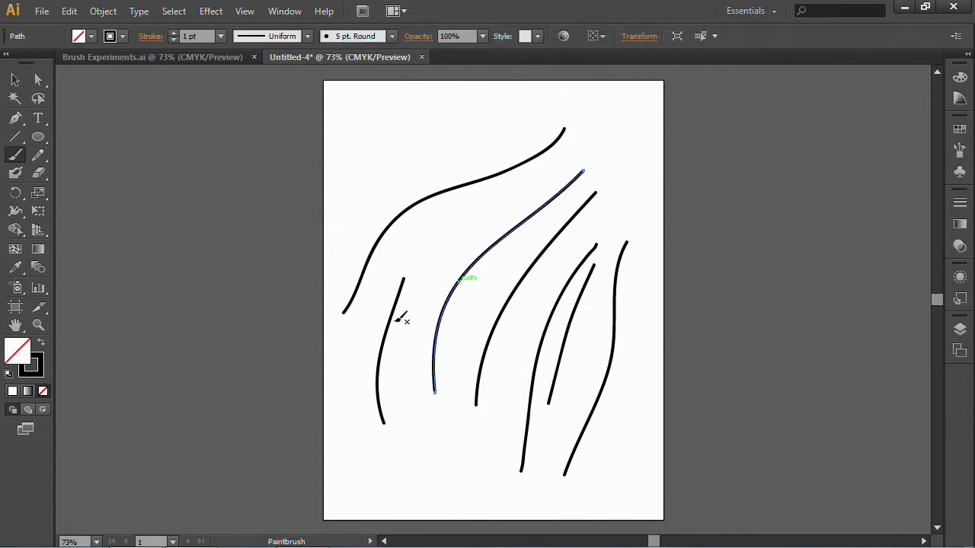
# Turn Keep Selected back off in the Paintbrush options, leaving Edit Selected Paths on
pyautogui.doubleClick(15, 155)
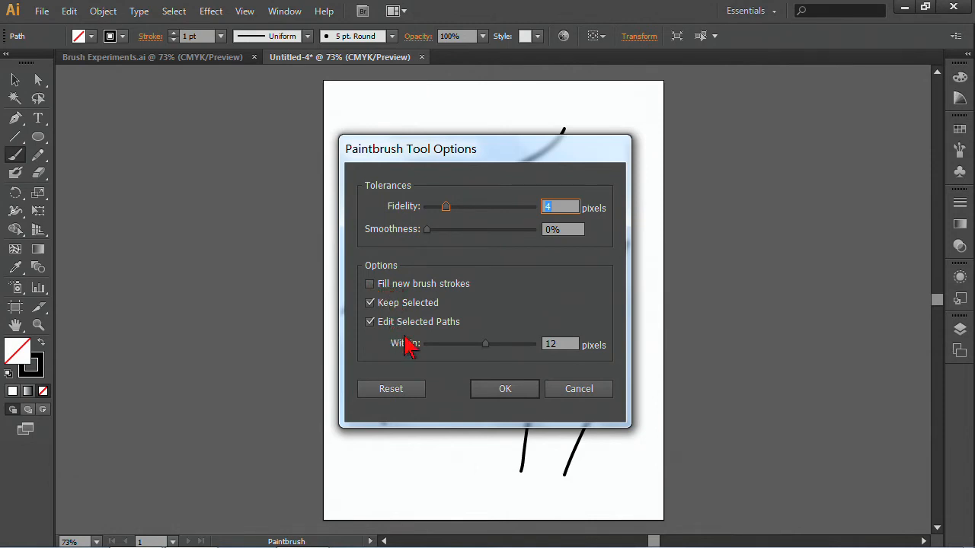
pyautogui.moveTo(425, 335)
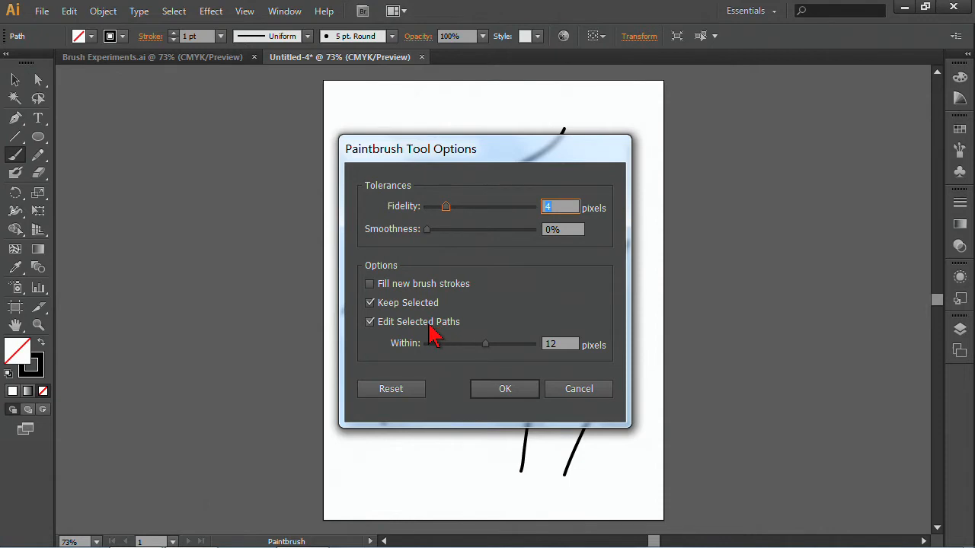
pyautogui.moveTo(403, 393)
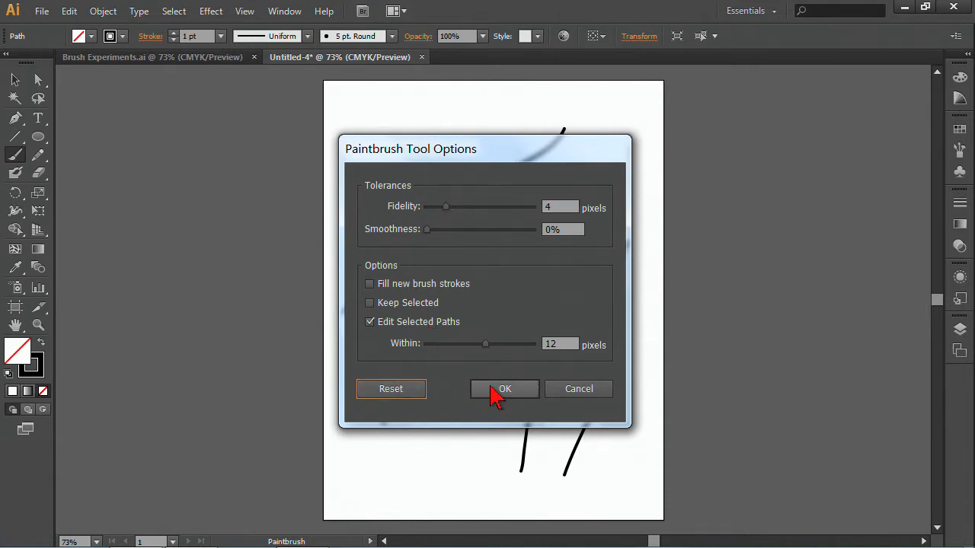
pyautogui.click(504, 388)
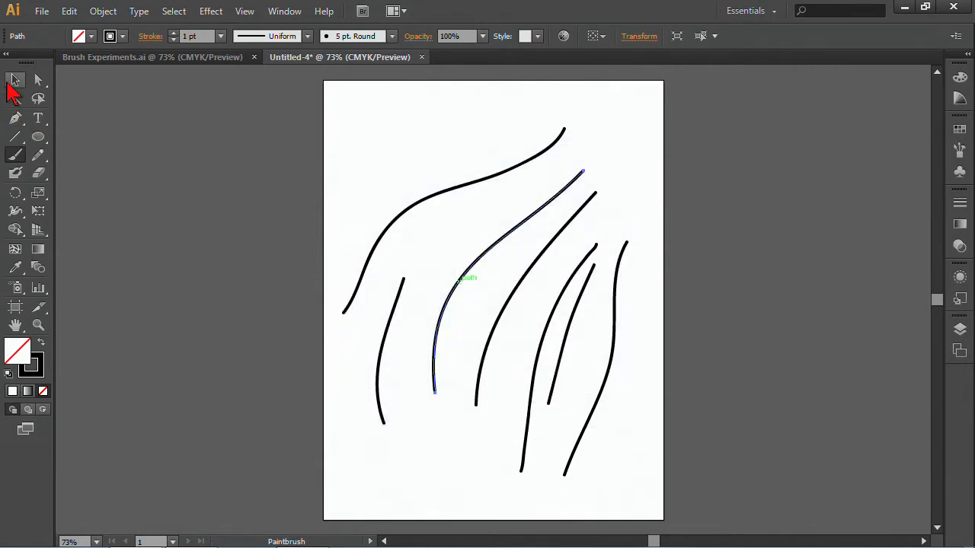
pyautogui.moveTo(292, 68)
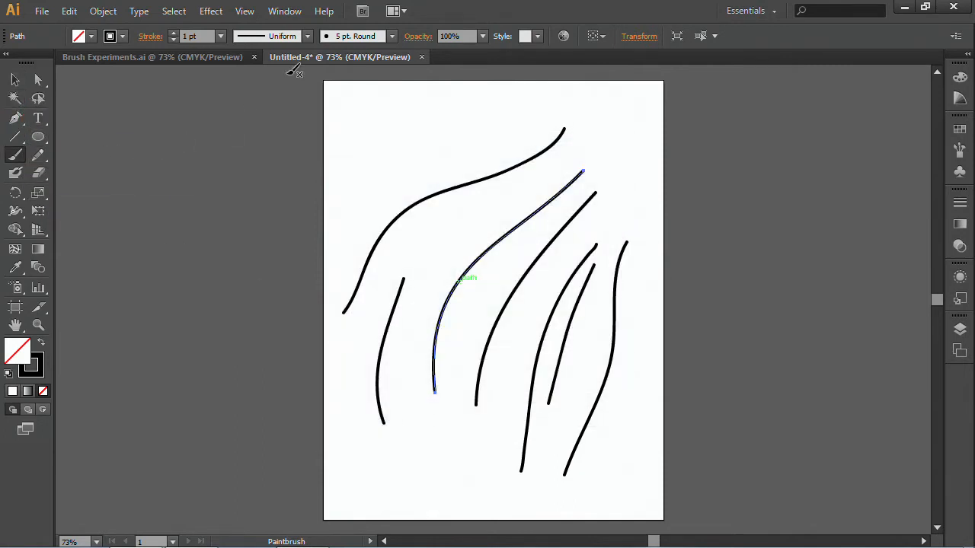
pyautogui.moveTo(393, 37)
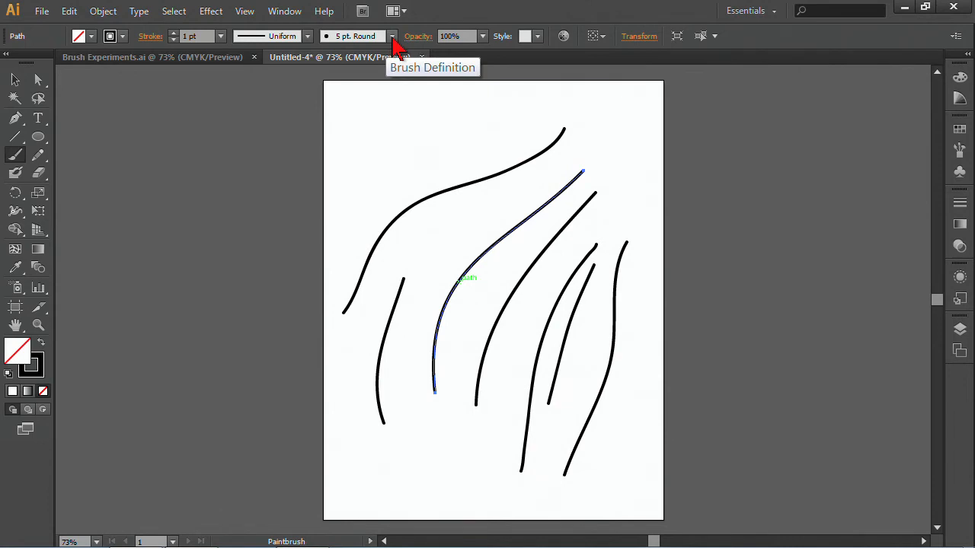
# Browse the Brush Definition list of available brushes from the Control bar
pyautogui.click(393, 37)
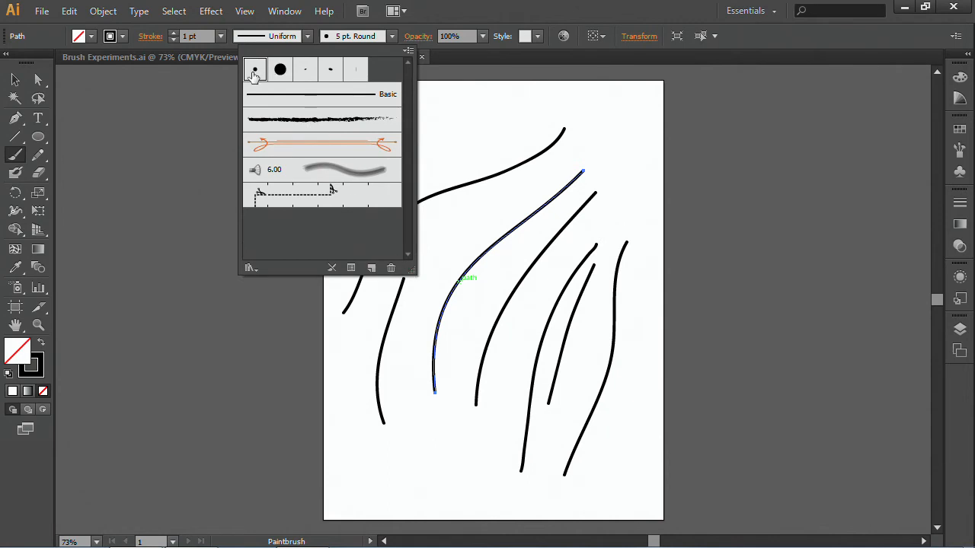
pyautogui.moveTo(305, 69)
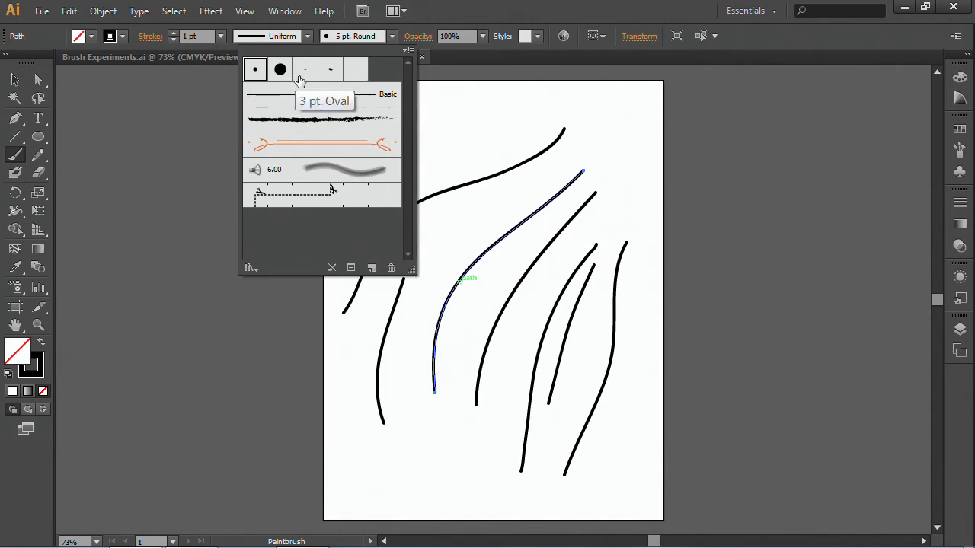
pyautogui.moveTo(314, 82)
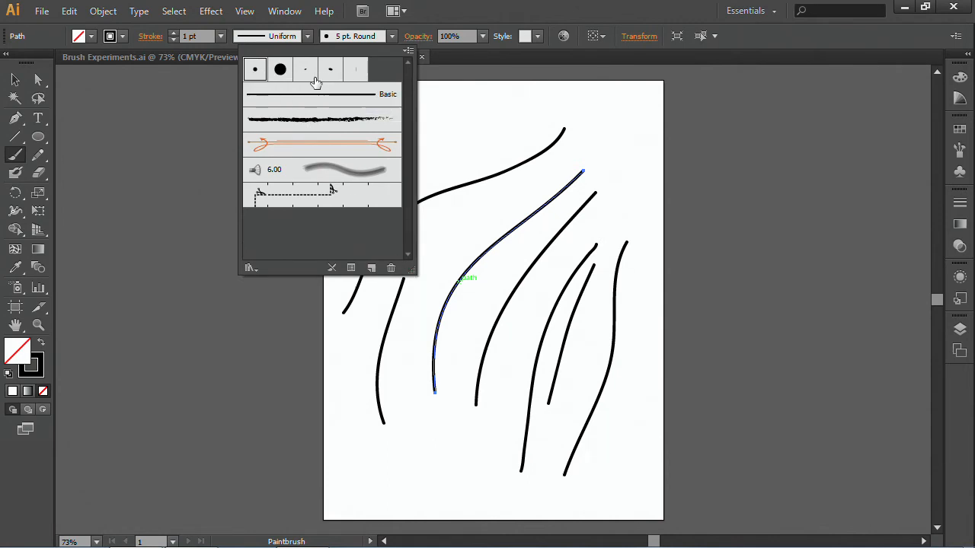
pyautogui.moveTo(280, 110)
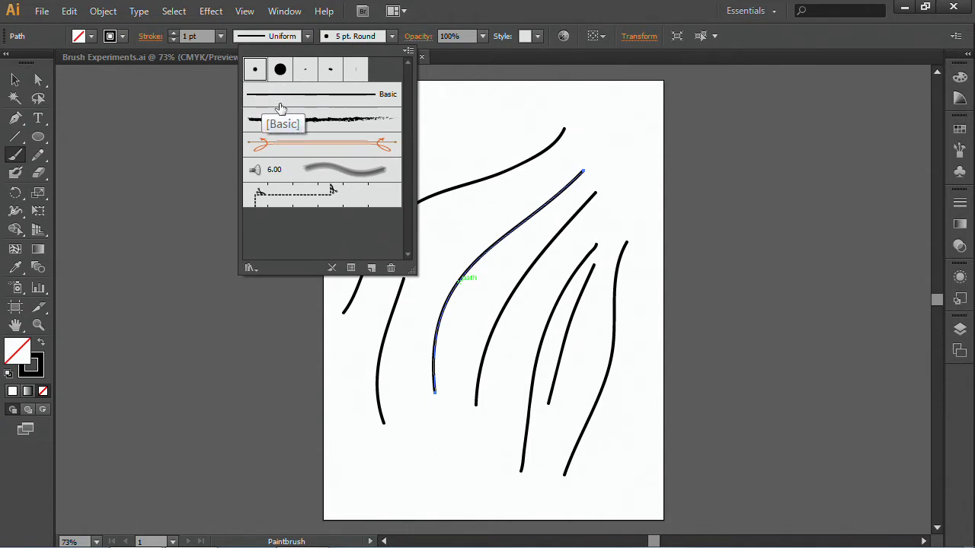
pyautogui.moveTo(937, 204)
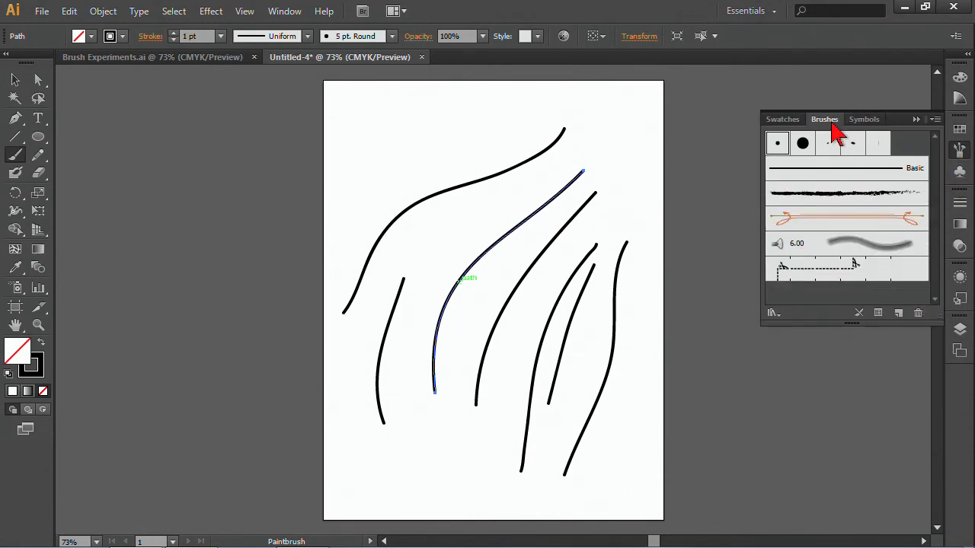
# Float the Brushes panel on its own and draw a thin pencil curve near the page's top left
pyautogui.moveTo(823, 118); pyautogui.dragTo(566, 122)
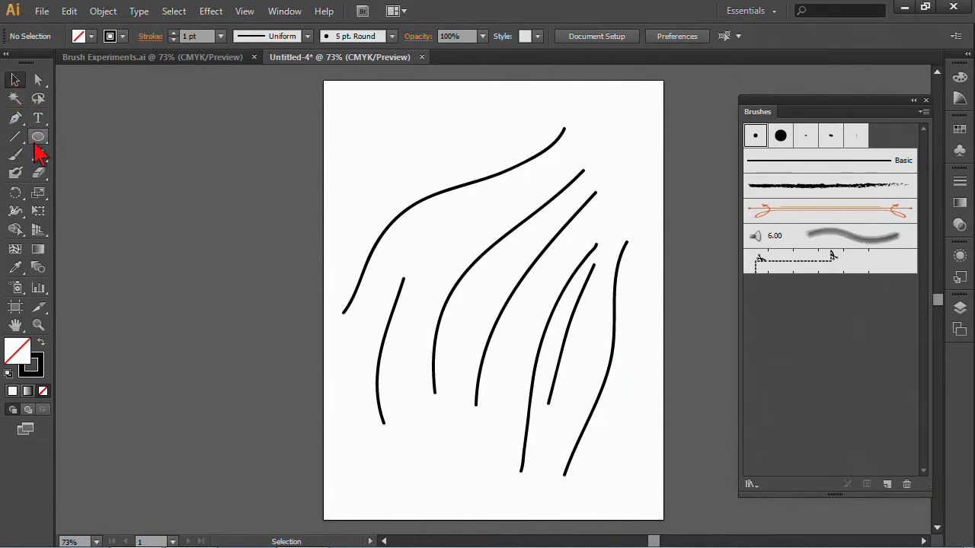
pyautogui.click(15, 155)
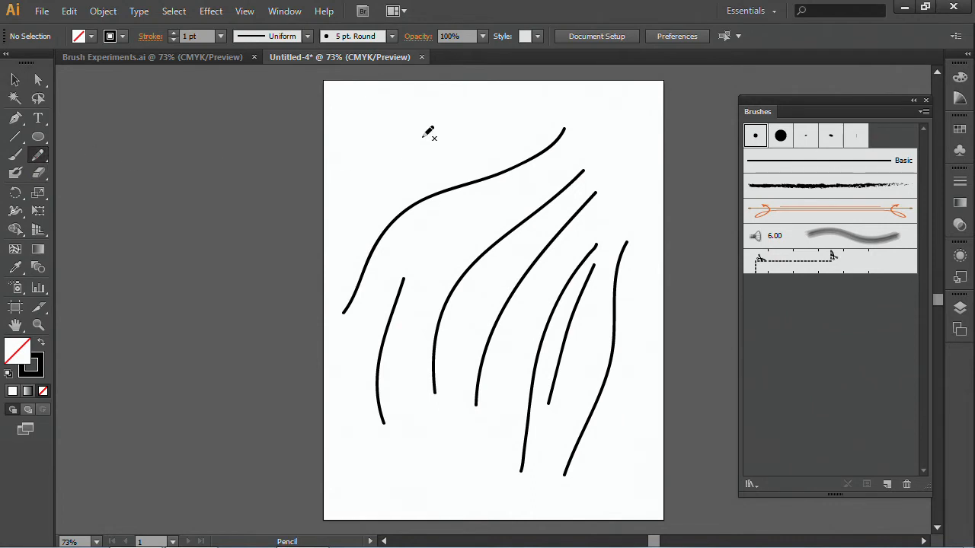
pyautogui.moveTo(428, 129); pyautogui.dragTo(353, 214)
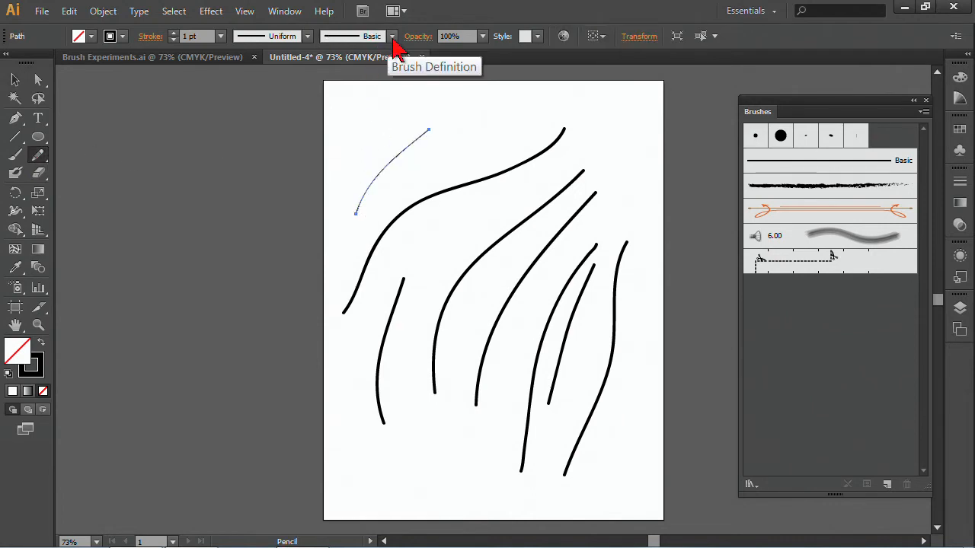
pyautogui.click(390, 37)
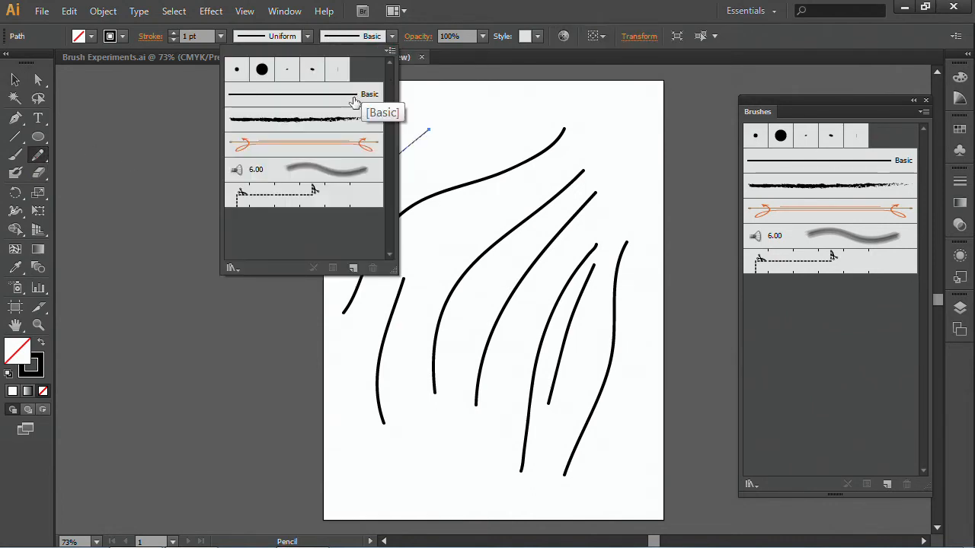
pyautogui.moveTo(445, 27)
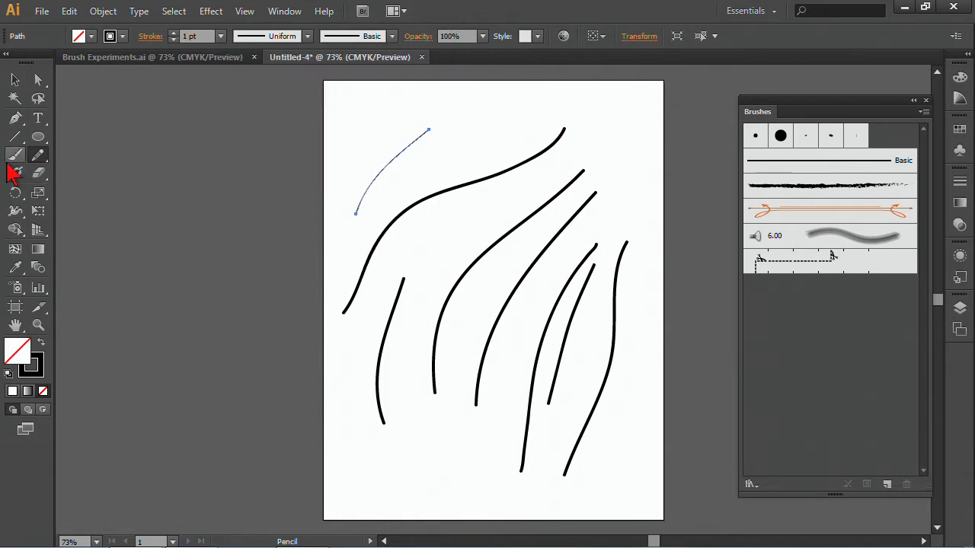
pyautogui.click(16, 155)
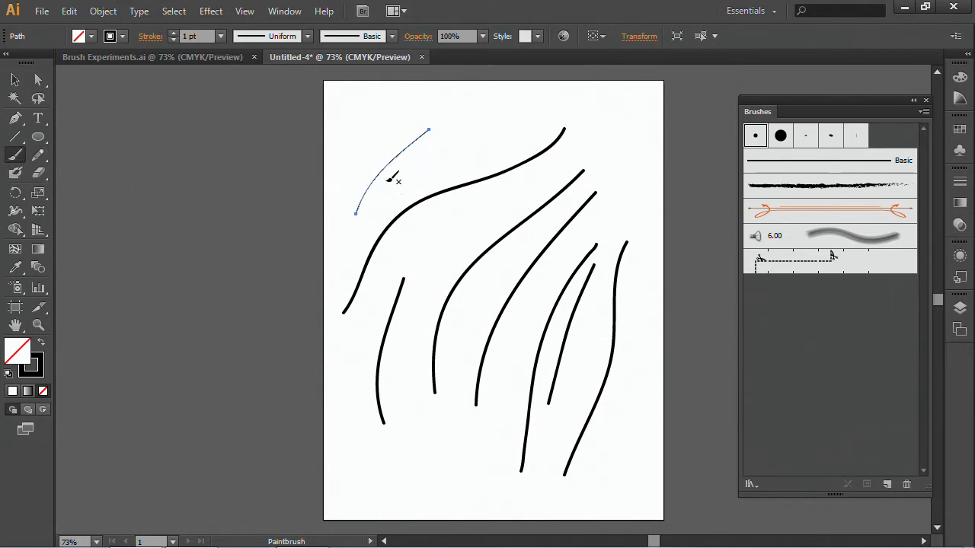
# Select the strokes, restyle them with the Basic brush, and deselect
pyautogui.click(14, 79)
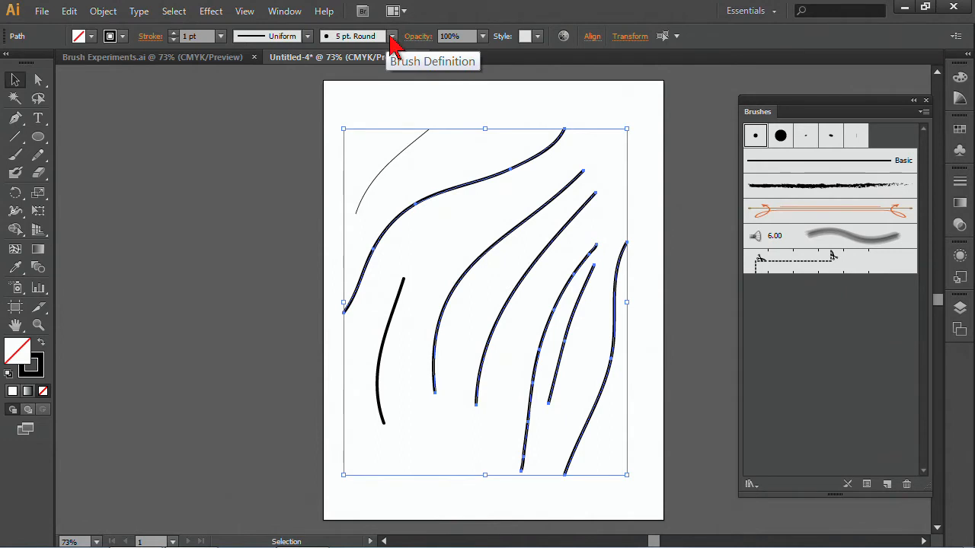
pyautogui.click(390, 37)
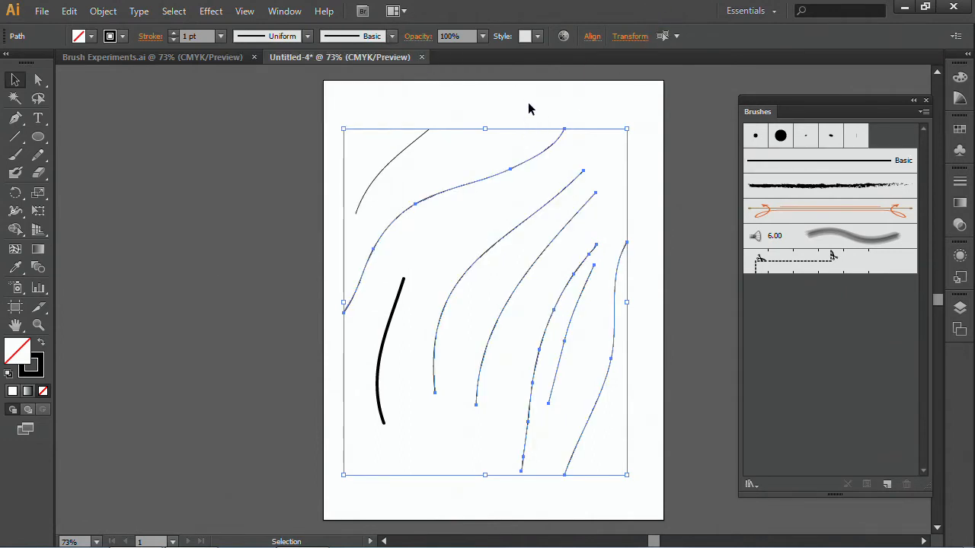
pyautogui.click(518, 152)
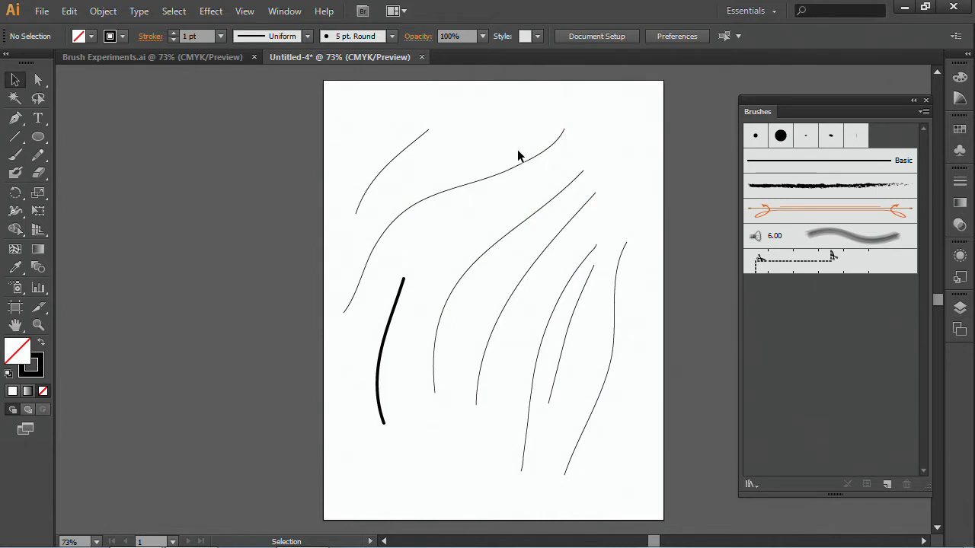
pyautogui.moveTo(451, 119)
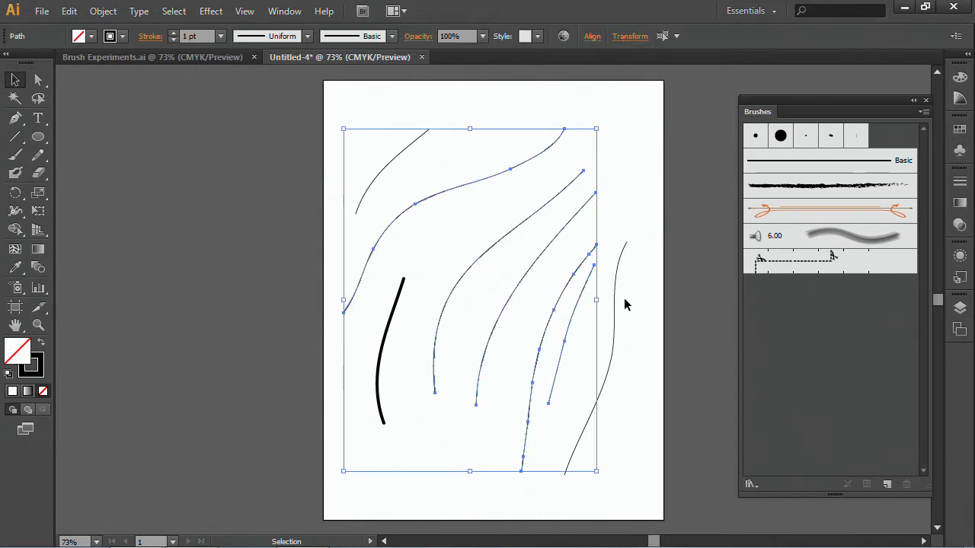
pyautogui.click(630, 307)
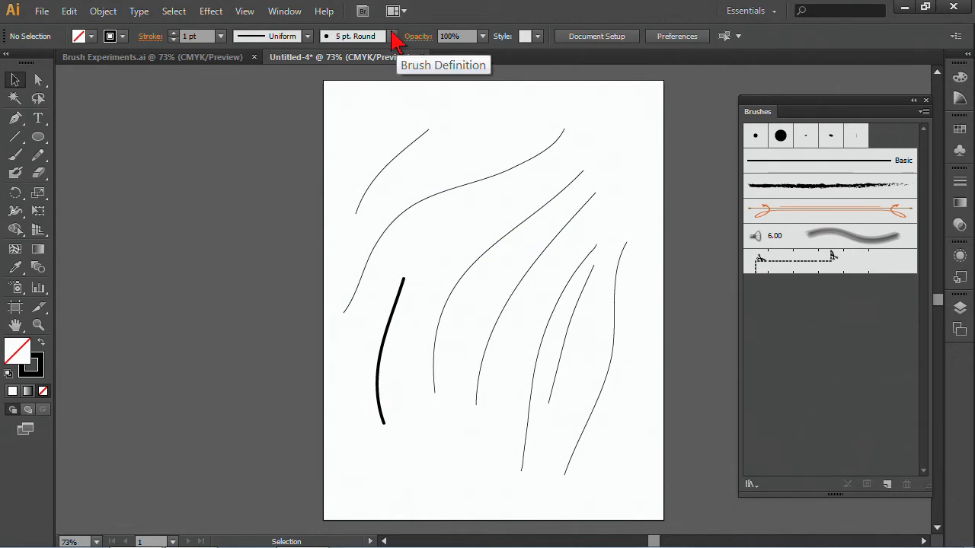
pyautogui.click(389, 37)
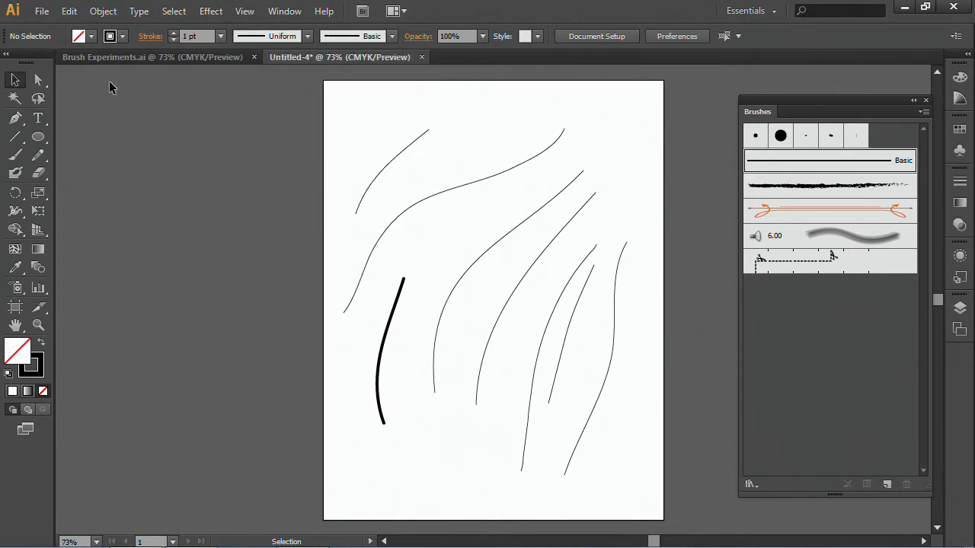
# Paint a long thick vertical stroke across the lines, glance at Paintbrush options, then marquee-select all strokes
pyautogui.click(15, 154)
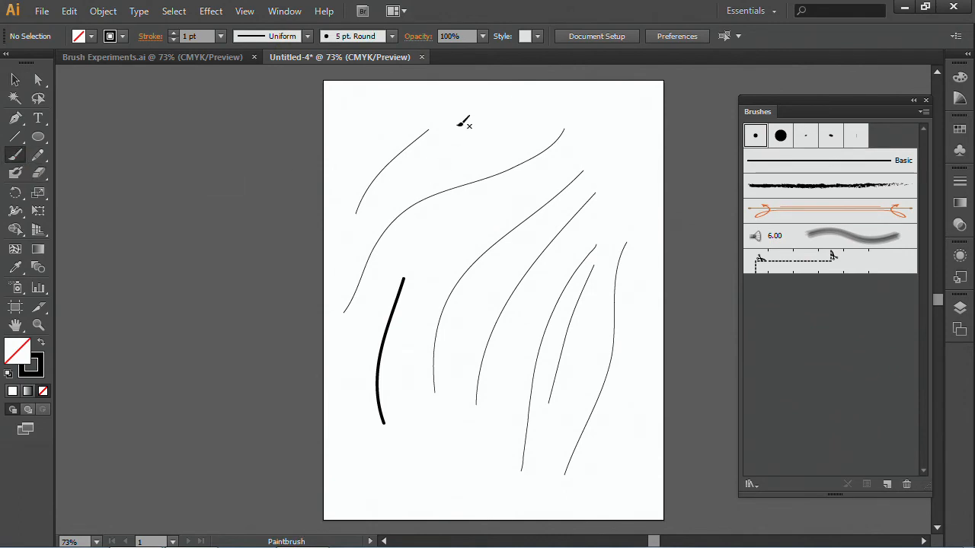
pyautogui.moveTo(465, 122); pyautogui.dragTo(472, 305)
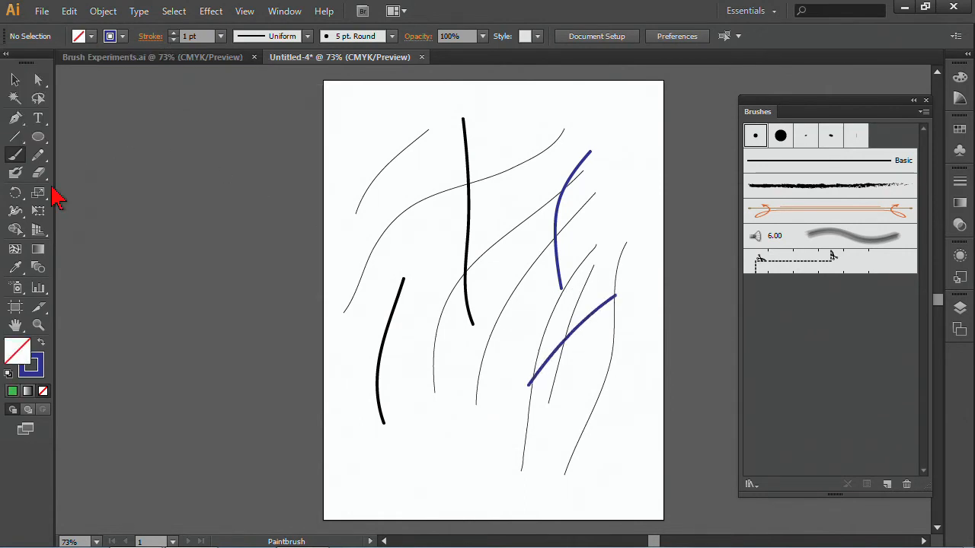
pyautogui.doubleClick(16, 156)
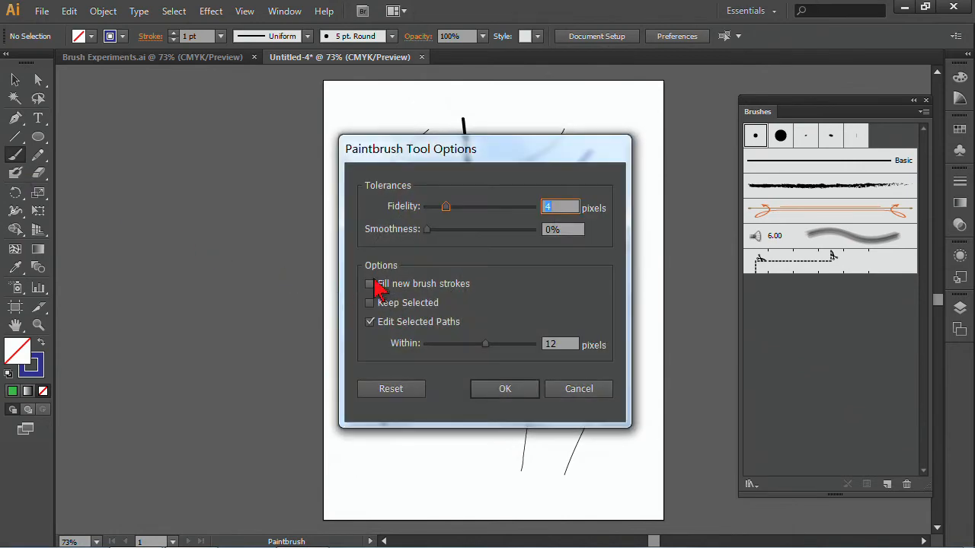
pyautogui.click(505, 388)
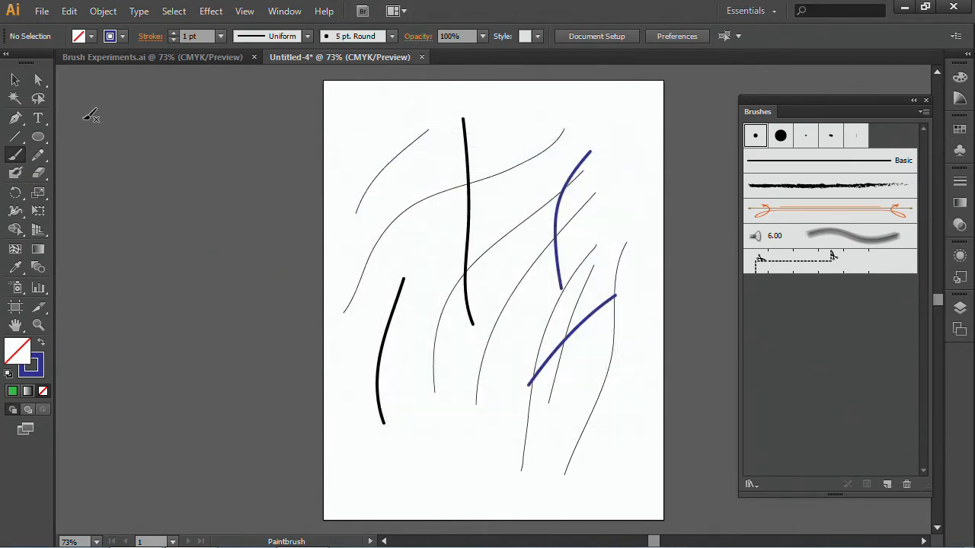
pyautogui.moveTo(350, 122); pyautogui.dragTo(617, 426)
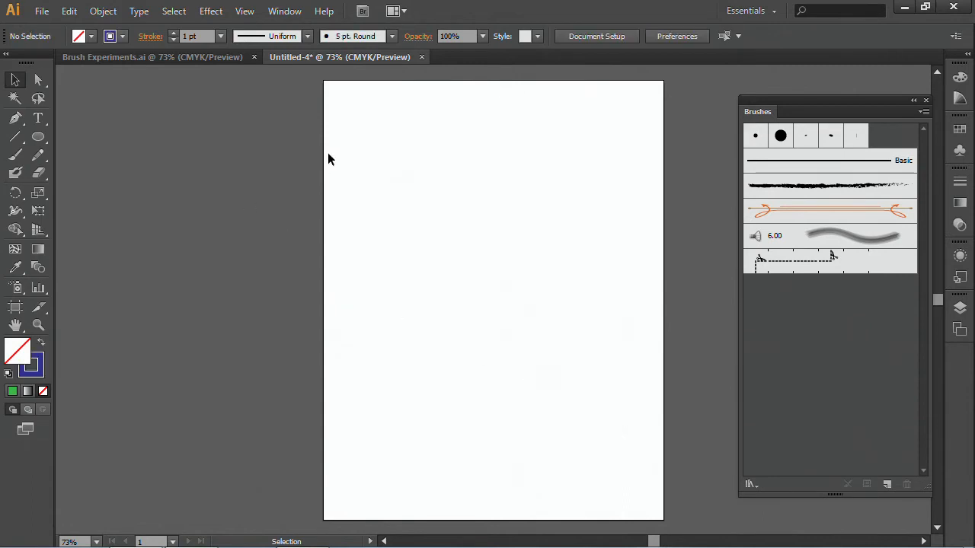
# Choose the Charcoal - Feather brush to paint a blue ridge of three mountain peaks
pyautogui.click(15, 156)
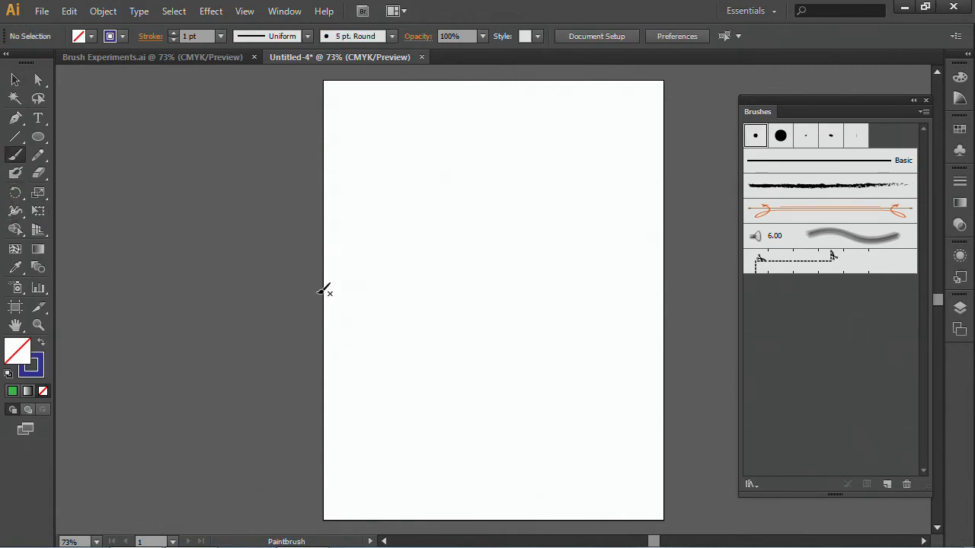
pyautogui.moveTo(830, 186)
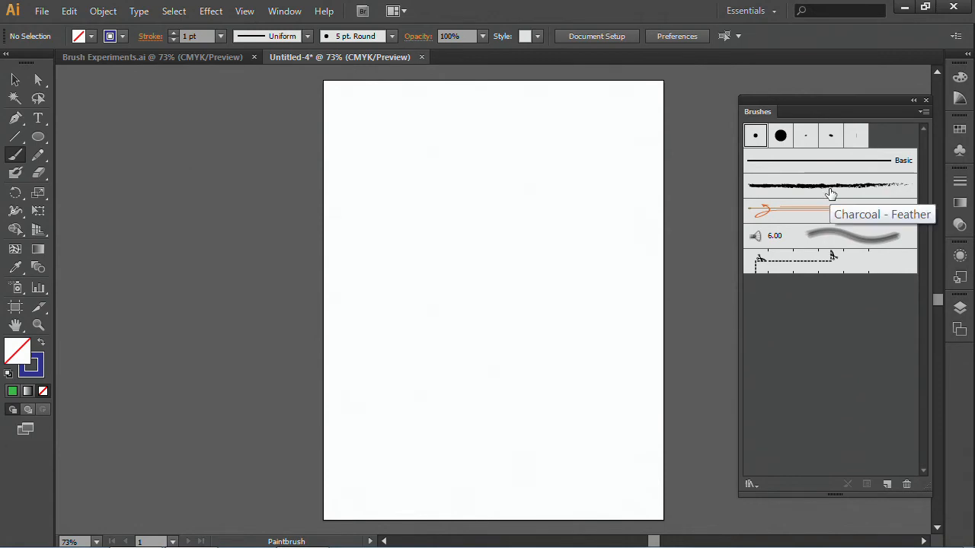
pyautogui.click(828, 186)
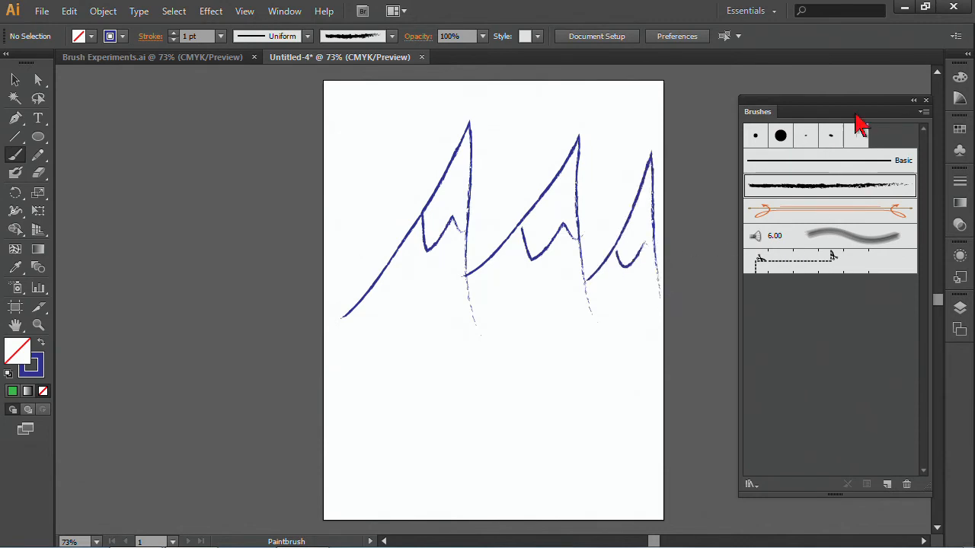
pyautogui.moveTo(754, 305)
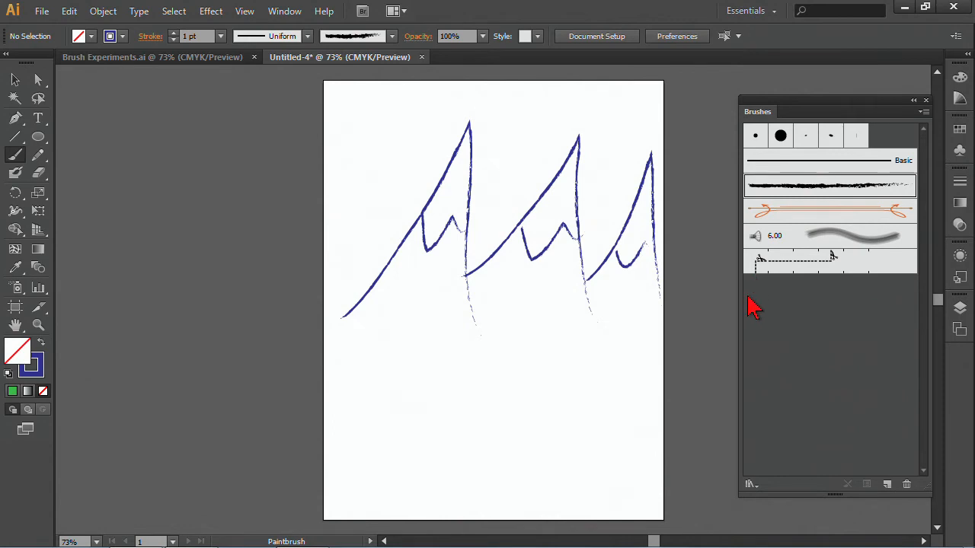
# Page the brush library through Pattern Arrows, Artistic_Calligraphic, Artistic_Ink and Borders_Decorative to Borders_Frames
pyautogui.click(749, 484)
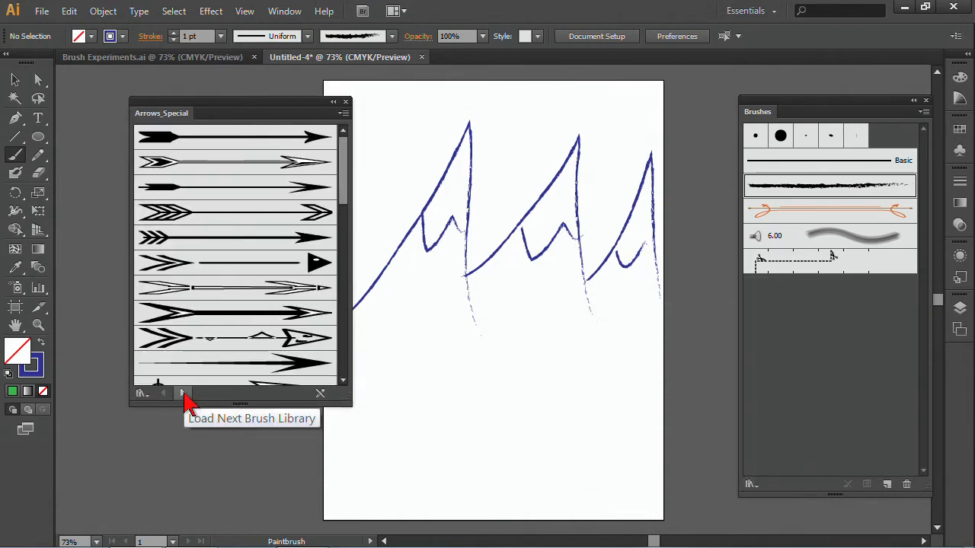
pyautogui.click(182, 393)
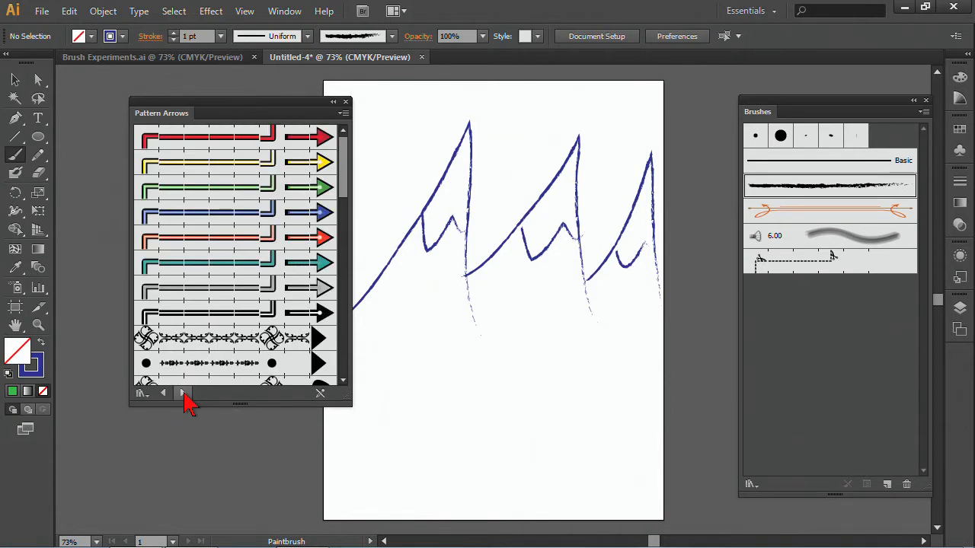
pyautogui.click(183, 393)
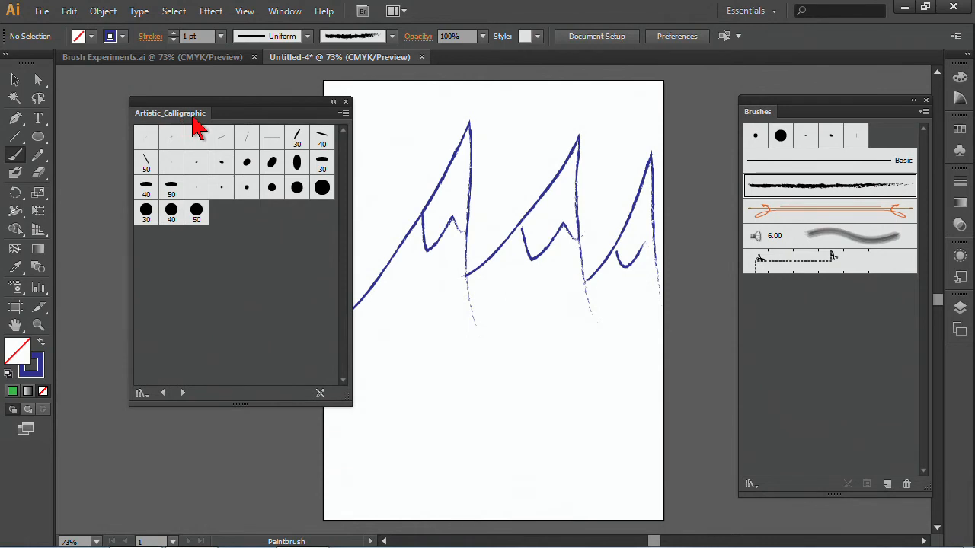
pyautogui.click(182, 393)
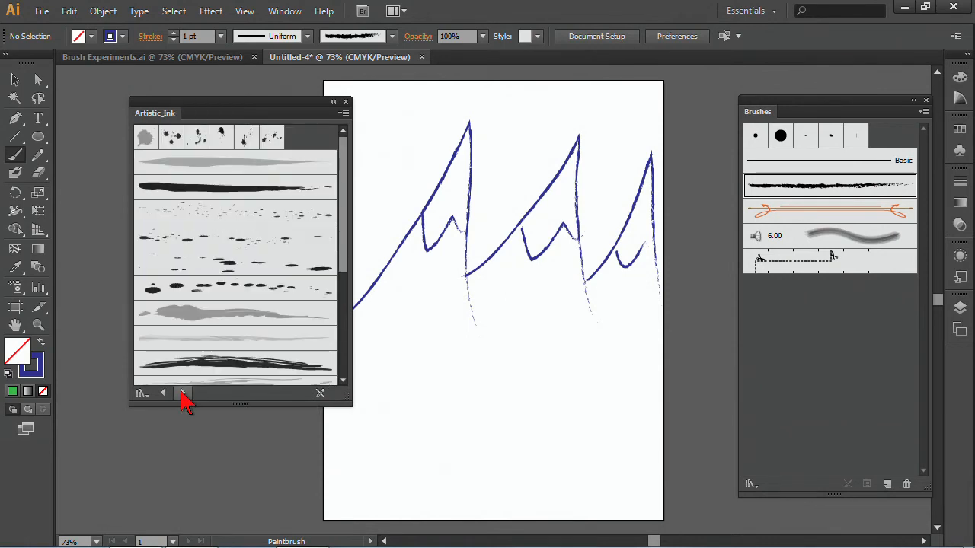
pyautogui.click(164, 393)
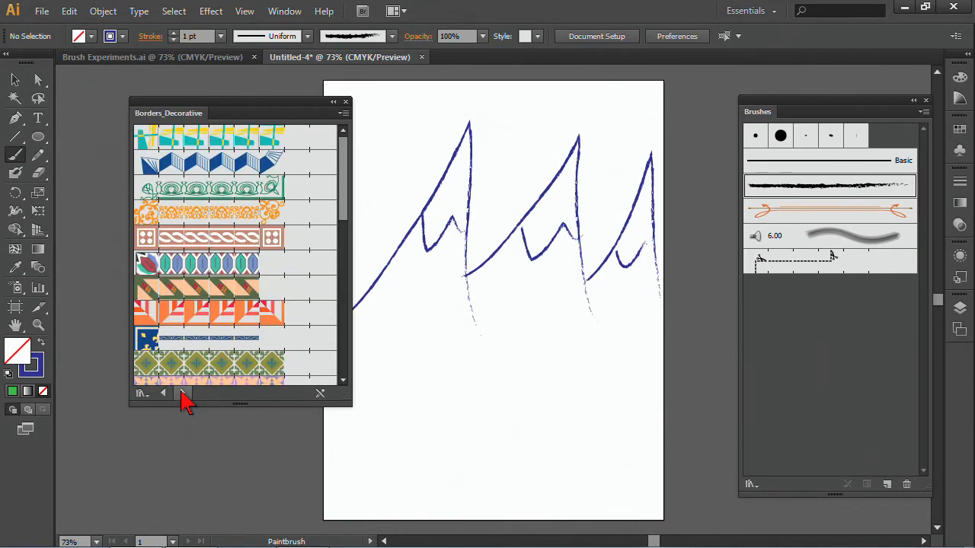
pyautogui.click(923, 113)
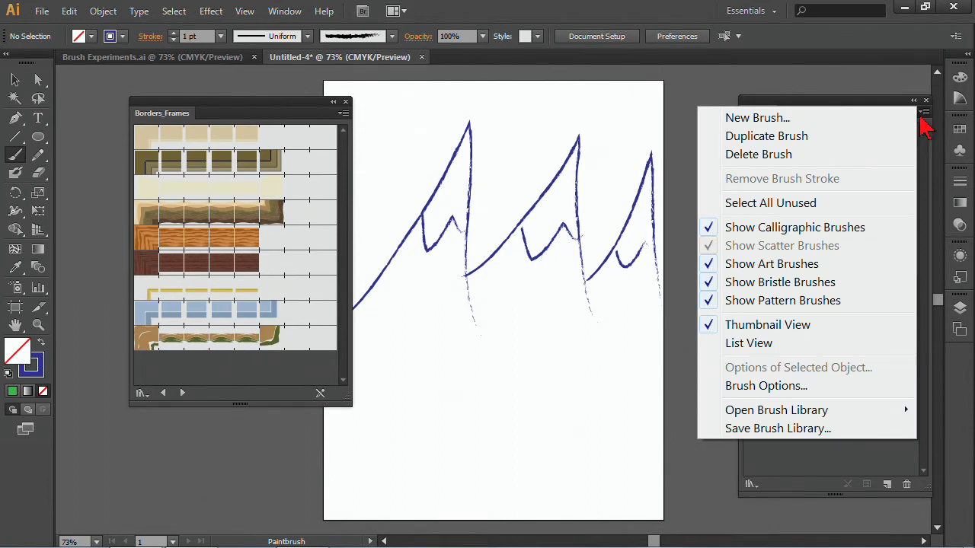
pyautogui.moveTo(753, 245)
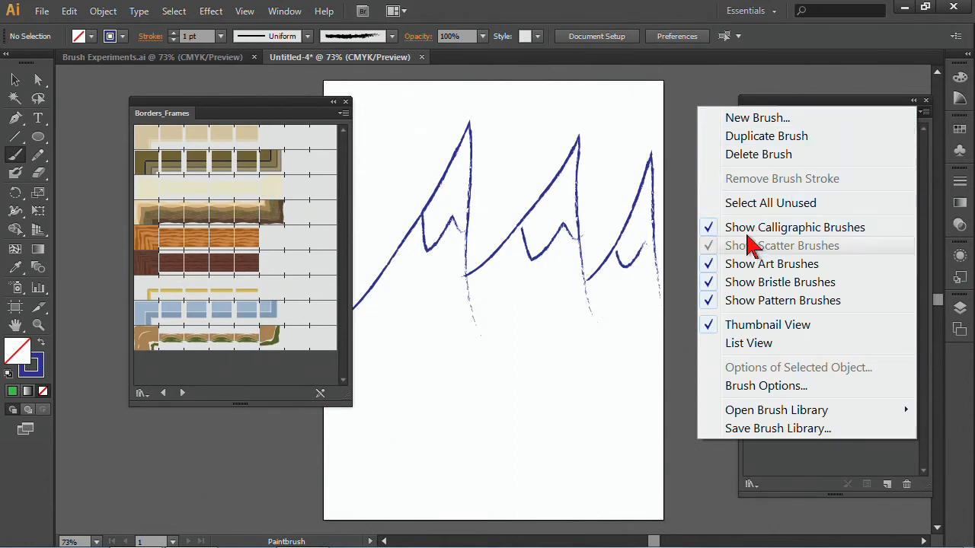
pyautogui.moveTo(764, 263)
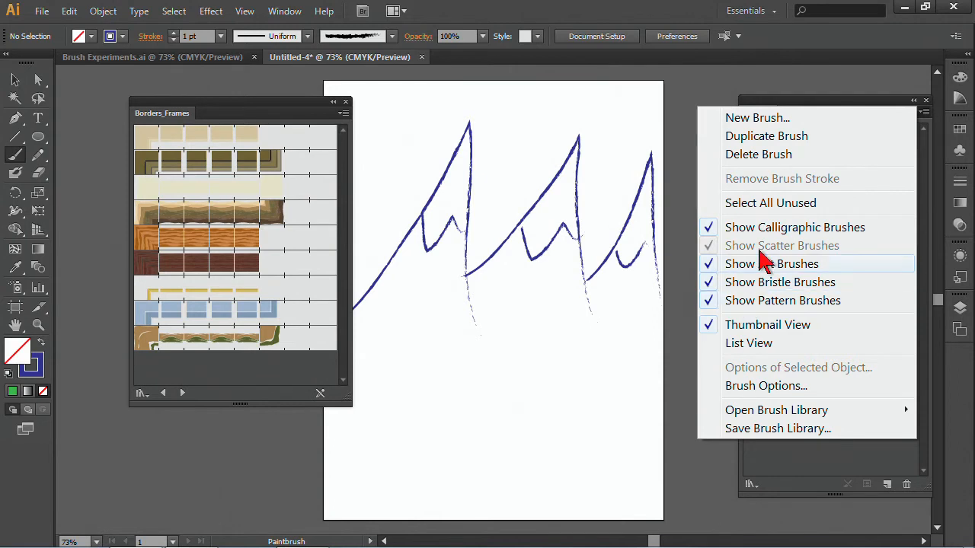
pyautogui.moveTo(764, 256)
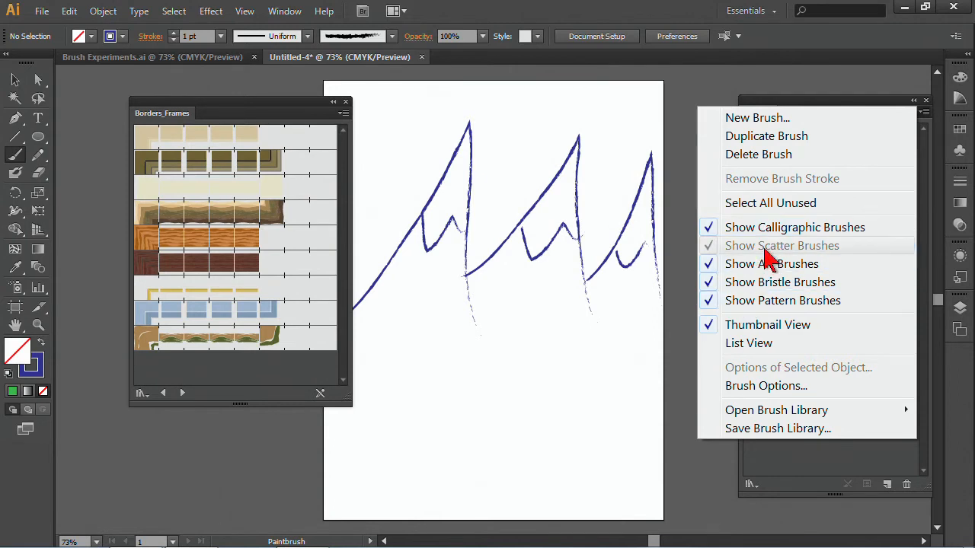
pyautogui.moveTo(800, 264)
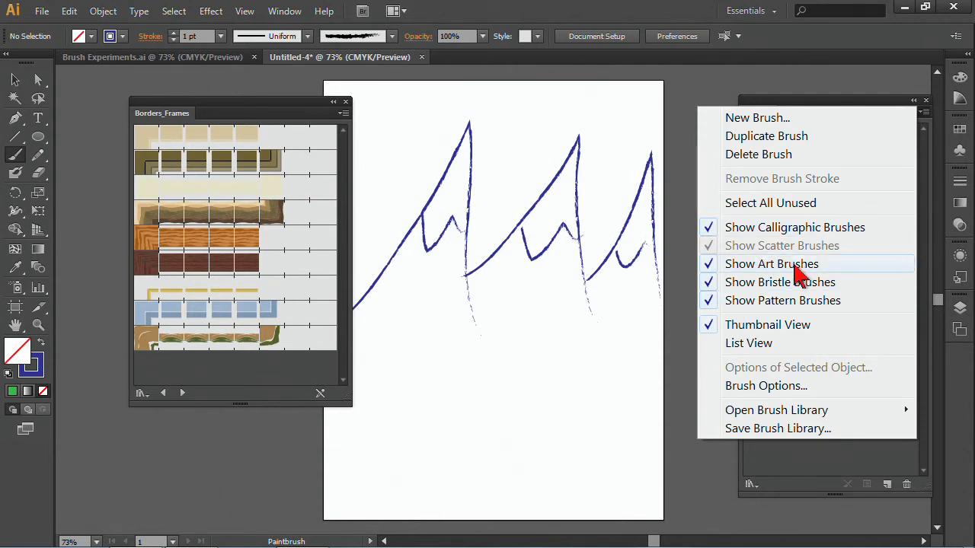
pyautogui.moveTo(783, 300)
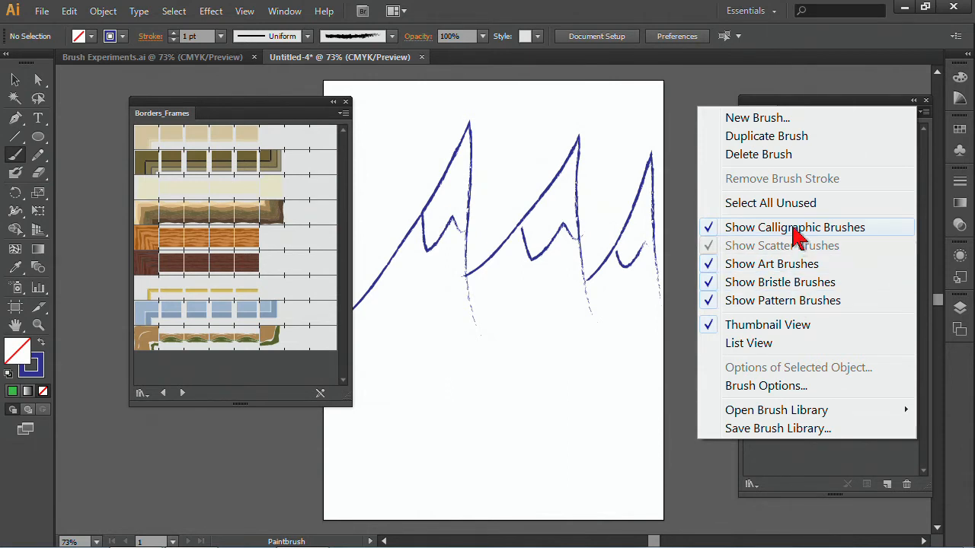
pyautogui.moveTo(810, 82)
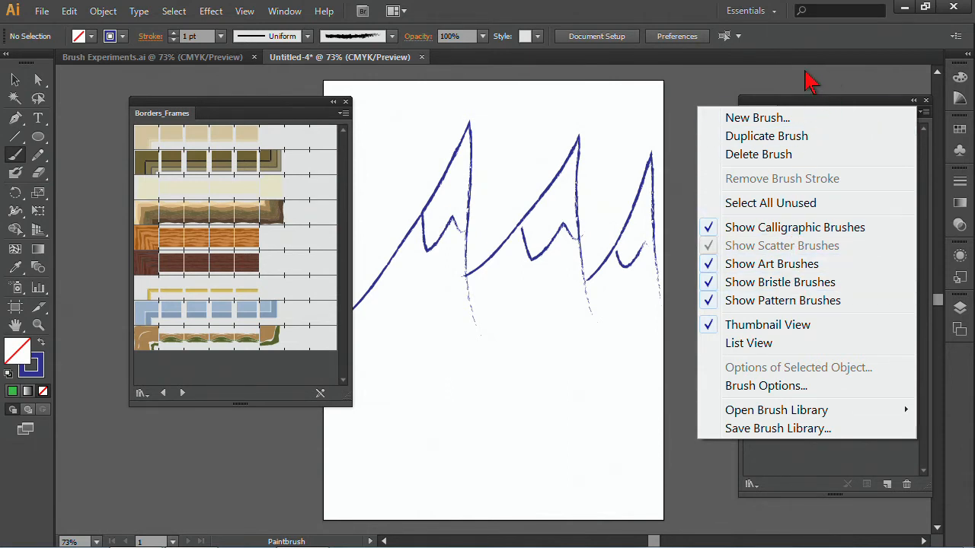
pyautogui.click(152, 58)
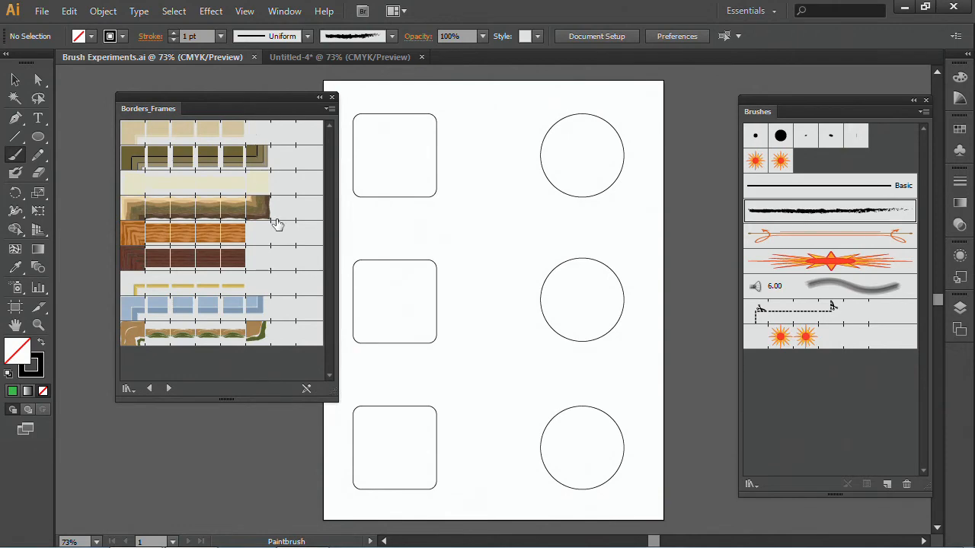
pyautogui.moveTo(898, 134)
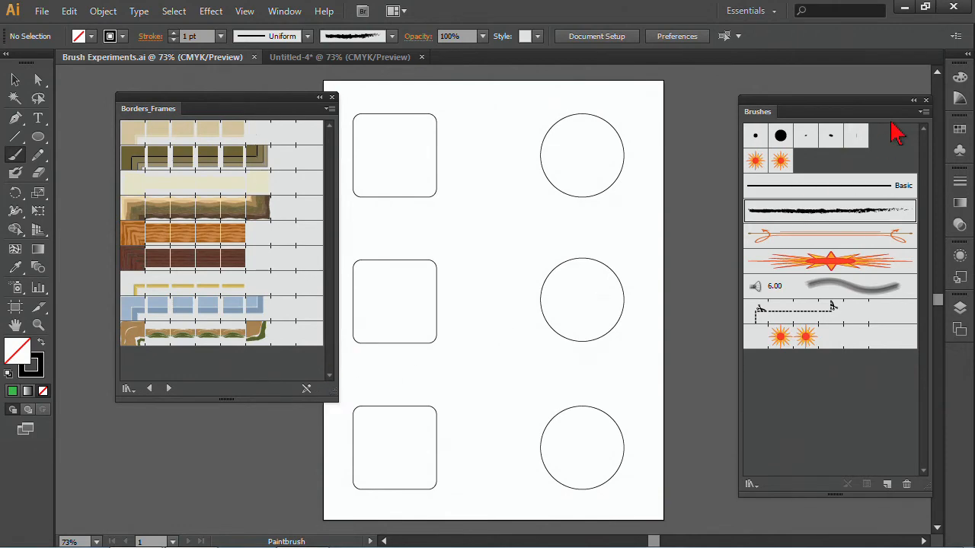
# Trace the top square and circle with star scatter brushes, trying the 16pt. Star and evenly spaced stars
pyautogui.click(923, 111)
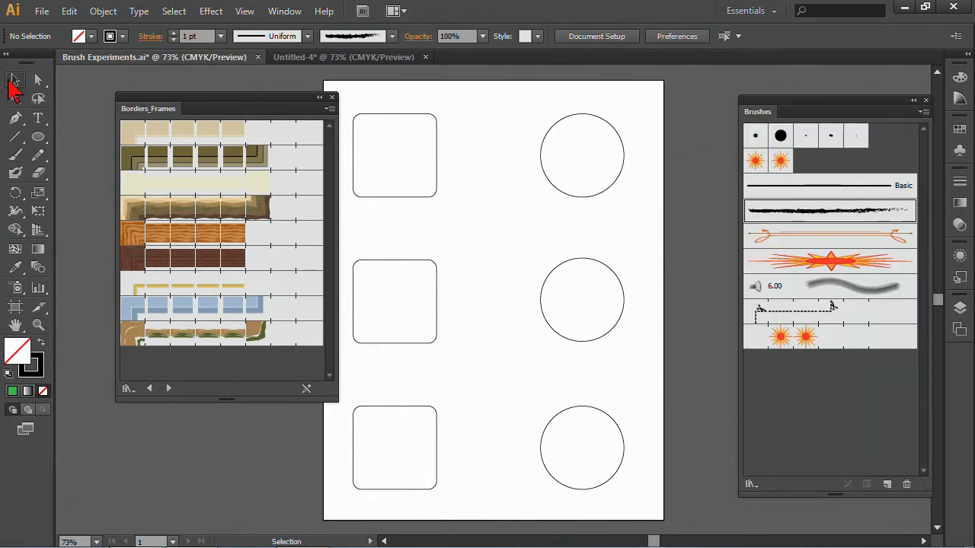
pyautogui.moveTo(448, 198)
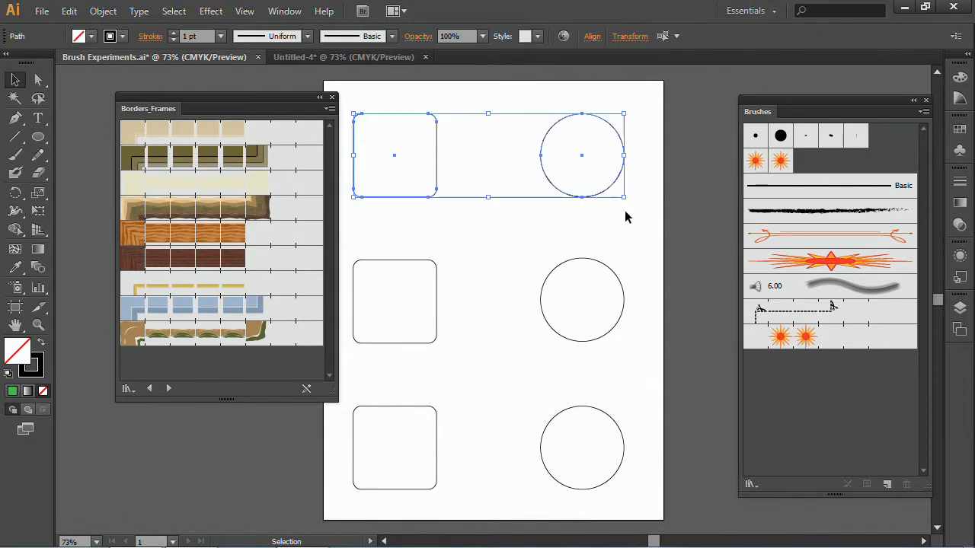
pyautogui.moveTo(755, 162)
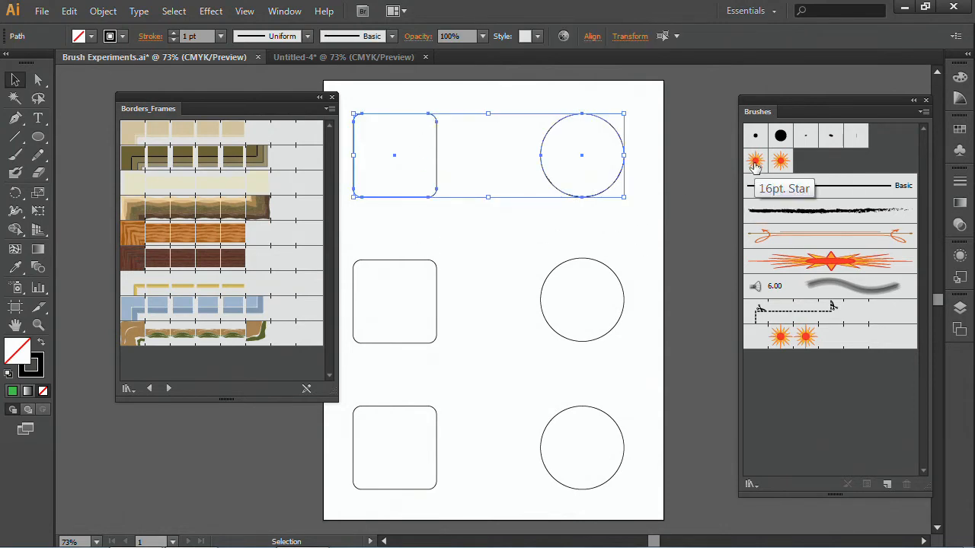
pyautogui.click(755, 160)
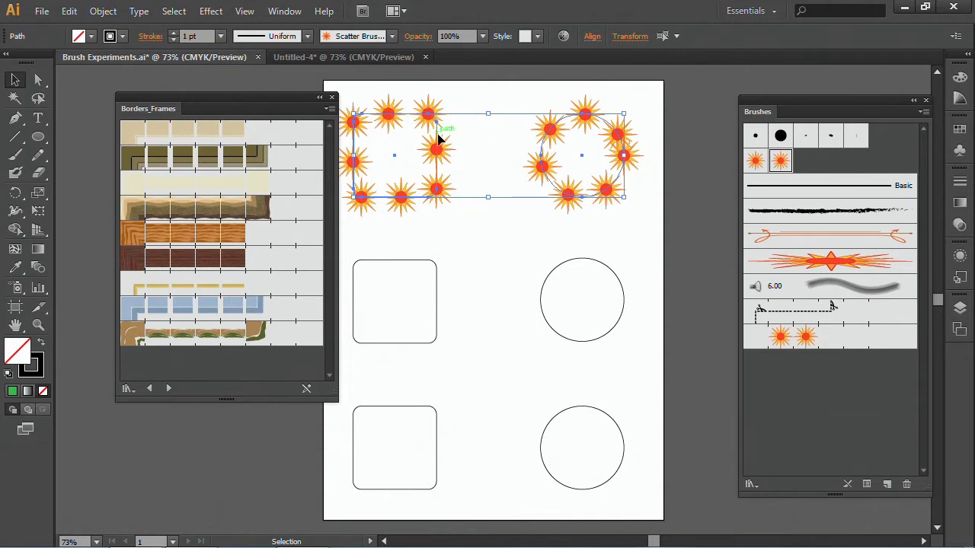
pyautogui.moveTo(438, 114)
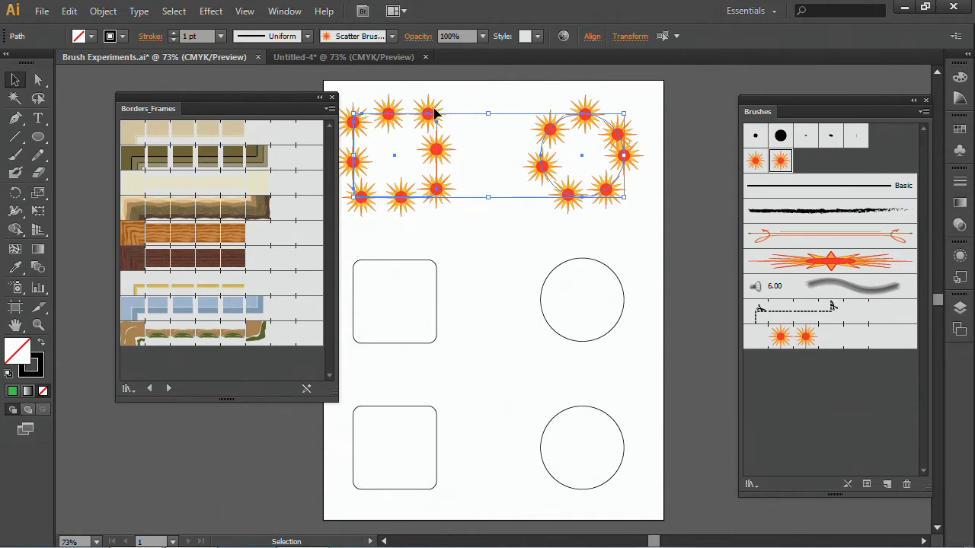
pyautogui.click(755, 160)
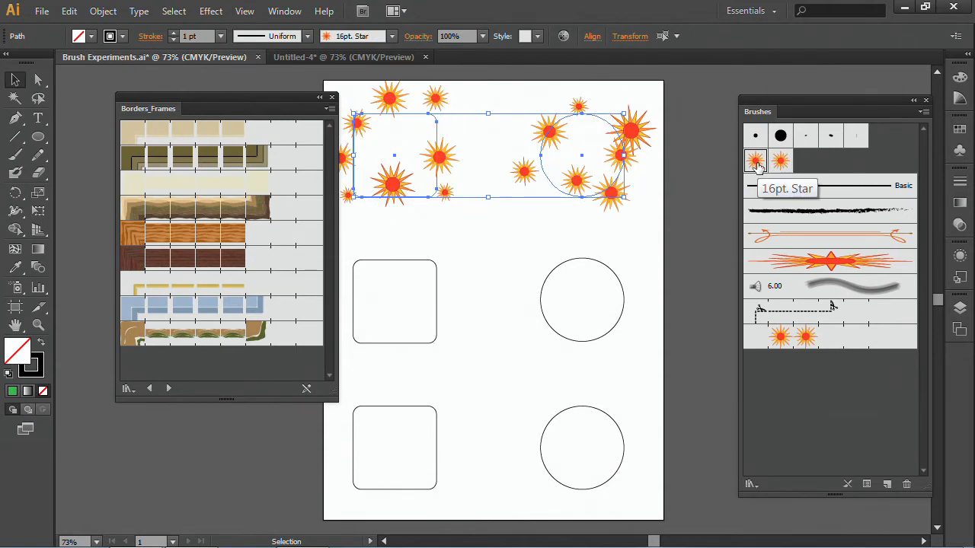
pyautogui.click(780, 159)
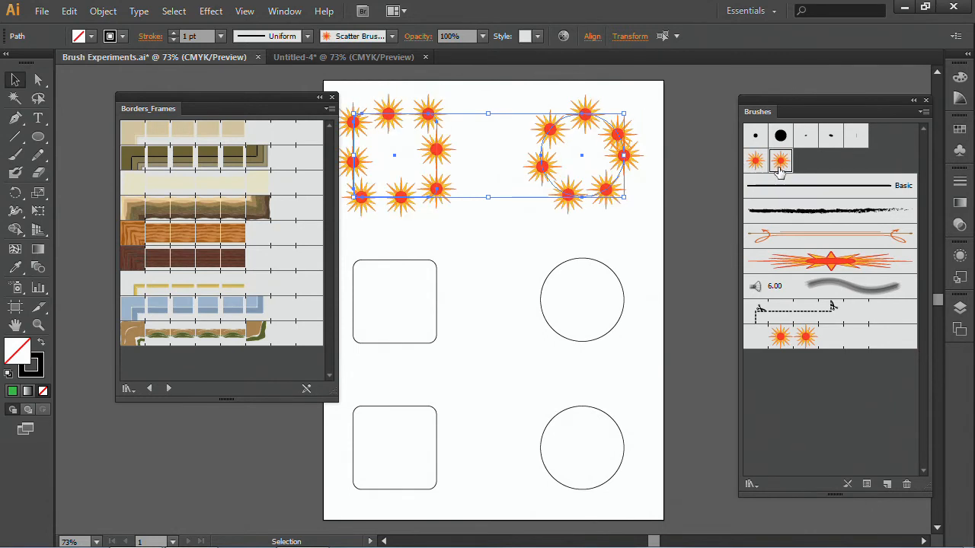
pyautogui.moveTo(780, 162)
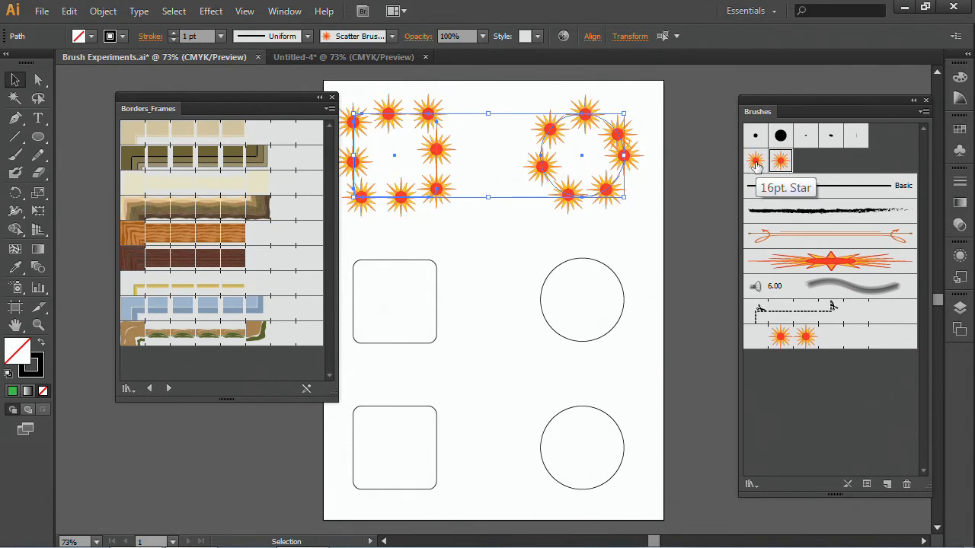
pyautogui.click(755, 161)
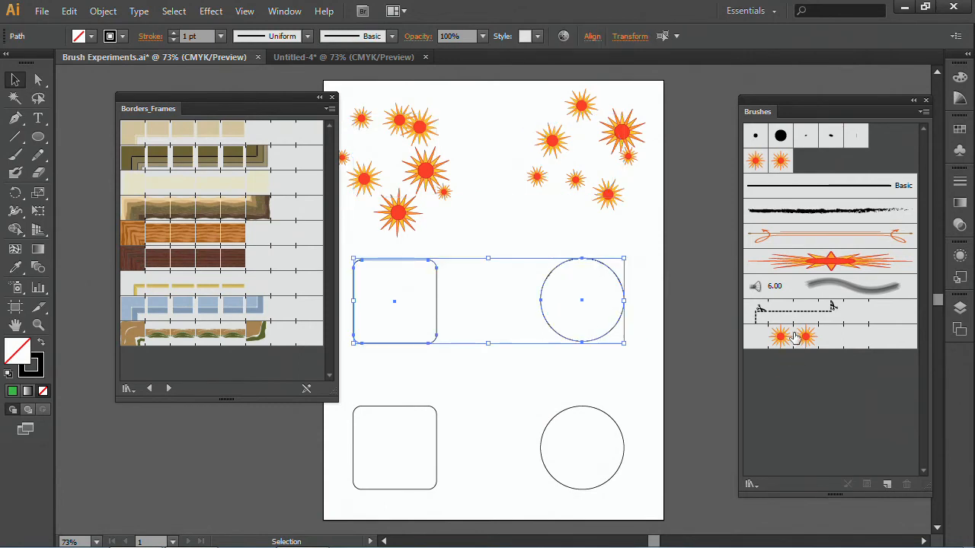
# Ring the middle square and circle with starbursts and give the top pair evenly spaced stars
pyautogui.click(804, 337)
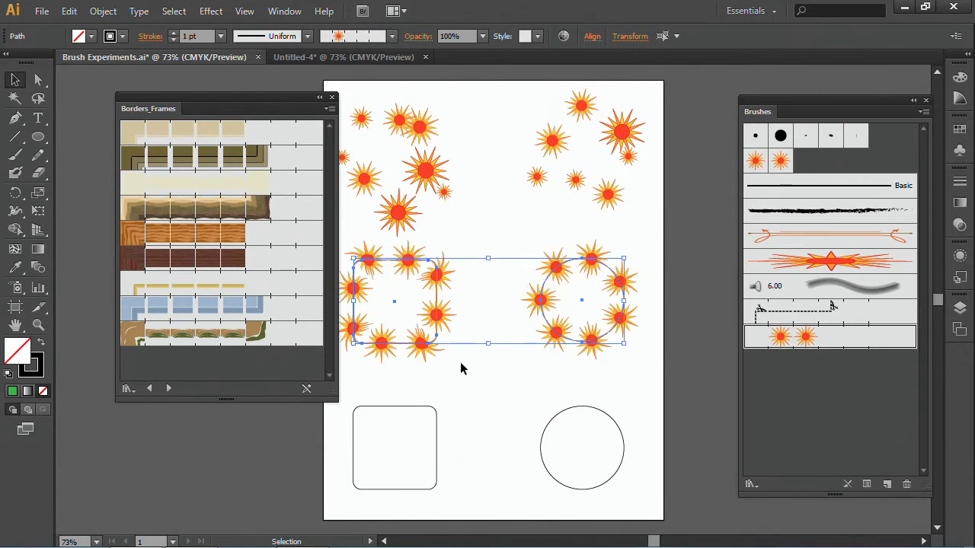
pyautogui.click(459, 370)
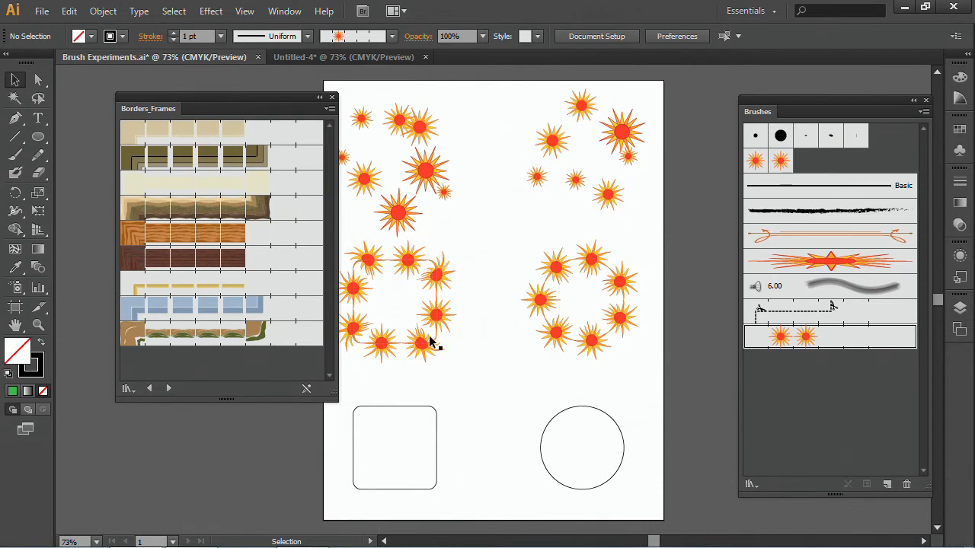
pyautogui.moveTo(524, 259)
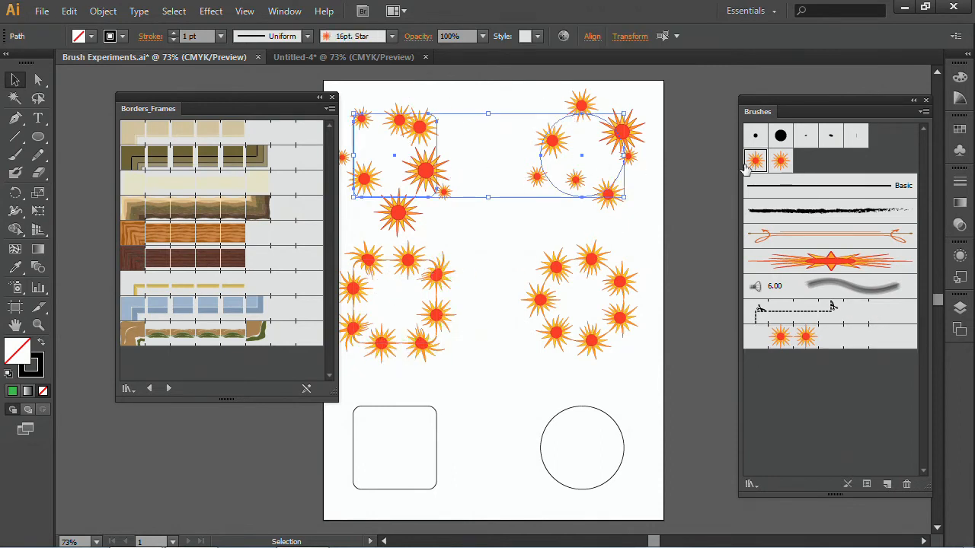
pyautogui.click(780, 161)
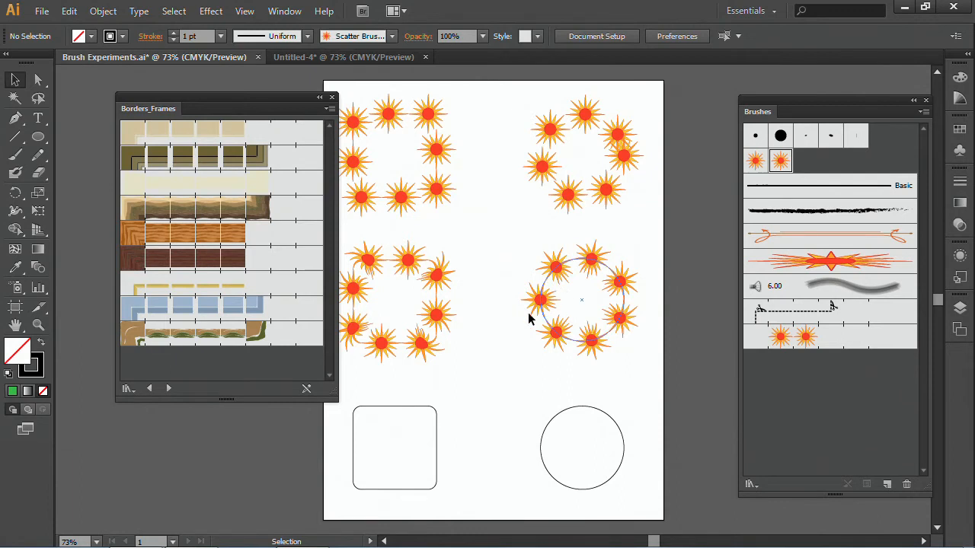
# Give the bottom square an orange flame brush and the circle a heavier purple double-arrow stroke
pyautogui.click(393, 448)
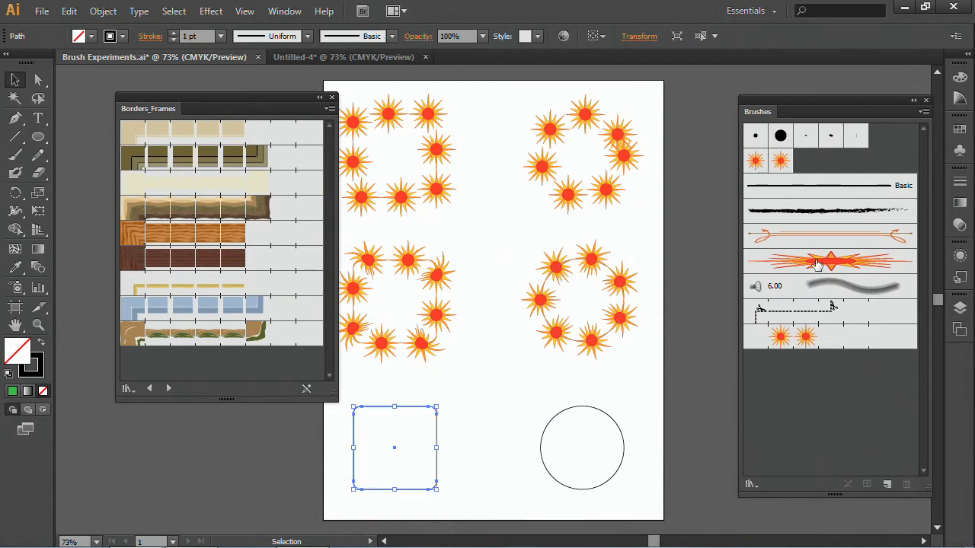
pyautogui.click(830, 262)
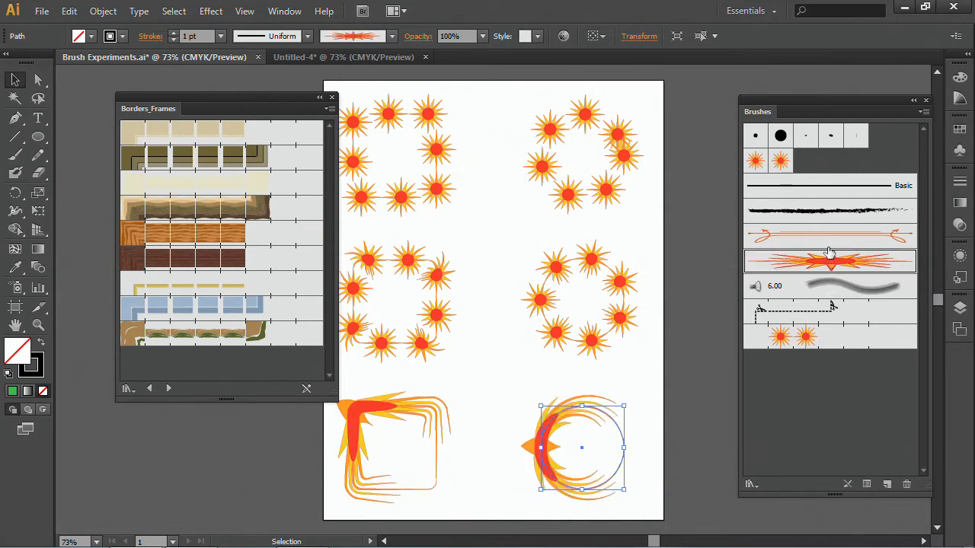
pyautogui.click(828, 236)
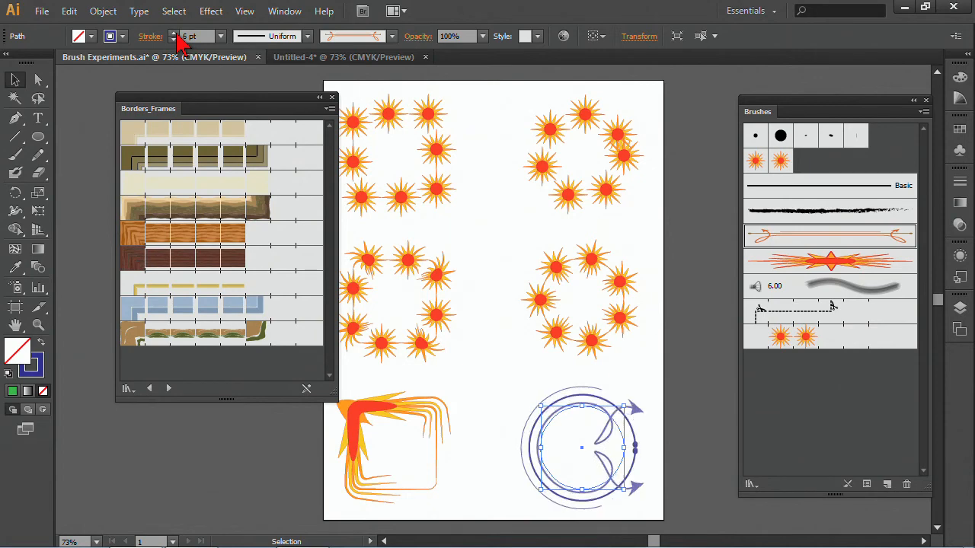
pyautogui.click(488, 342)
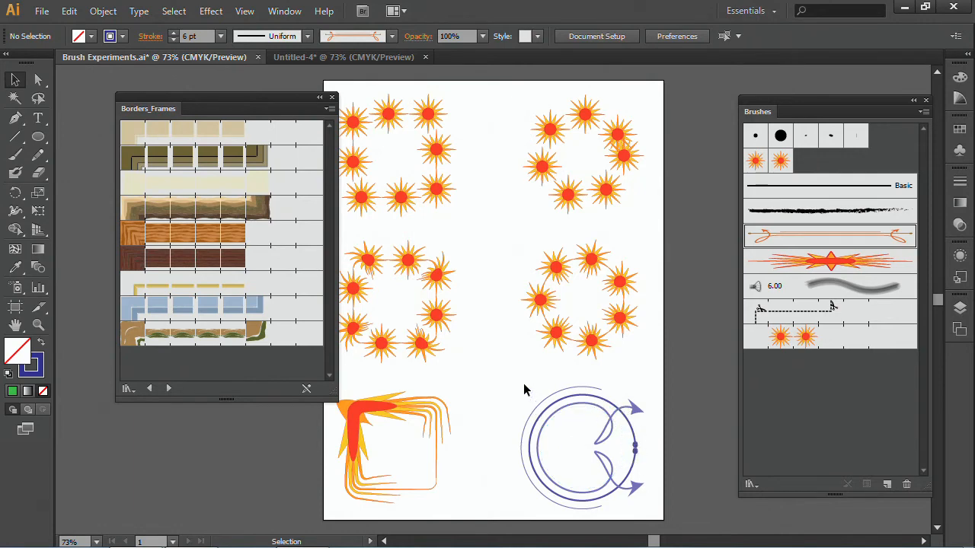
pyautogui.moveTo(55, 131)
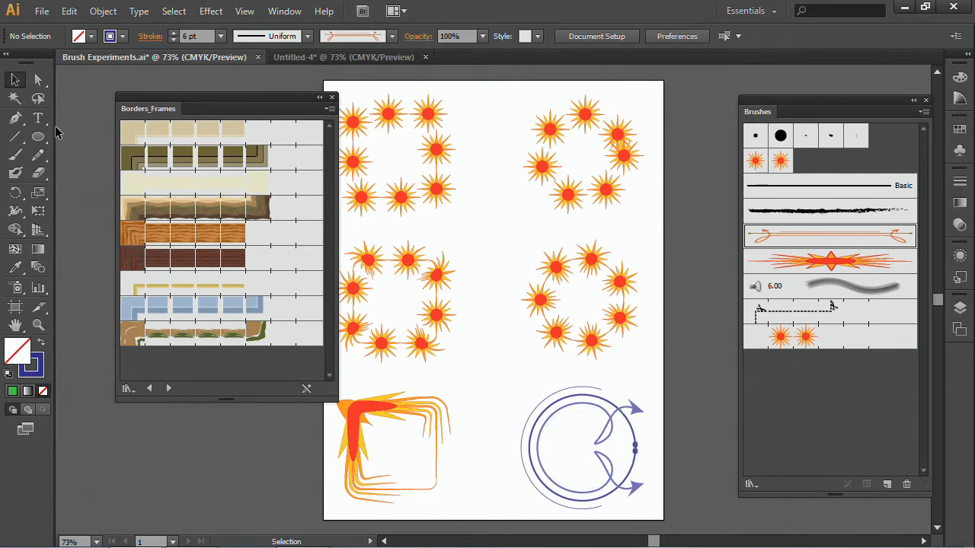
pyautogui.moveTo(38, 137)
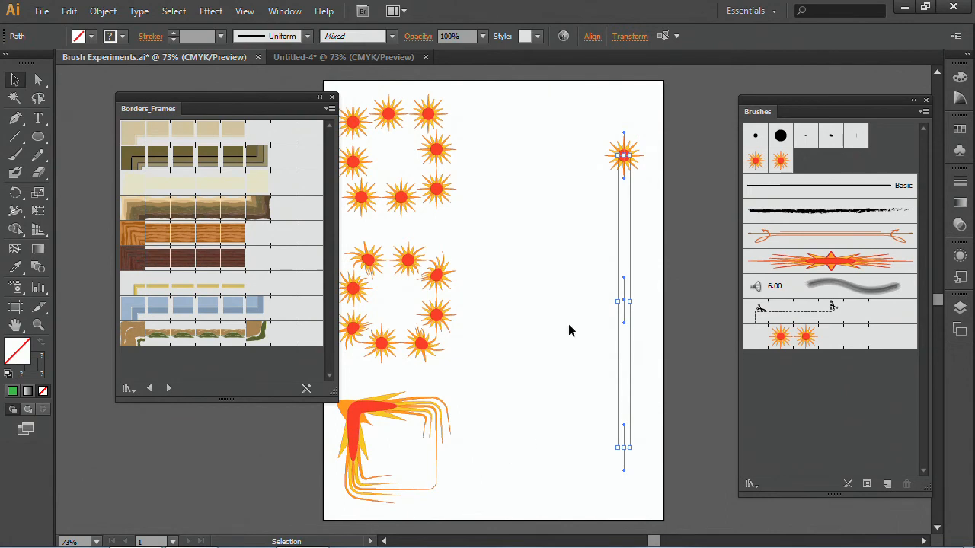
# Paint a long 10 pt curve down the page, try the sunburst brush and keep the arrow-tipped brush
pyautogui.click(423, 151)
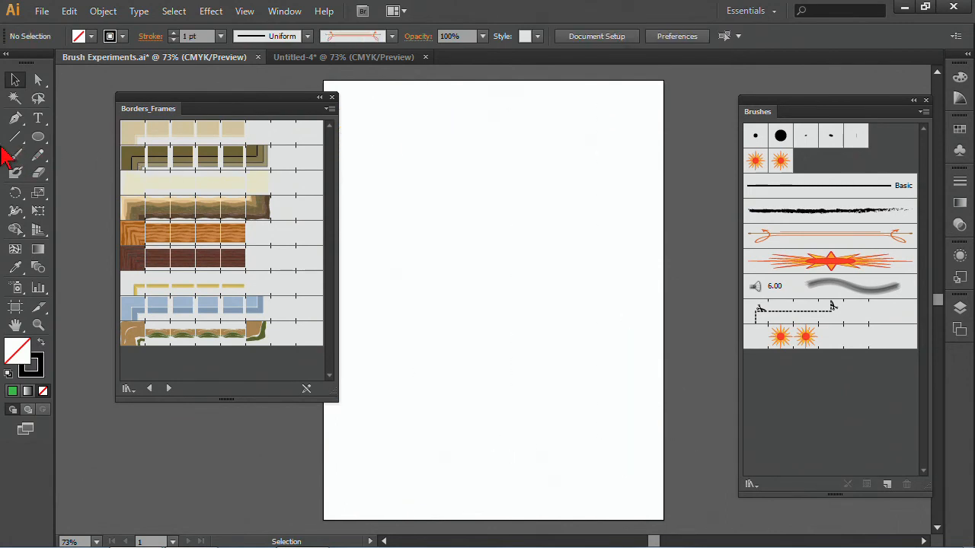
pyautogui.moveTo(381, 110); pyautogui.dragTo(536, 445)
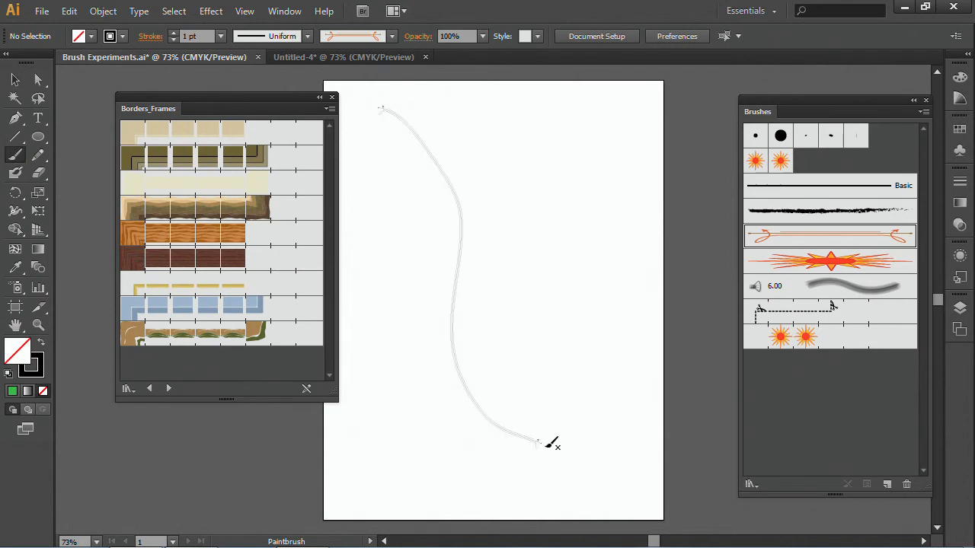
pyautogui.moveTo(860, 242)
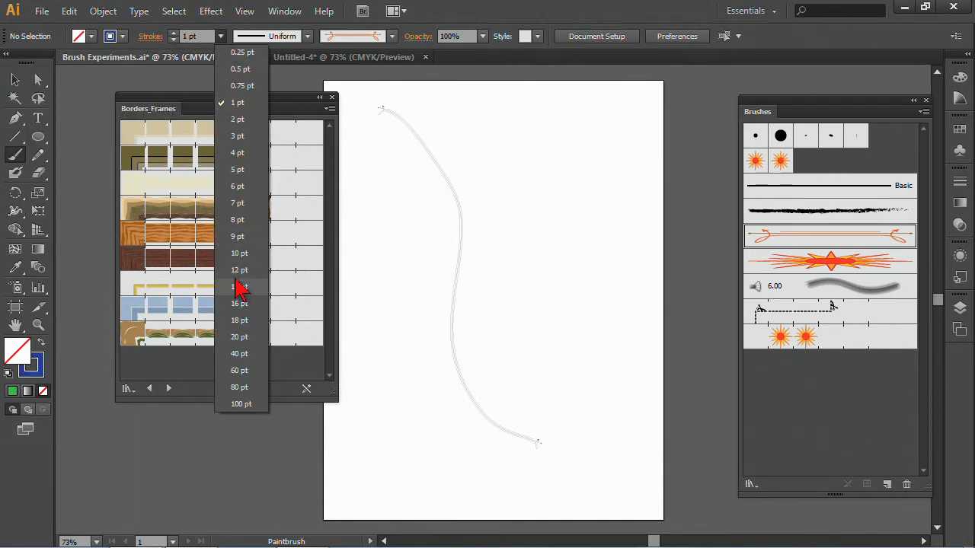
pyautogui.click(238, 287)
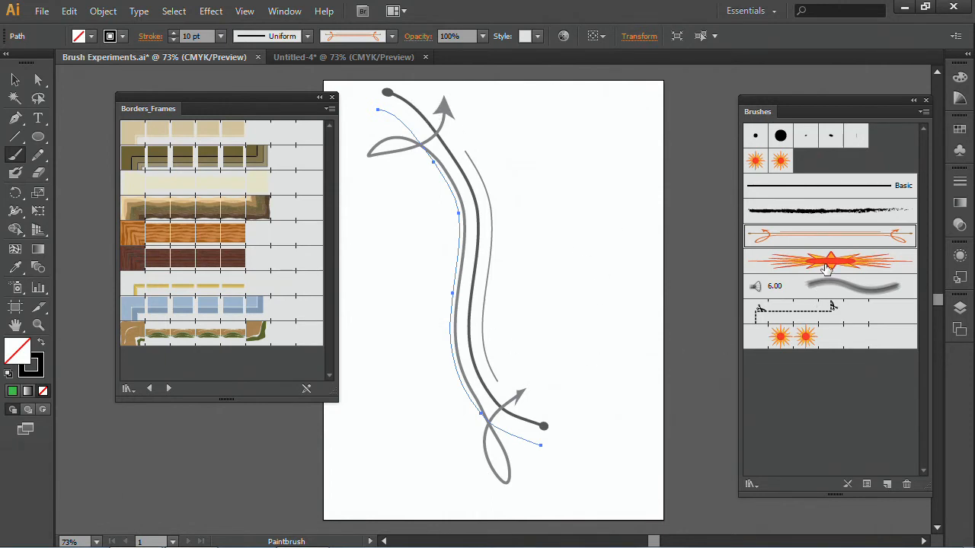
pyautogui.click(830, 262)
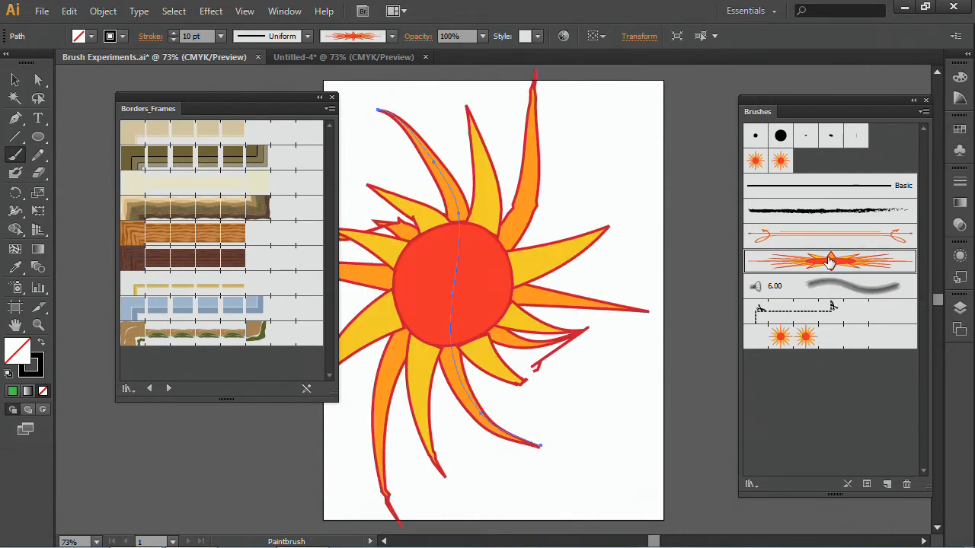
pyautogui.click(828, 236)
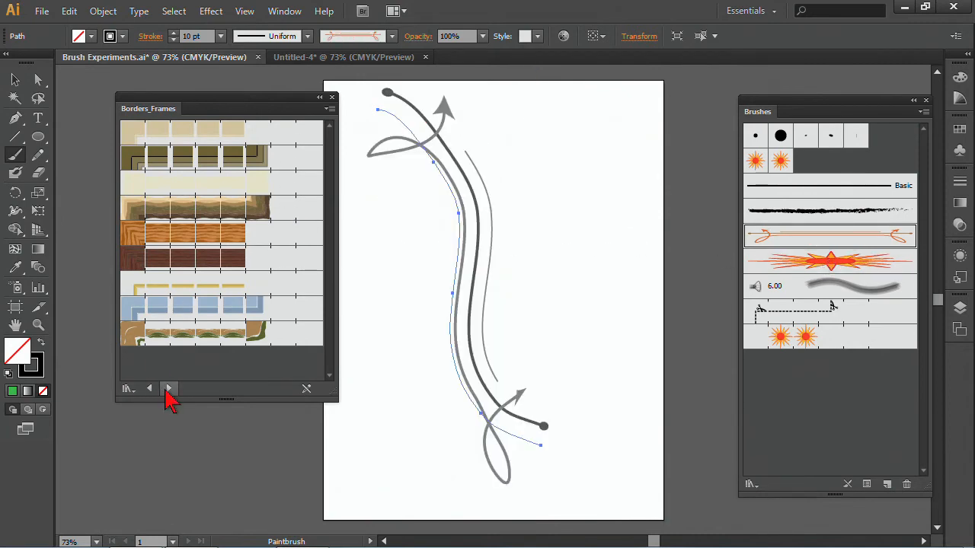
# Step through Borders_Novelty to Borders_Primitive and paint the curve with a striped tan border brush
pyautogui.click(167, 388)
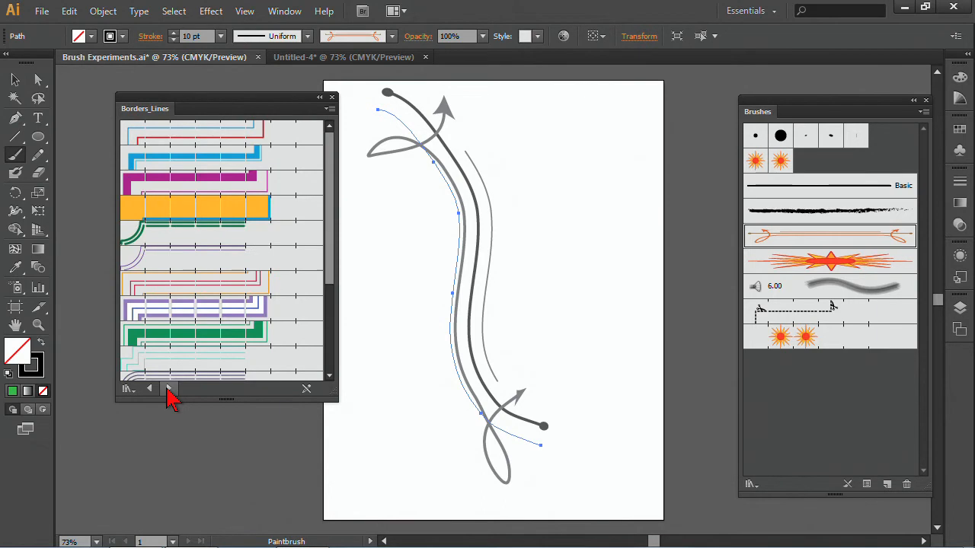
pyautogui.click(167, 388)
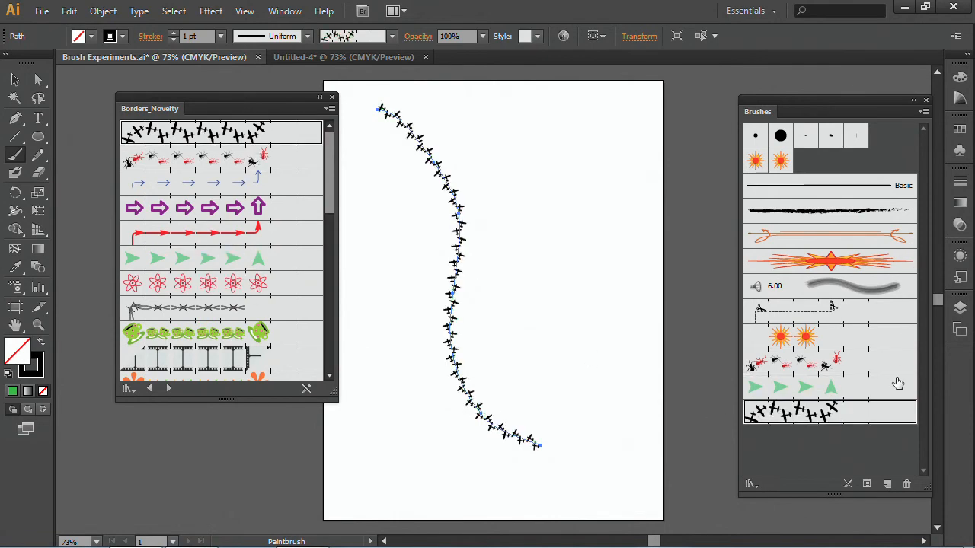
pyautogui.click(167, 389)
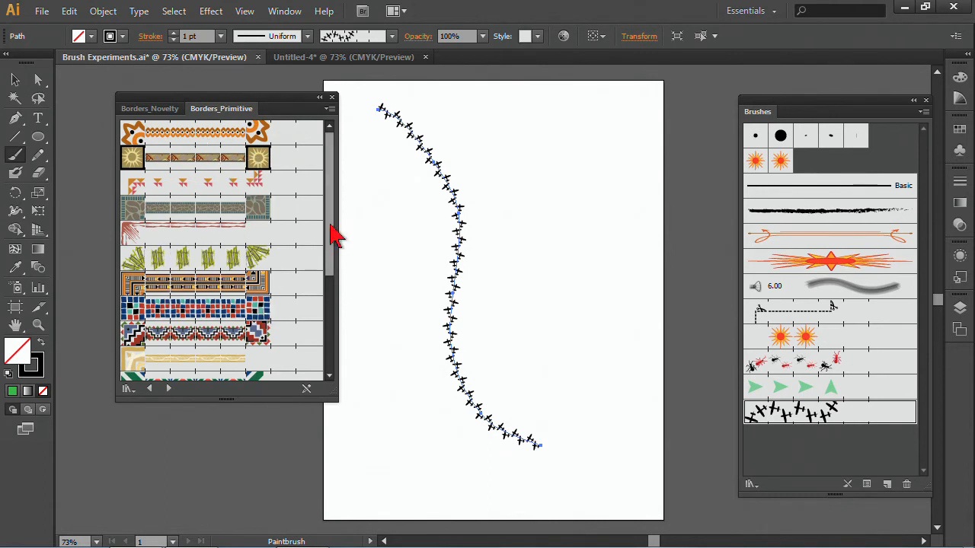
pyautogui.scroll(-3)
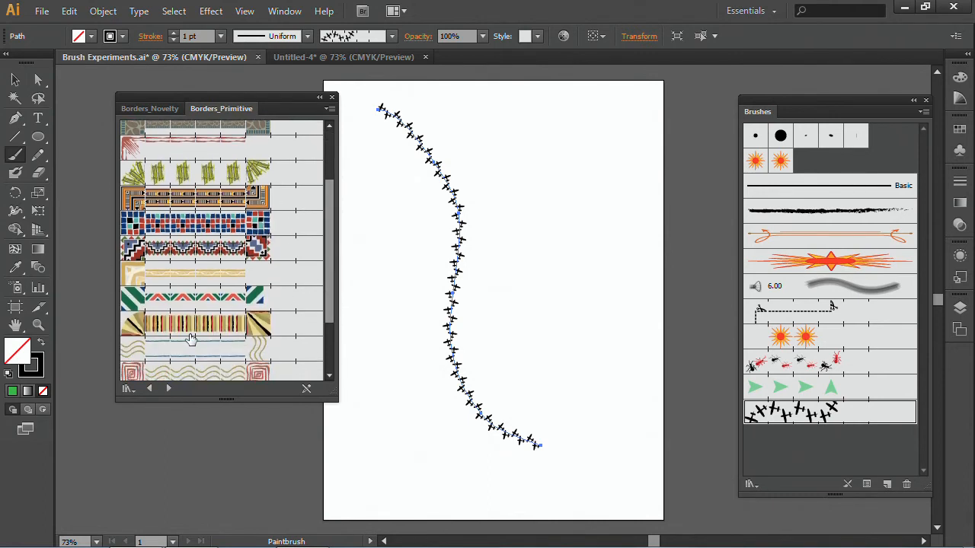
pyautogui.click(195, 323)
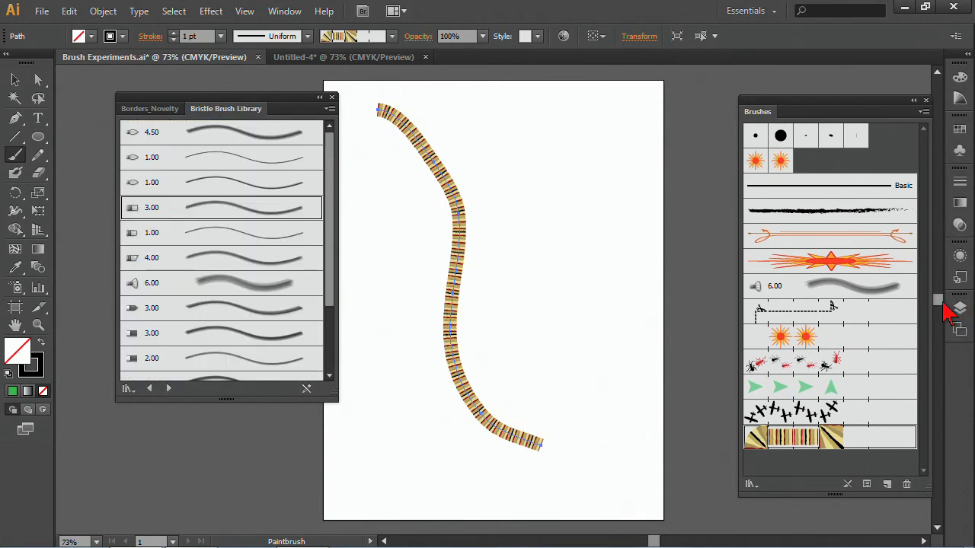
pyautogui.moveTo(232, 131)
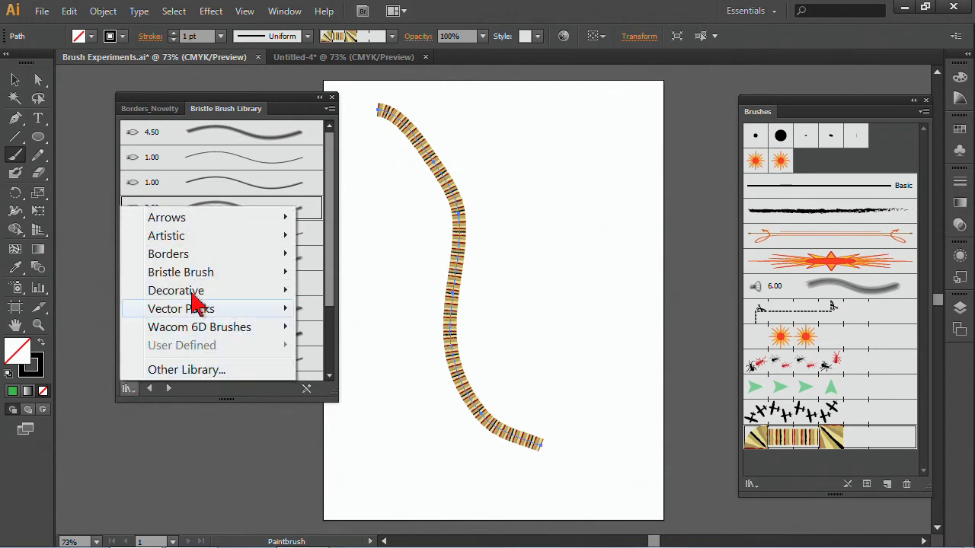
pyautogui.moveTo(180, 271)
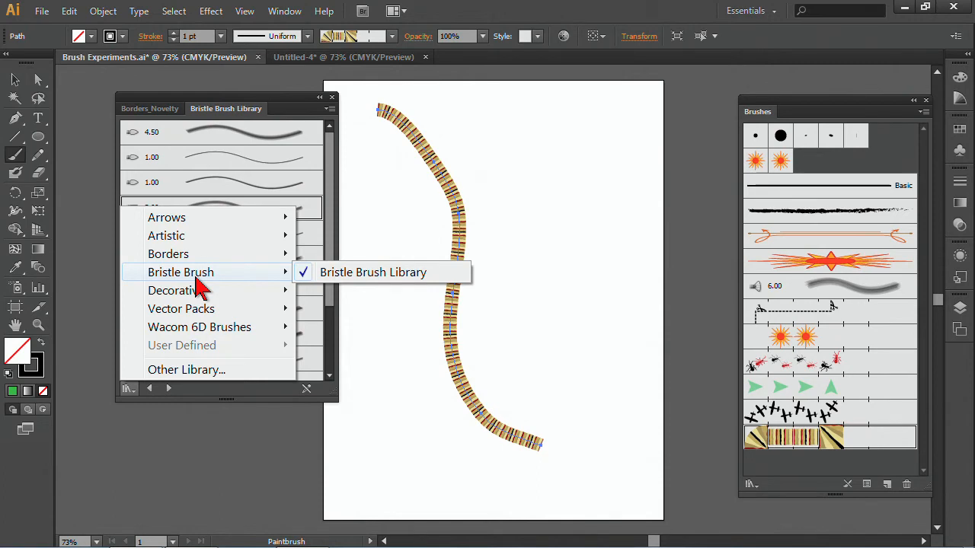
pyautogui.moveTo(175, 285)
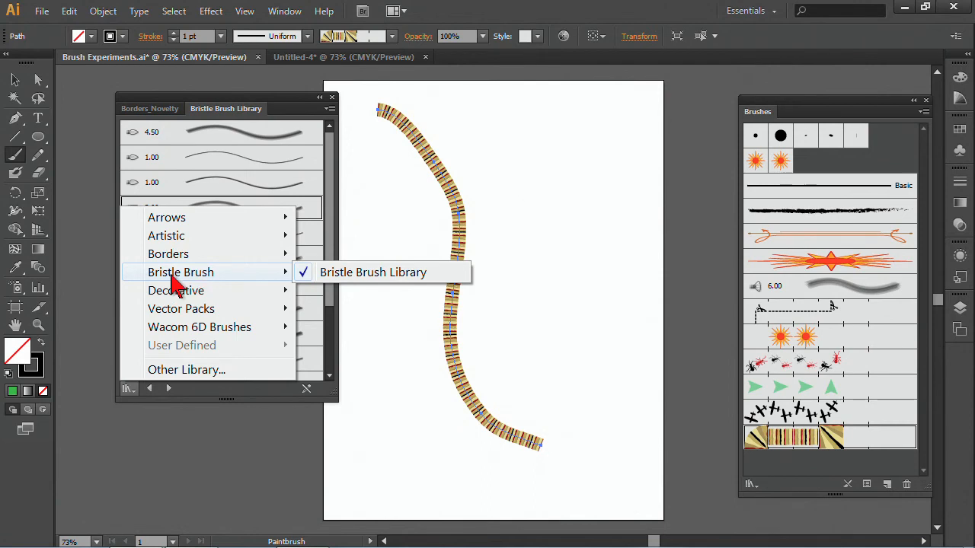
# In Untitled-4, paint a green bristle-brush tree below the mountains and try the Cat's Tongue brush
pyautogui.click(343, 56)
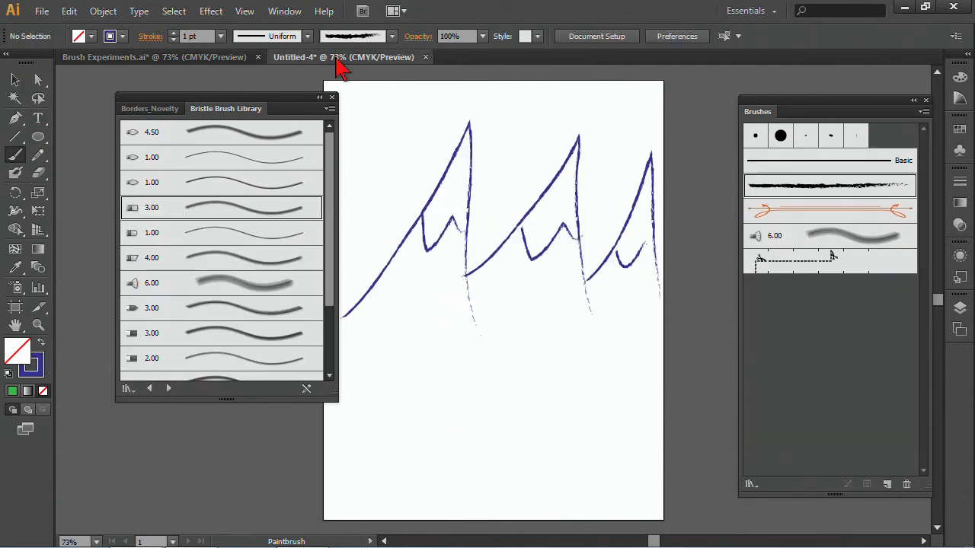
pyautogui.moveTo(533, 295)
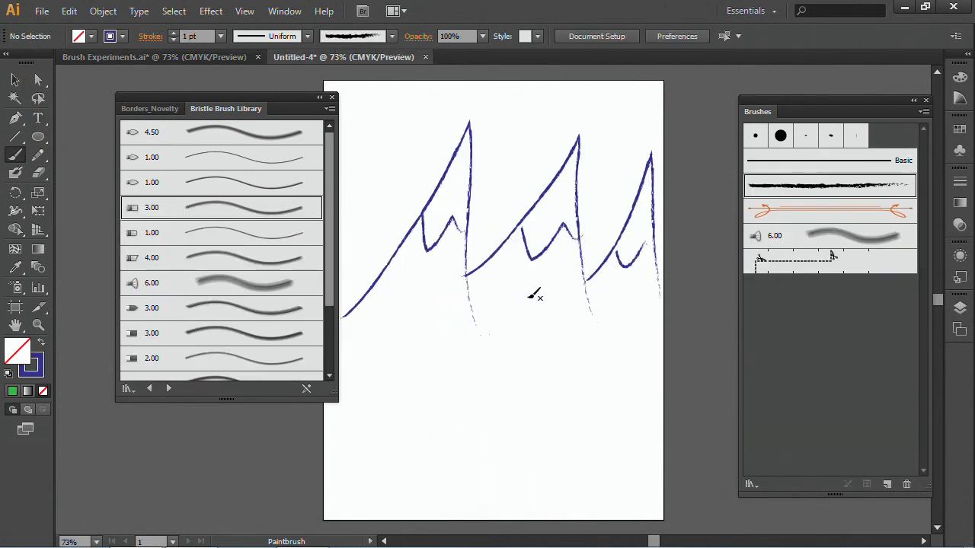
pyautogui.moveTo(847, 239)
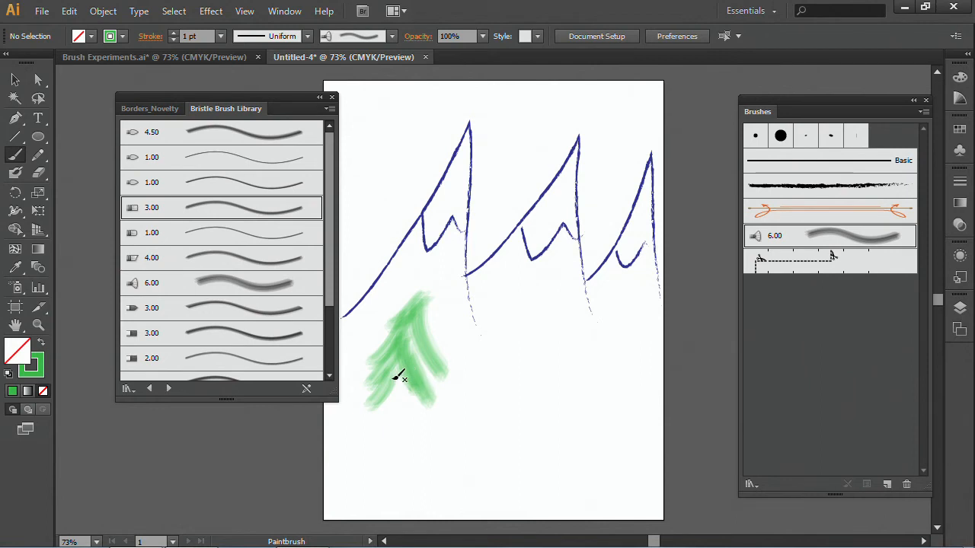
pyautogui.moveTo(404, 378); pyautogui.dragTo(381, 423)
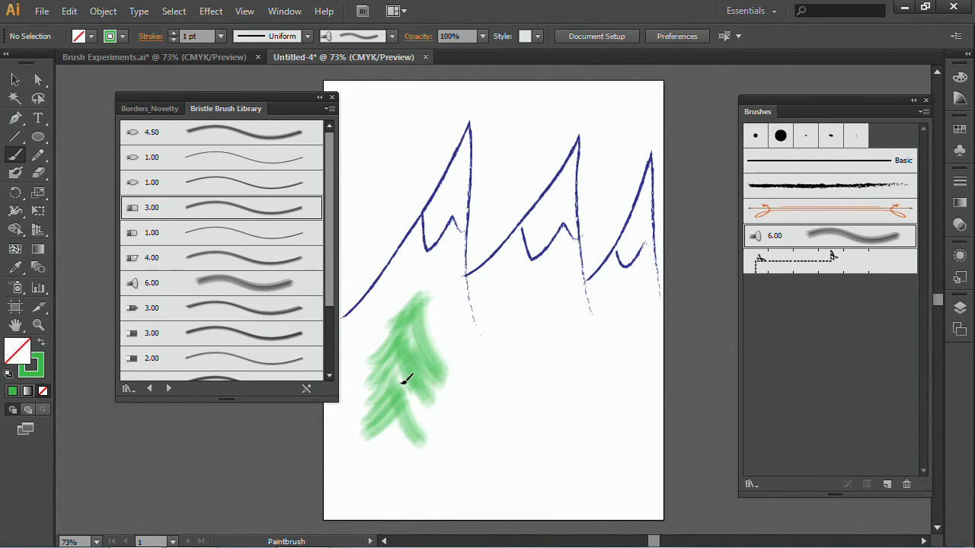
pyautogui.moveTo(408, 379); pyautogui.dragTo(423, 323)
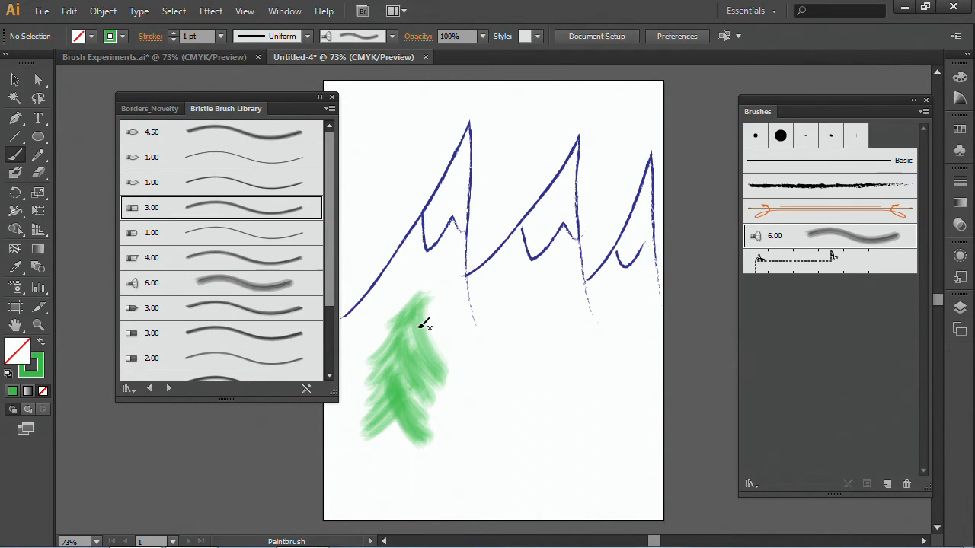
pyautogui.moveTo(347, 414)
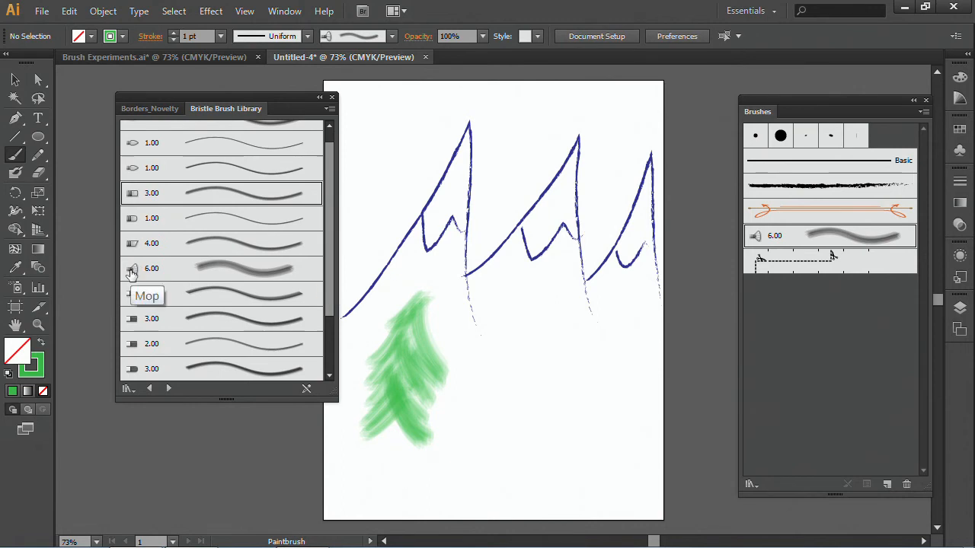
pyautogui.moveTo(133, 323)
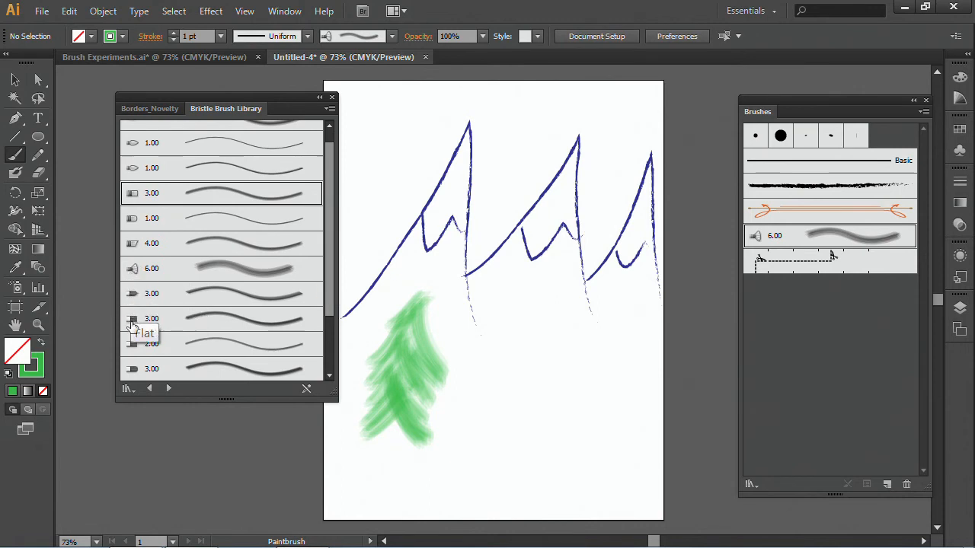
pyautogui.moveTo(134, 370)
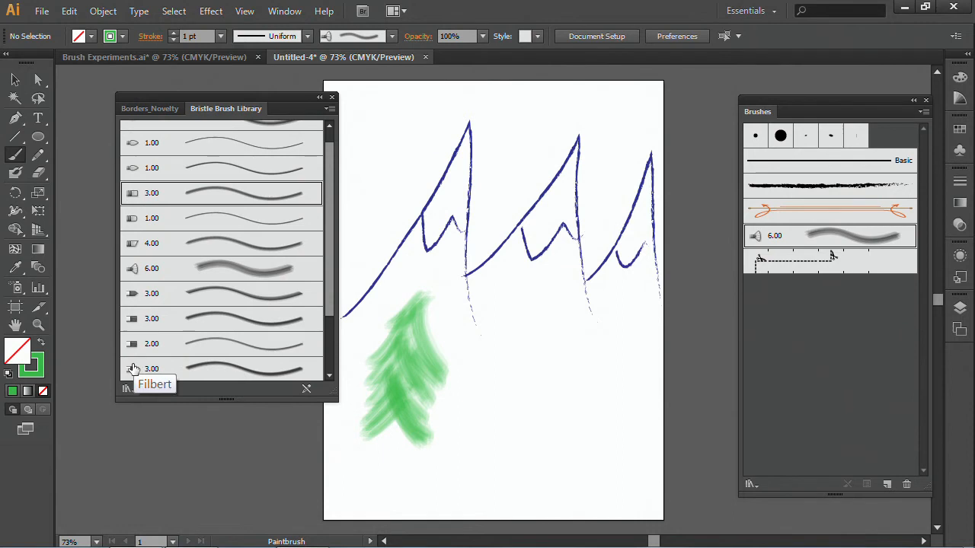
pyautogui.moveTo(146, 344)
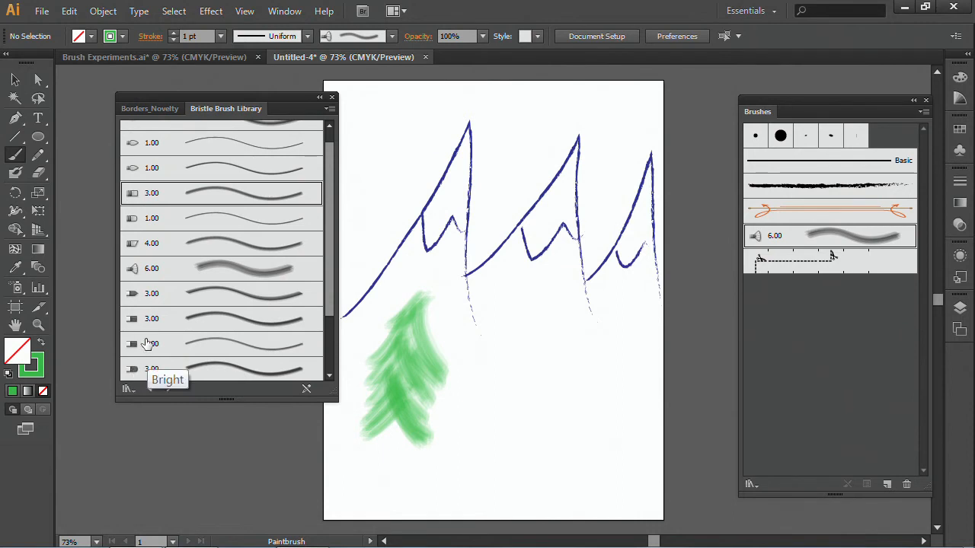
pyautogui.moveTo(207, 297)
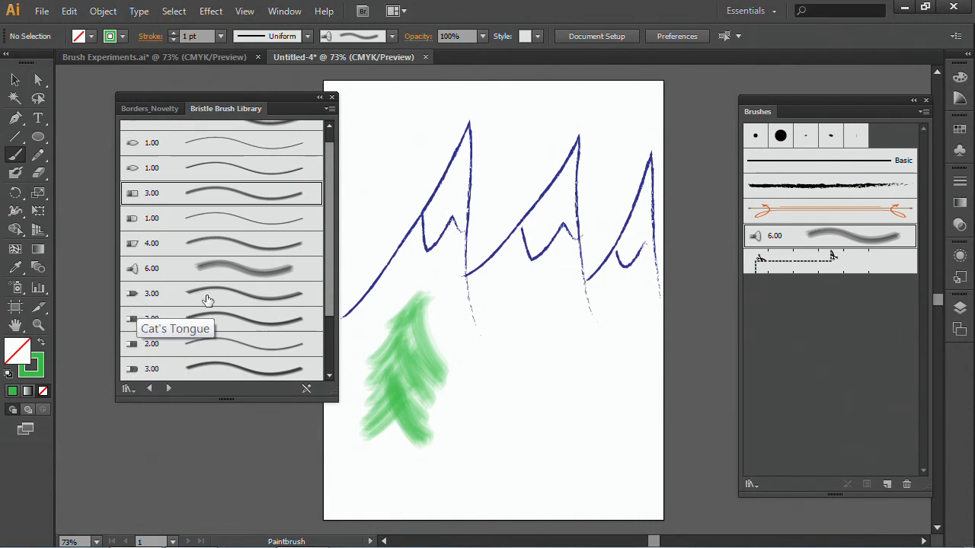
pyautogui.click(221, 292)
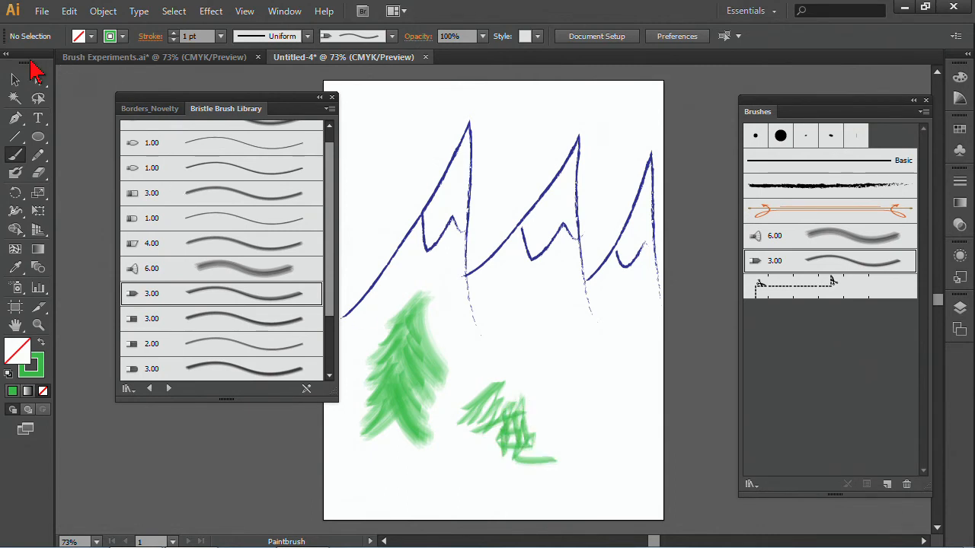
# Delete the scribbly second tree and paint a brown trunk through the green tree
pyautogui.click(506, 423)
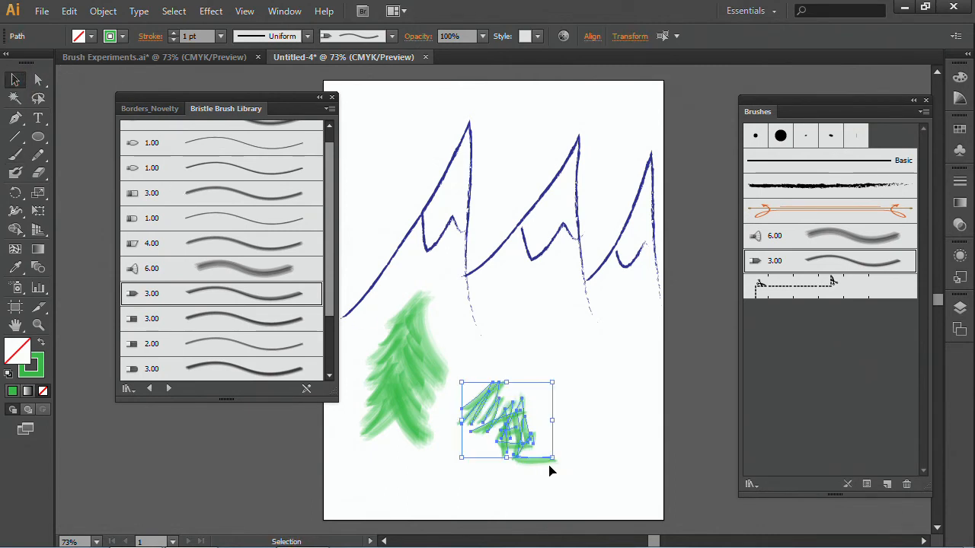
pyautogui.press('Delete')
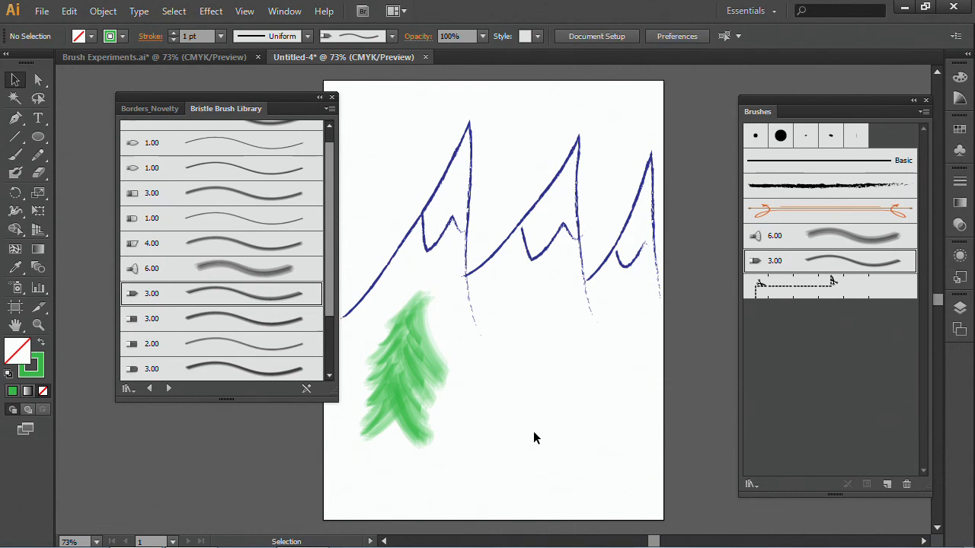
pyautogui.press('ctrl+y')
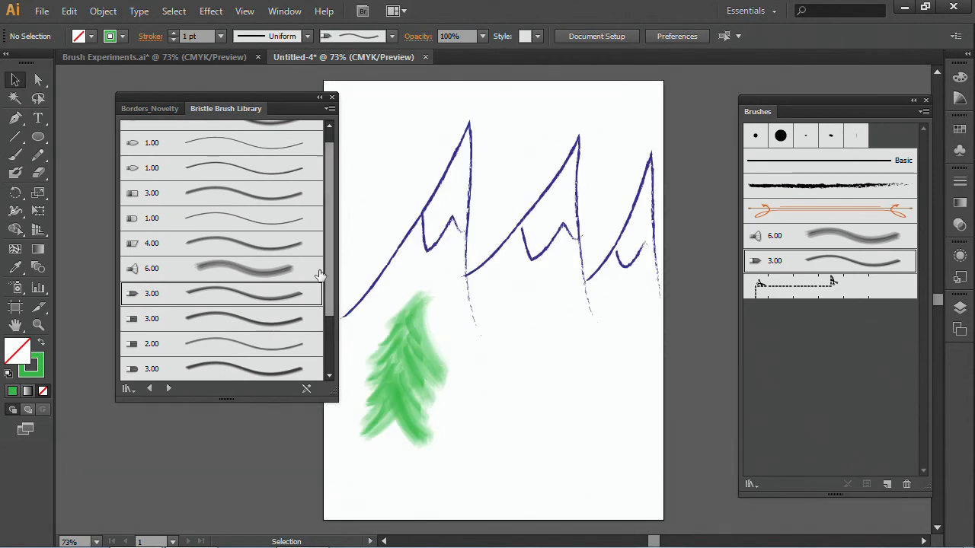
pyautogui.scroll(3)
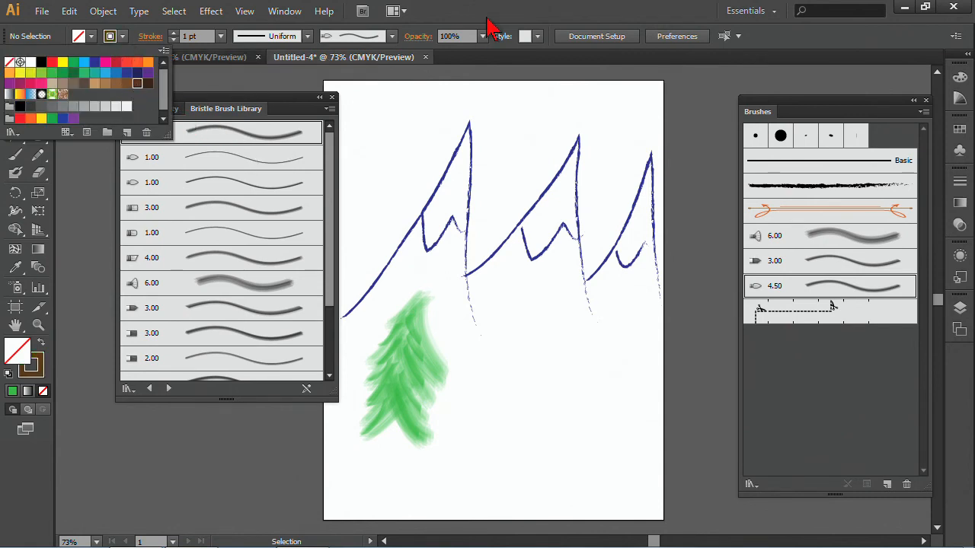
pyautogui.click(384, 465)
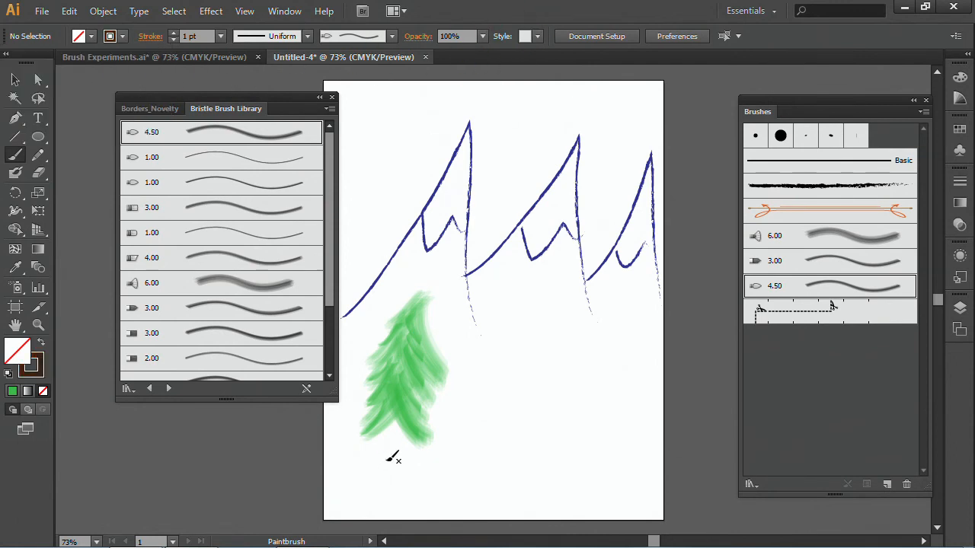
pyautogui.moveTo(414, 315); pyautogui.dragTo(396, 453)
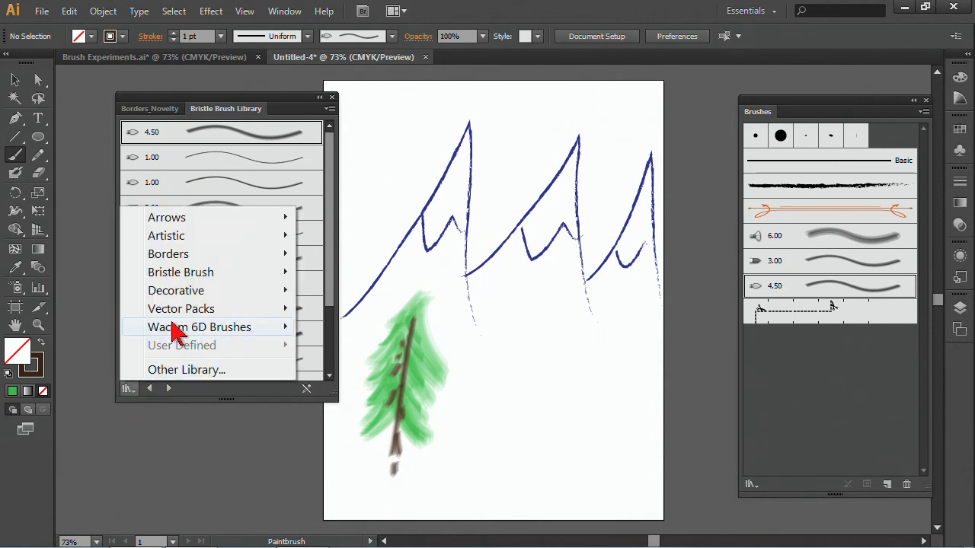
pyautogui.moveTo(181, 308)
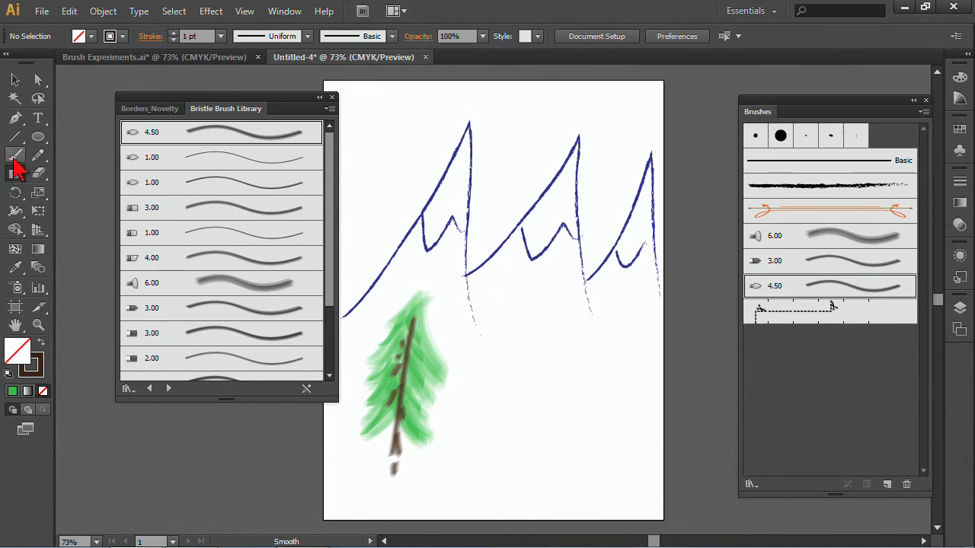
pyautogui.moveTo(18, 175)
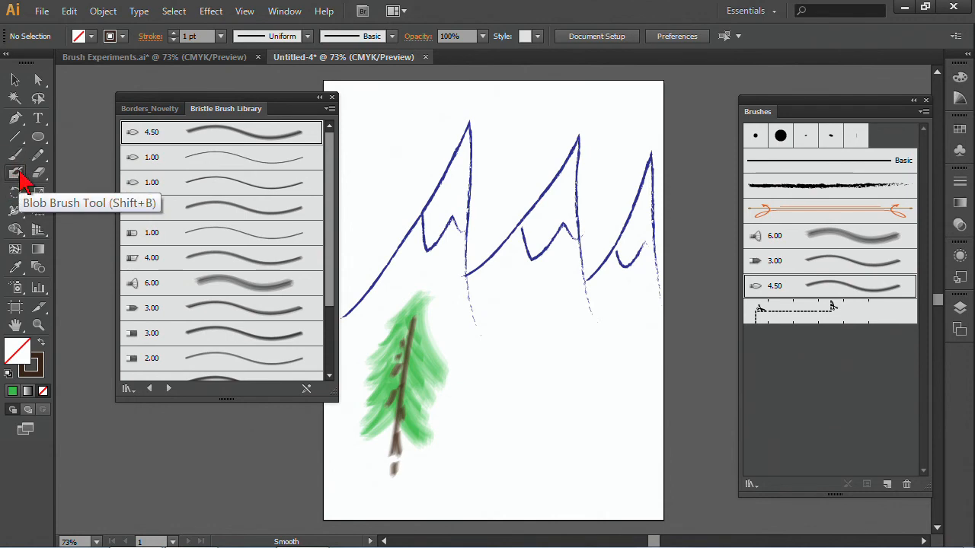
pyautogui.moveTo(152, 362)
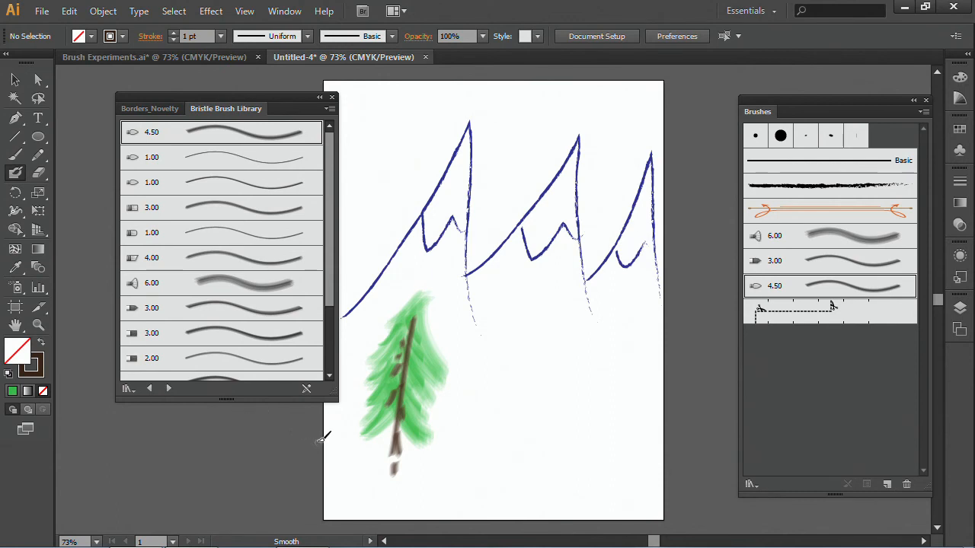
pyautogui.moveTo(585, 466)
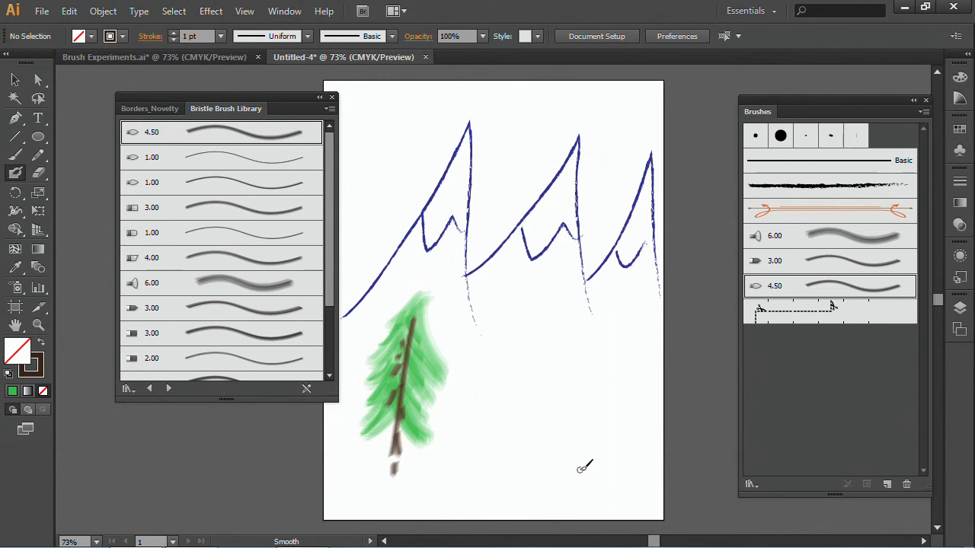
pyautogui.moveTo(486, 444)
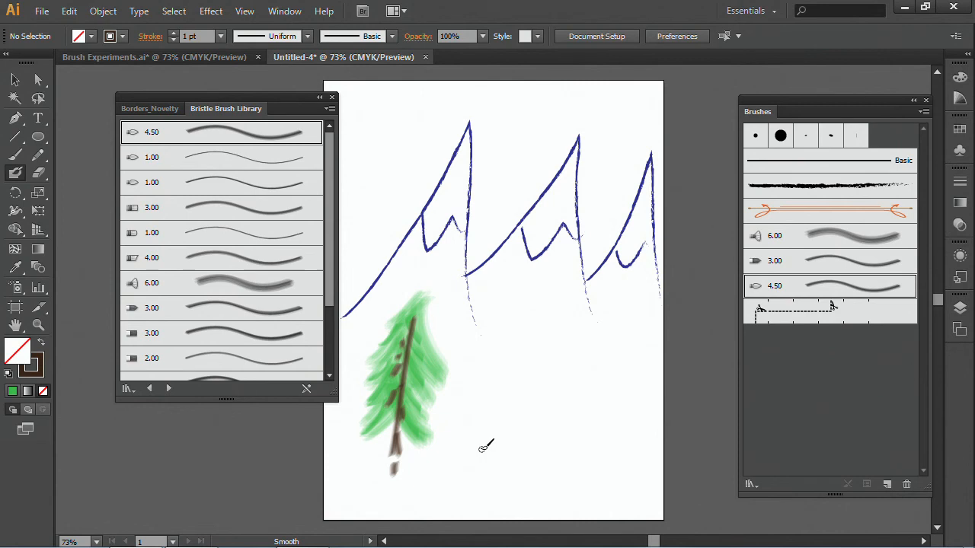
pyautogui.moveTo(448, 453)
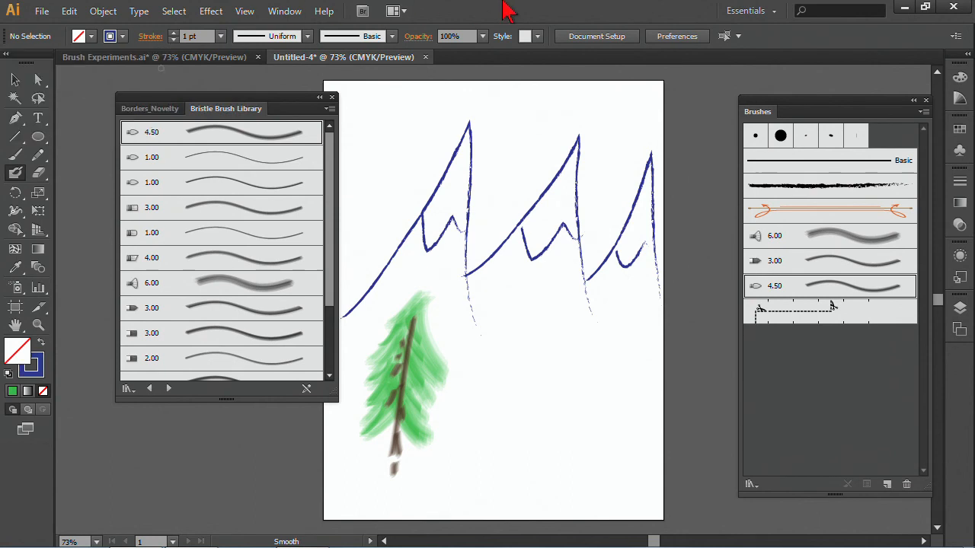
pyautogui.moveTo(524, 414)
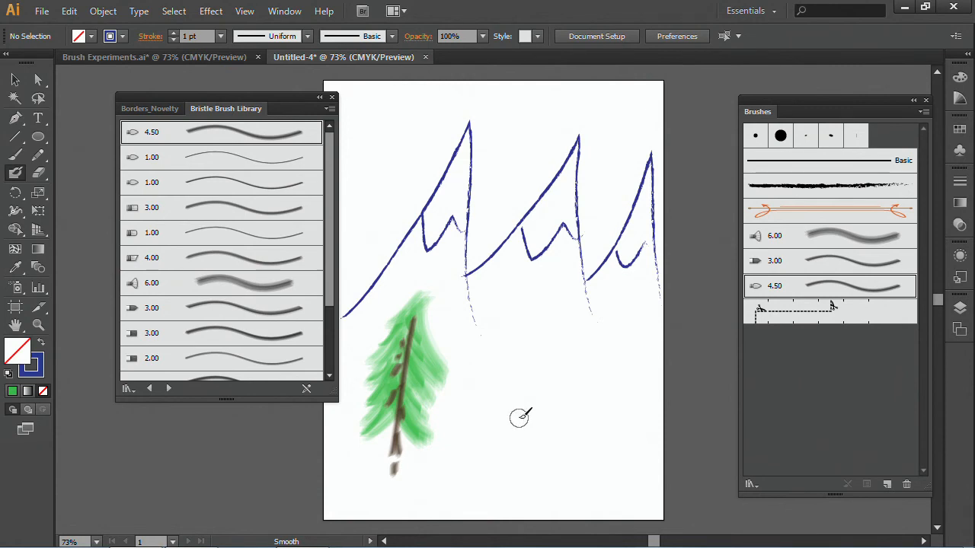
# Paint a dark blue blob-brush lake shape beside the tree
pyautogui.moveTo(502, 430); pyautogui.dragTo(609, 430)
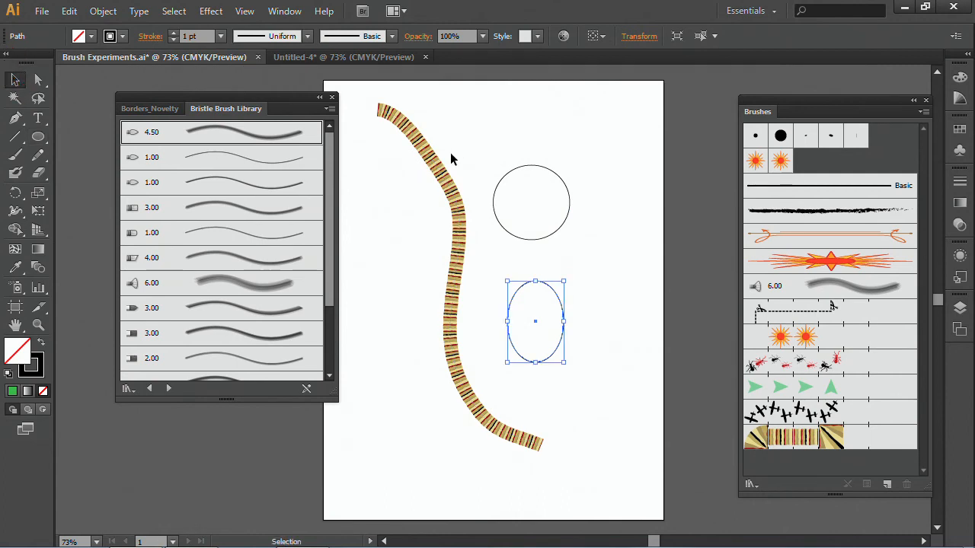
# Select the circle with the ellipse and give both a swatch colour before merging them
pyautogui.click(530, 201)
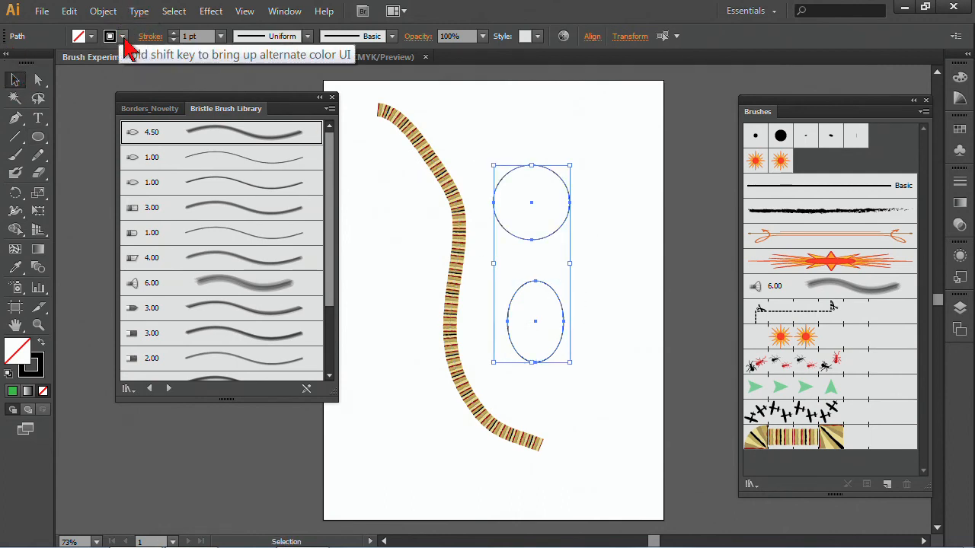
pyautogui.click(110, 37)
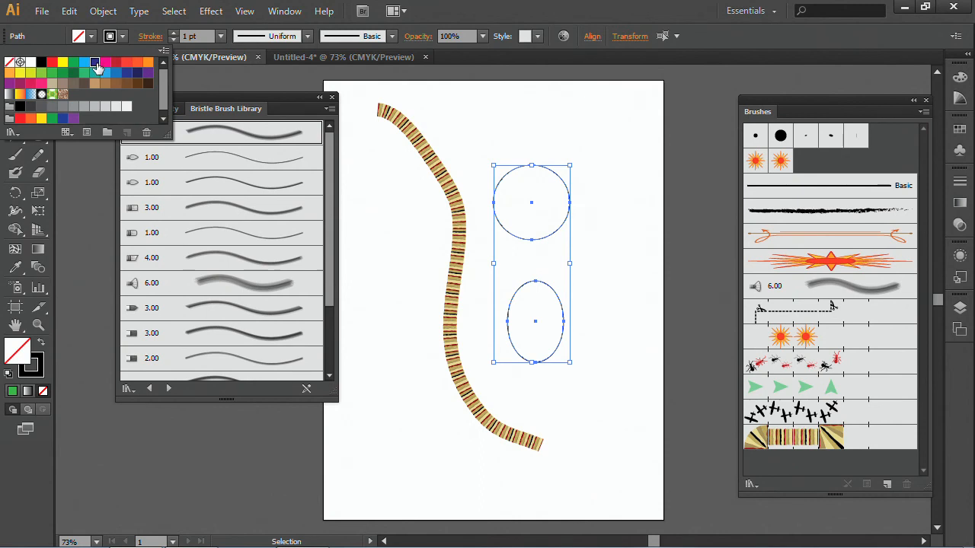
pyautogui.click(95, 67)
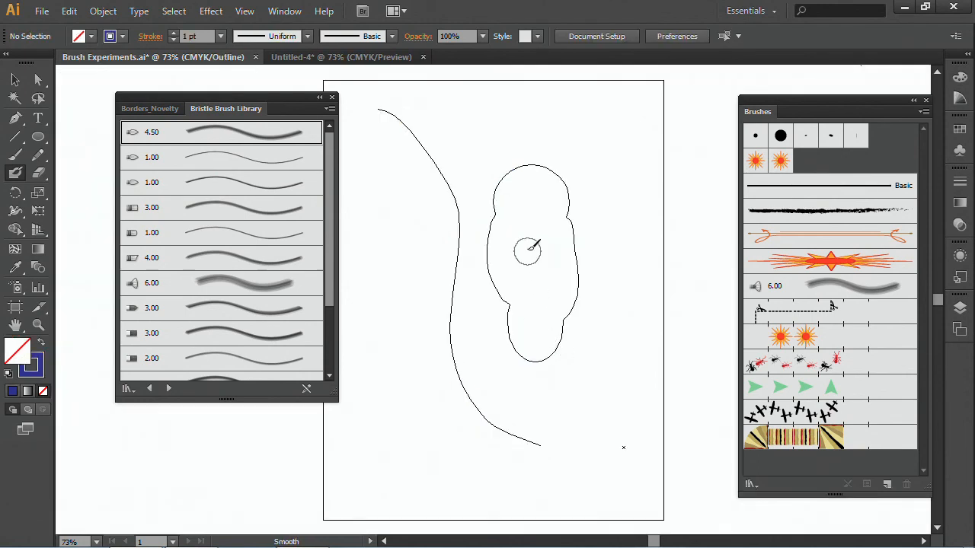
pyautogui.moveTo(521, 241)
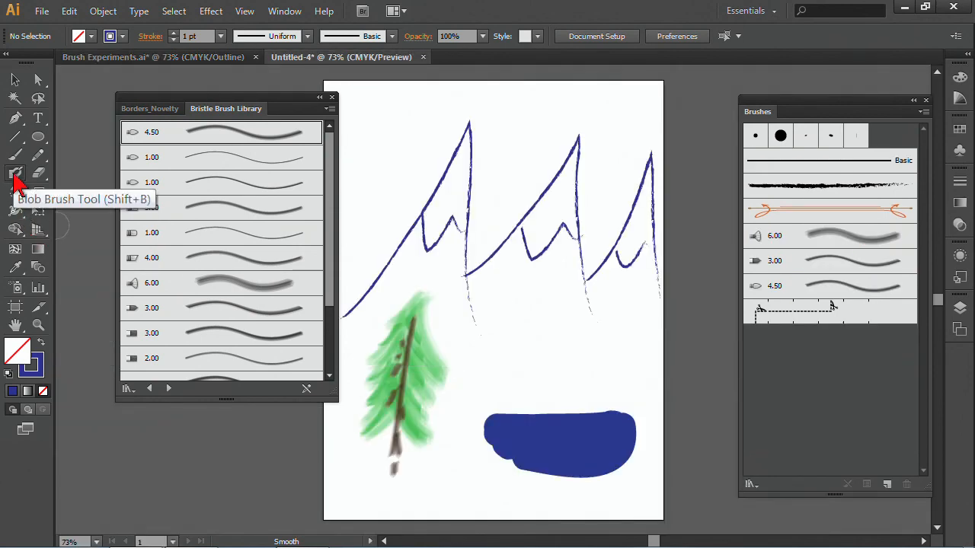
# Set the blob brush tip to 61 pt, −23° angle and 60% roundness
pyautogui.doubleClick(16, 174)
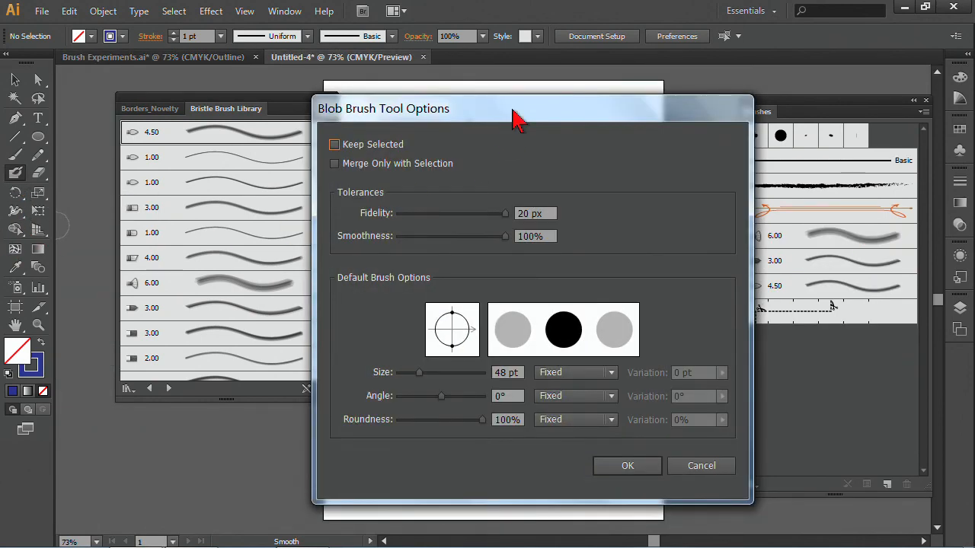
pyautogui.moveTo(517, 108); pyautogui.dragTo(518, 68)
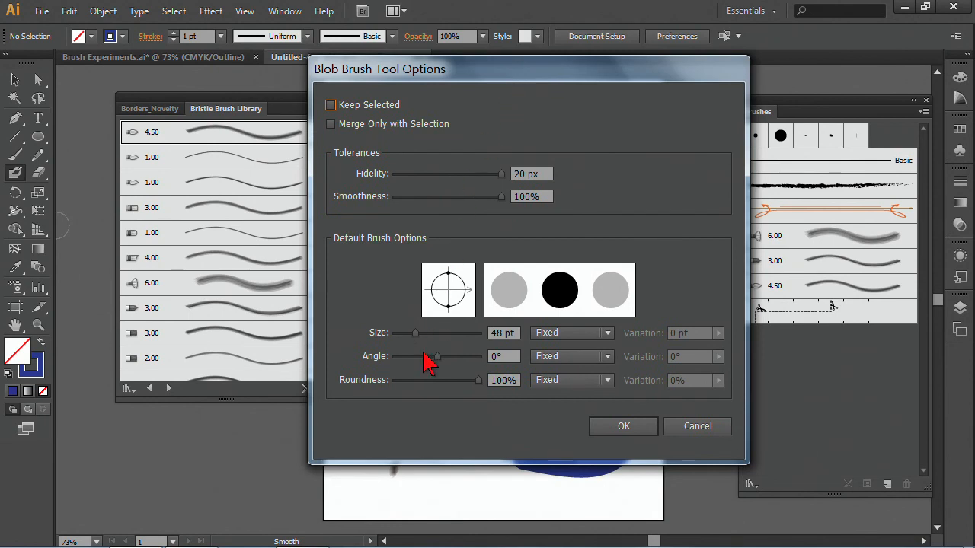
pyautogui.moveTo(417, 353)
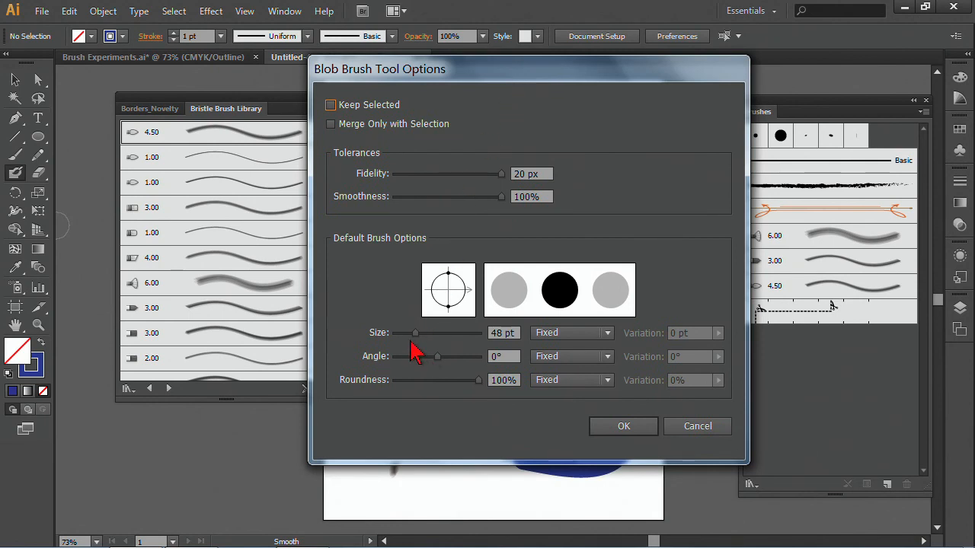
pyautogui.moveTo(418, 342)
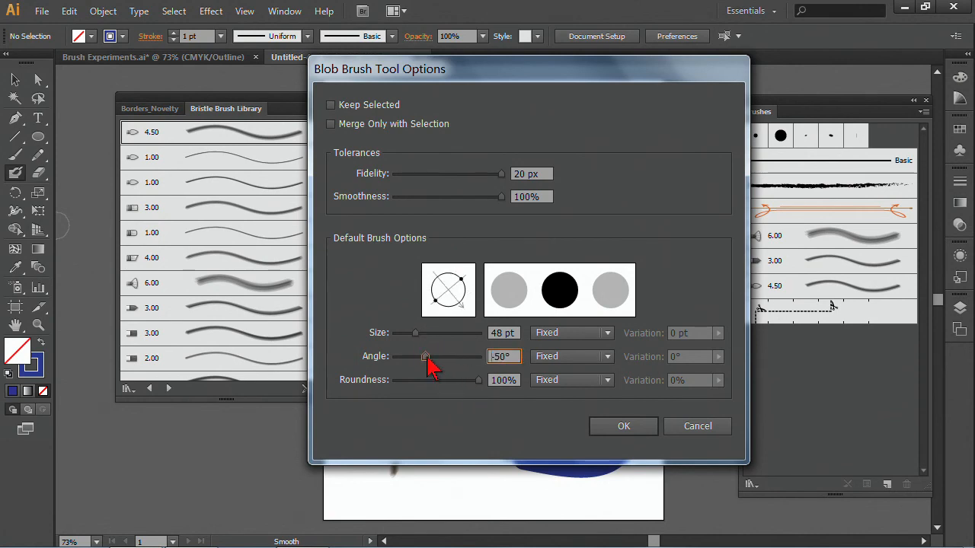
pyautogui.moveTo(414, 332); pyautogui.dragTo(447, 332)
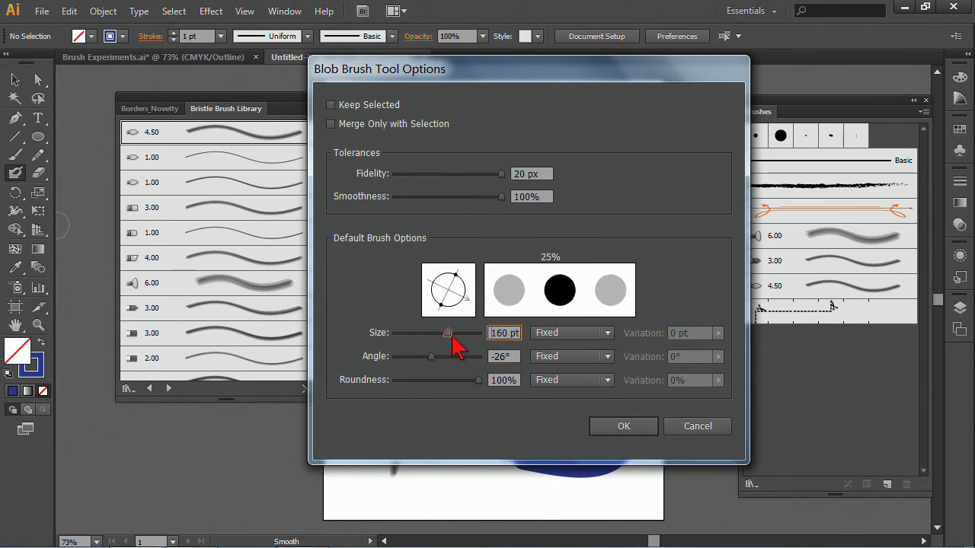
pyautogui.moveTo(448, 332); pyautogui.dragTo(421, 332)
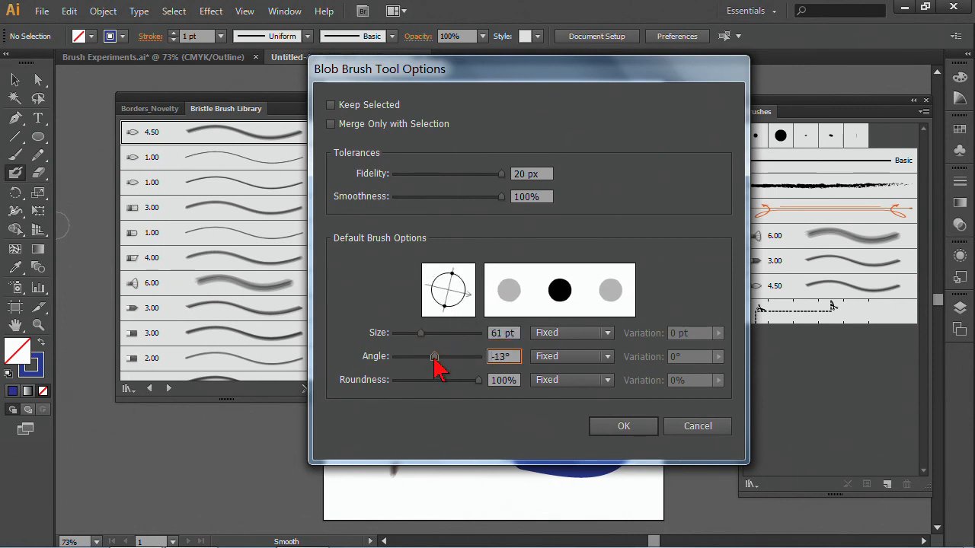
pyautogui.moveTo(478, 379); pyautogui.dragTo(448, 379)
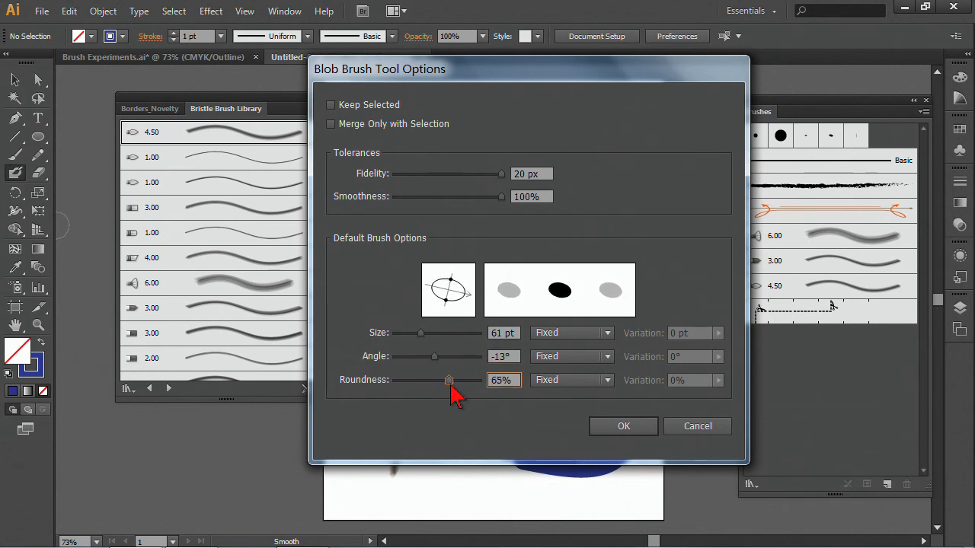
pyautogui.moveTo(434, 356); pyautogui.dragTo(424, 356)
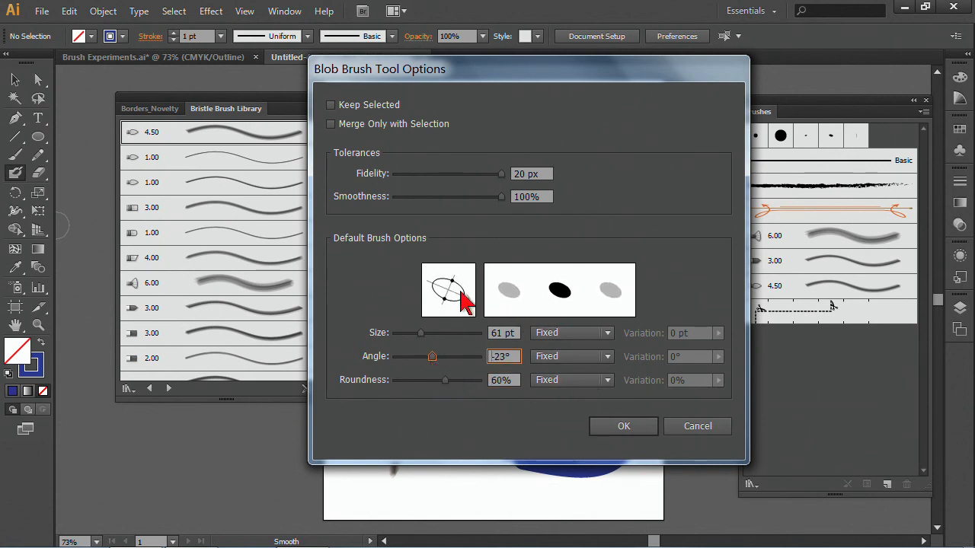
pyautogui.moveTo(612, 348)
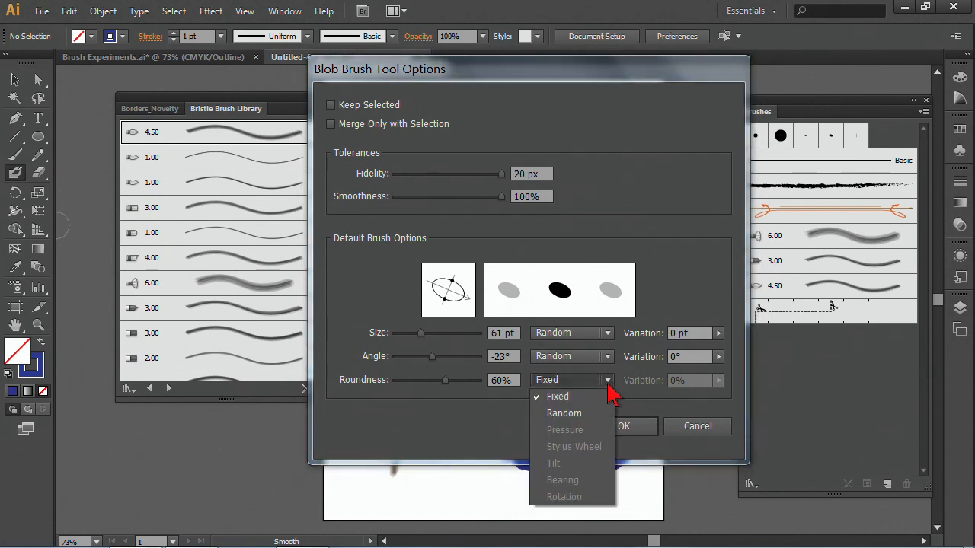
# Make size, angle and roundness vary randomly and confirm the blob brush settings
pyautogui.click(564, 413)
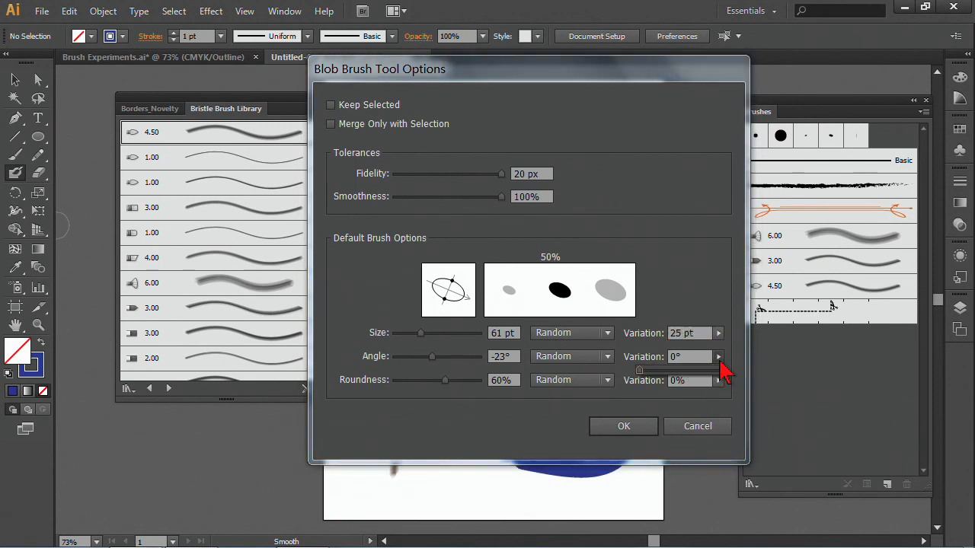
pyautogui.click(719, 356)
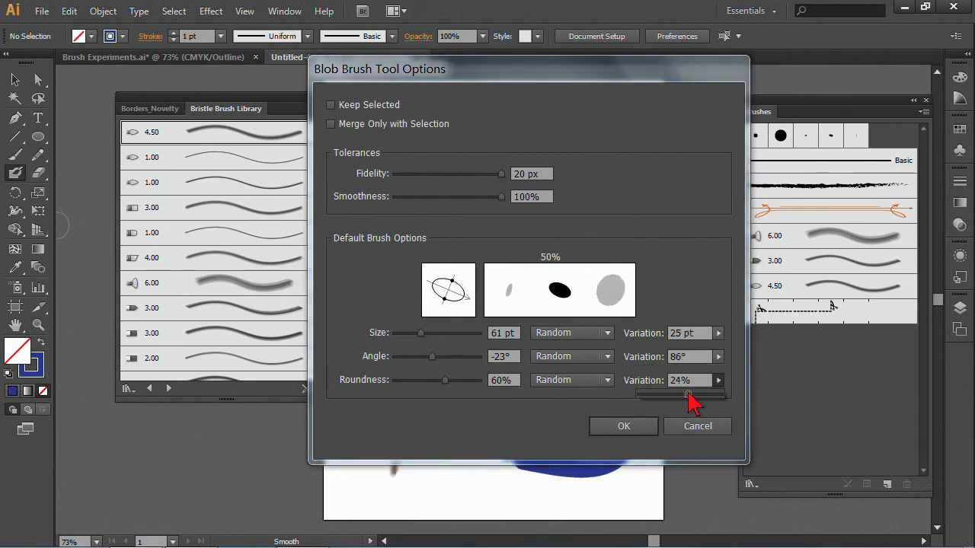
pyautogui.click(623, 426)
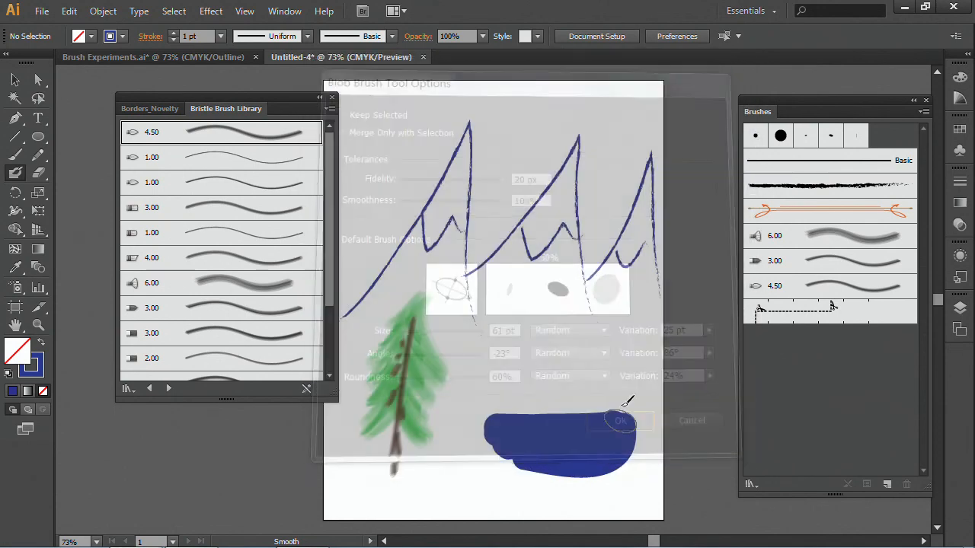
# Paint another wide dark blue blob stroke above the lake shape
pyautogui.click(620, 420)
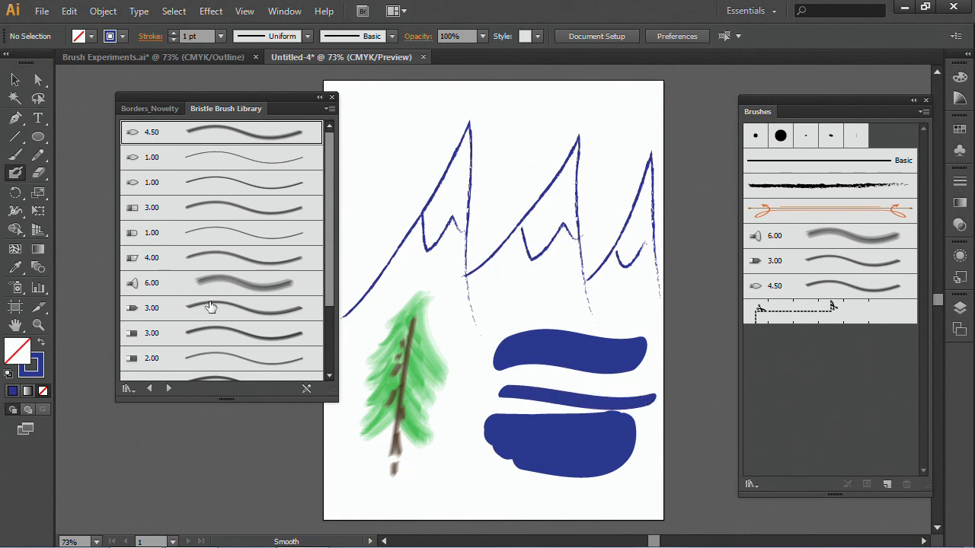
pyautogui.moveTo(16, 173)
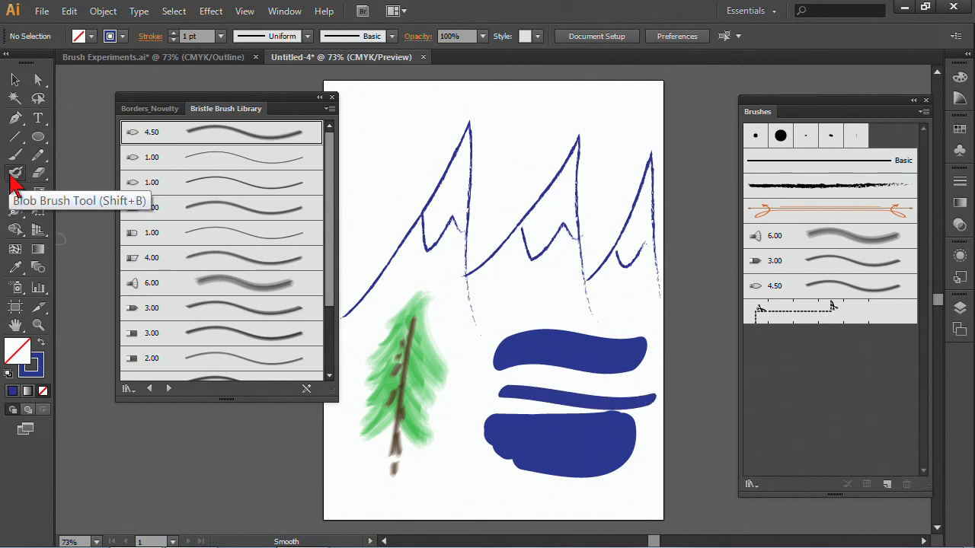
pyautogui.moveTo(257, 307)
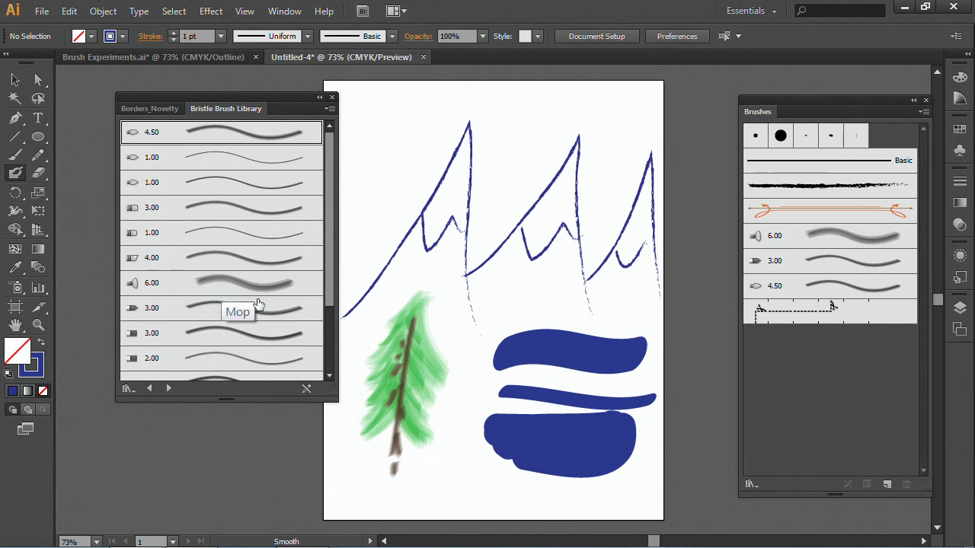
pyautogui.moveTo(487, 341)
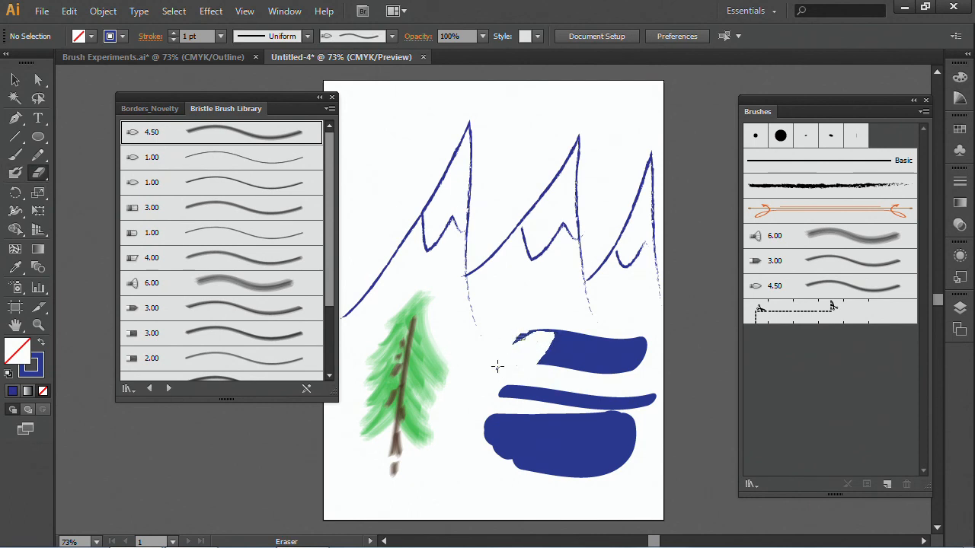
# Erase the left end of the top blue stroke, dismiss Eraser Tool Options, then marquee-select the lake shapes
pyautogui.moveTo(533, 343); pyautogui.dragTo(564, 335)
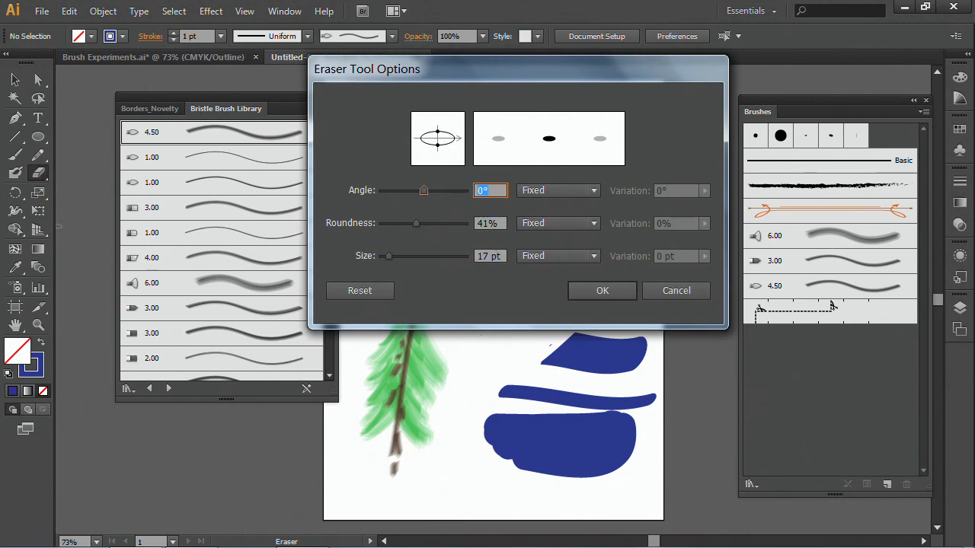
pyautogui.moveTo(577, 191)
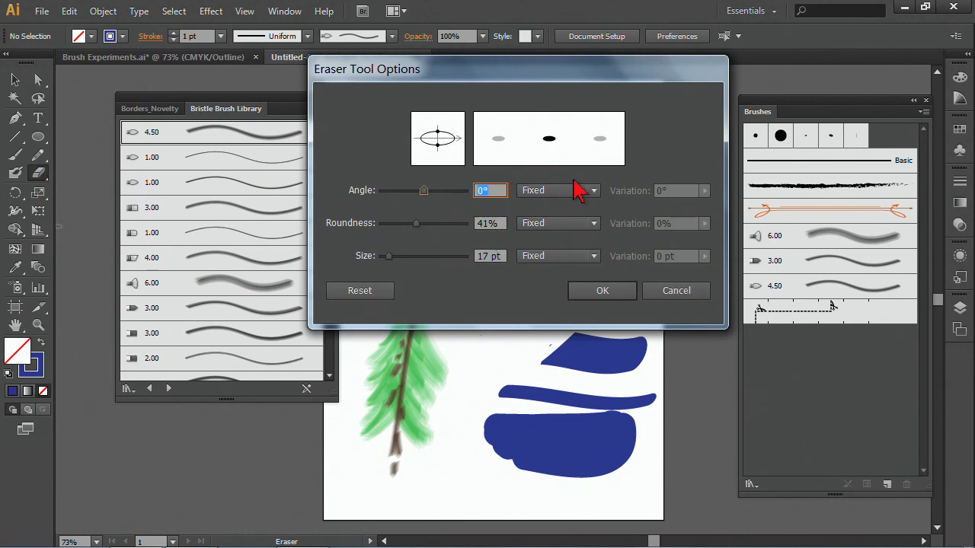
pyautogui.click(601, 289)
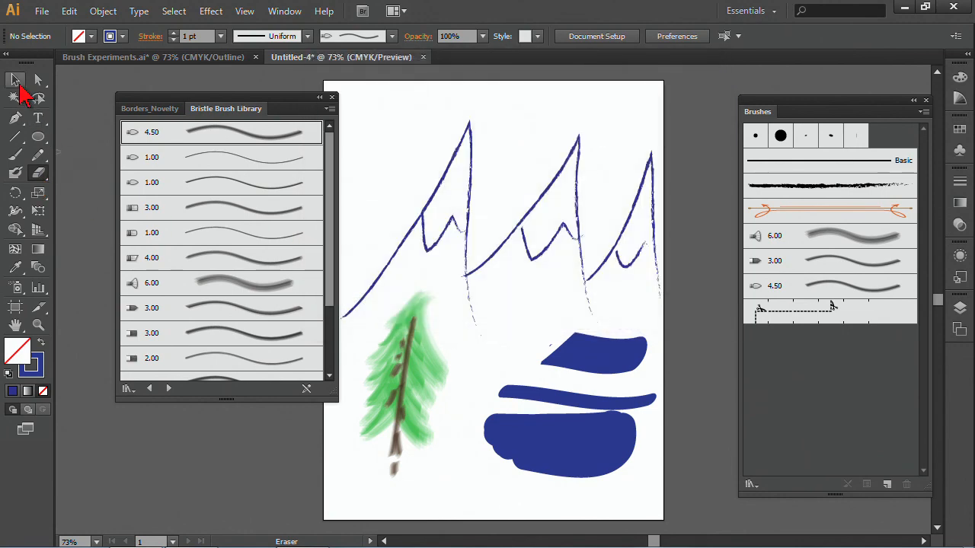
pyautogui.moveTo(520, 332); pyautogui.dragTo(609, 414)
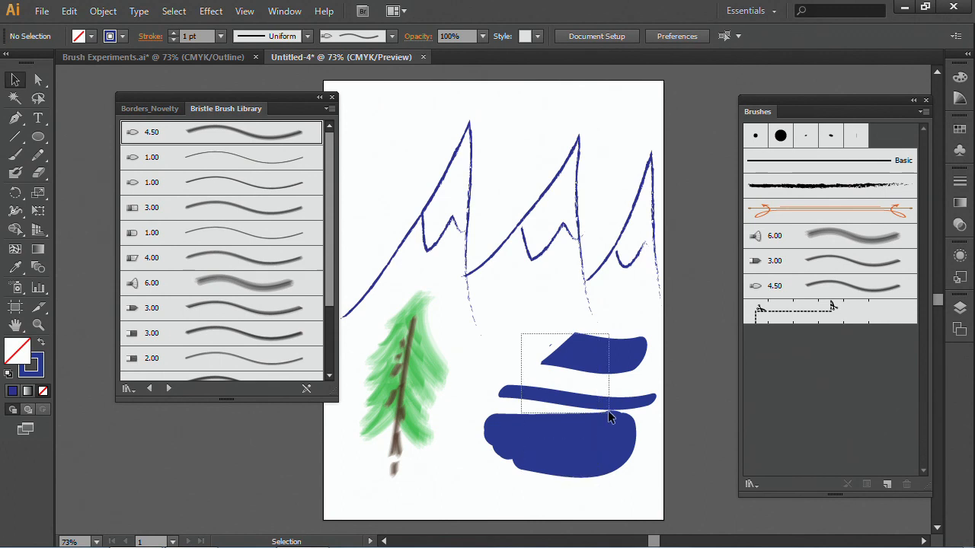